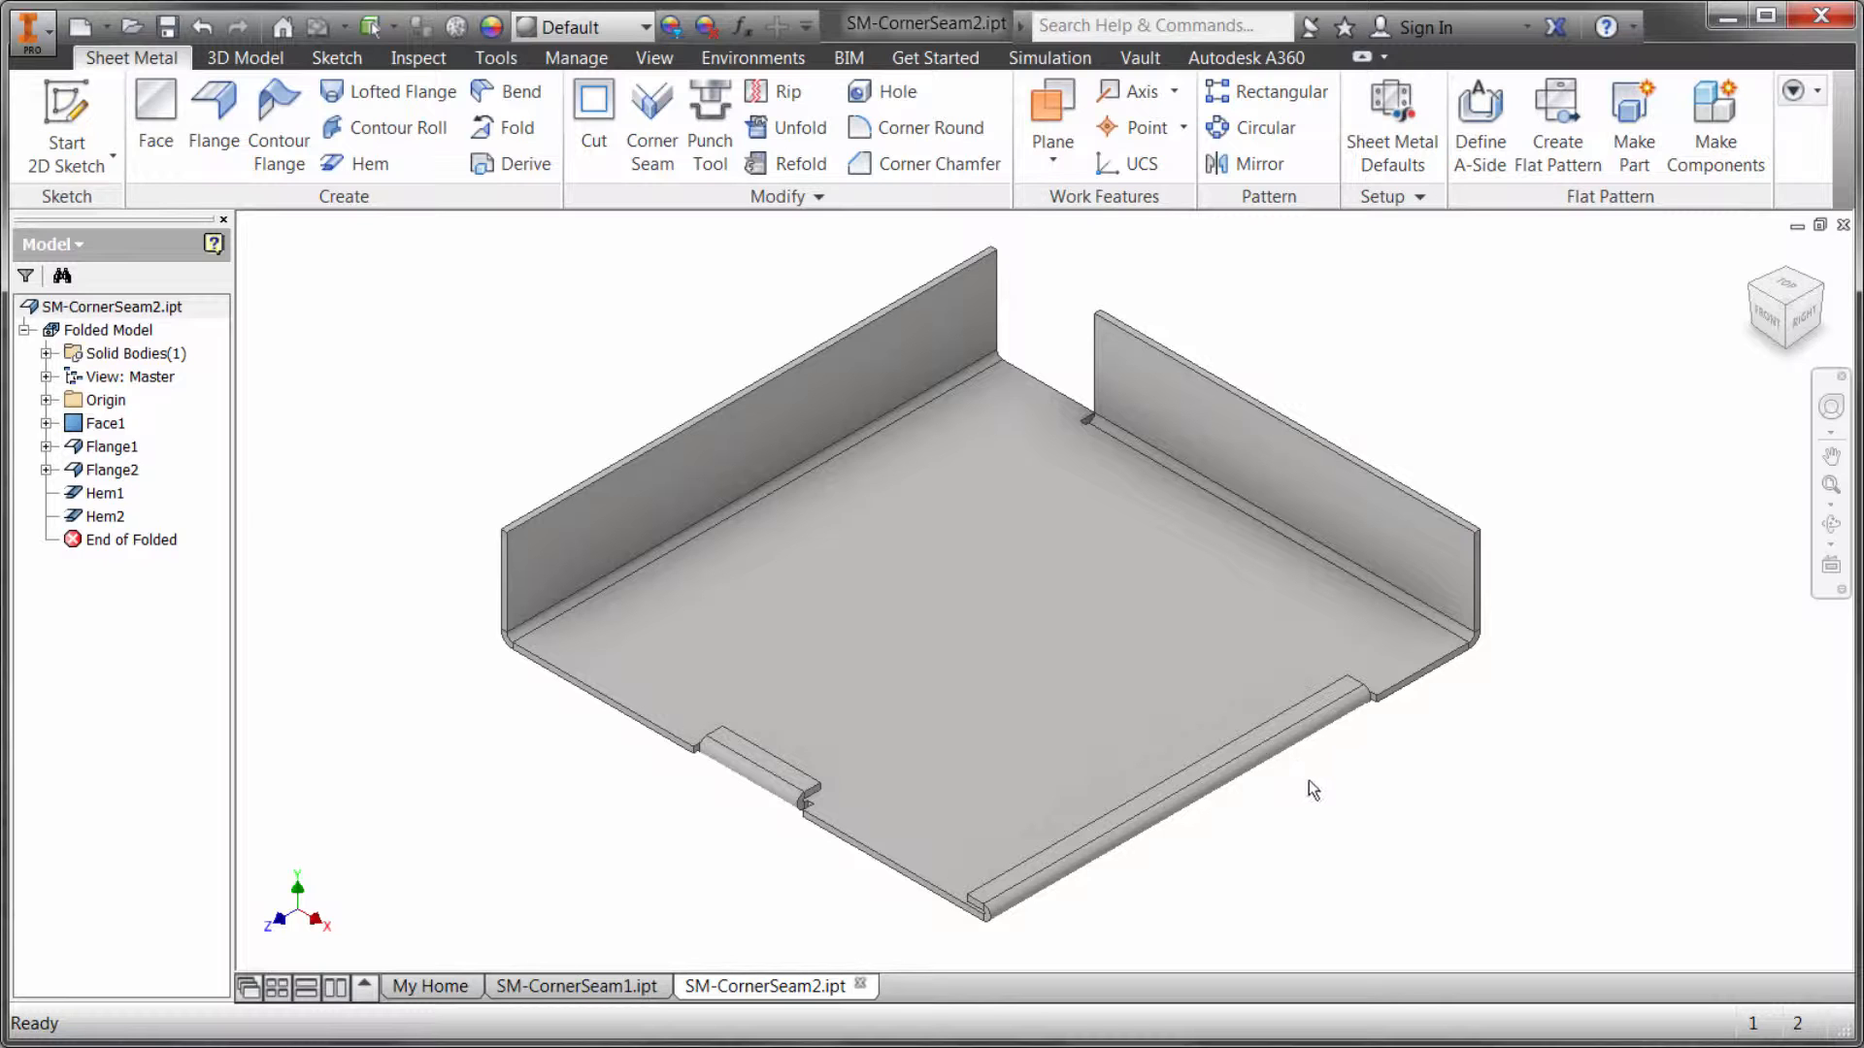
Step: Zoom in on the open back corner where Flange1 and Flange2 leave a gap
{"action": "left_click", "coordinate": [1272, 695]}
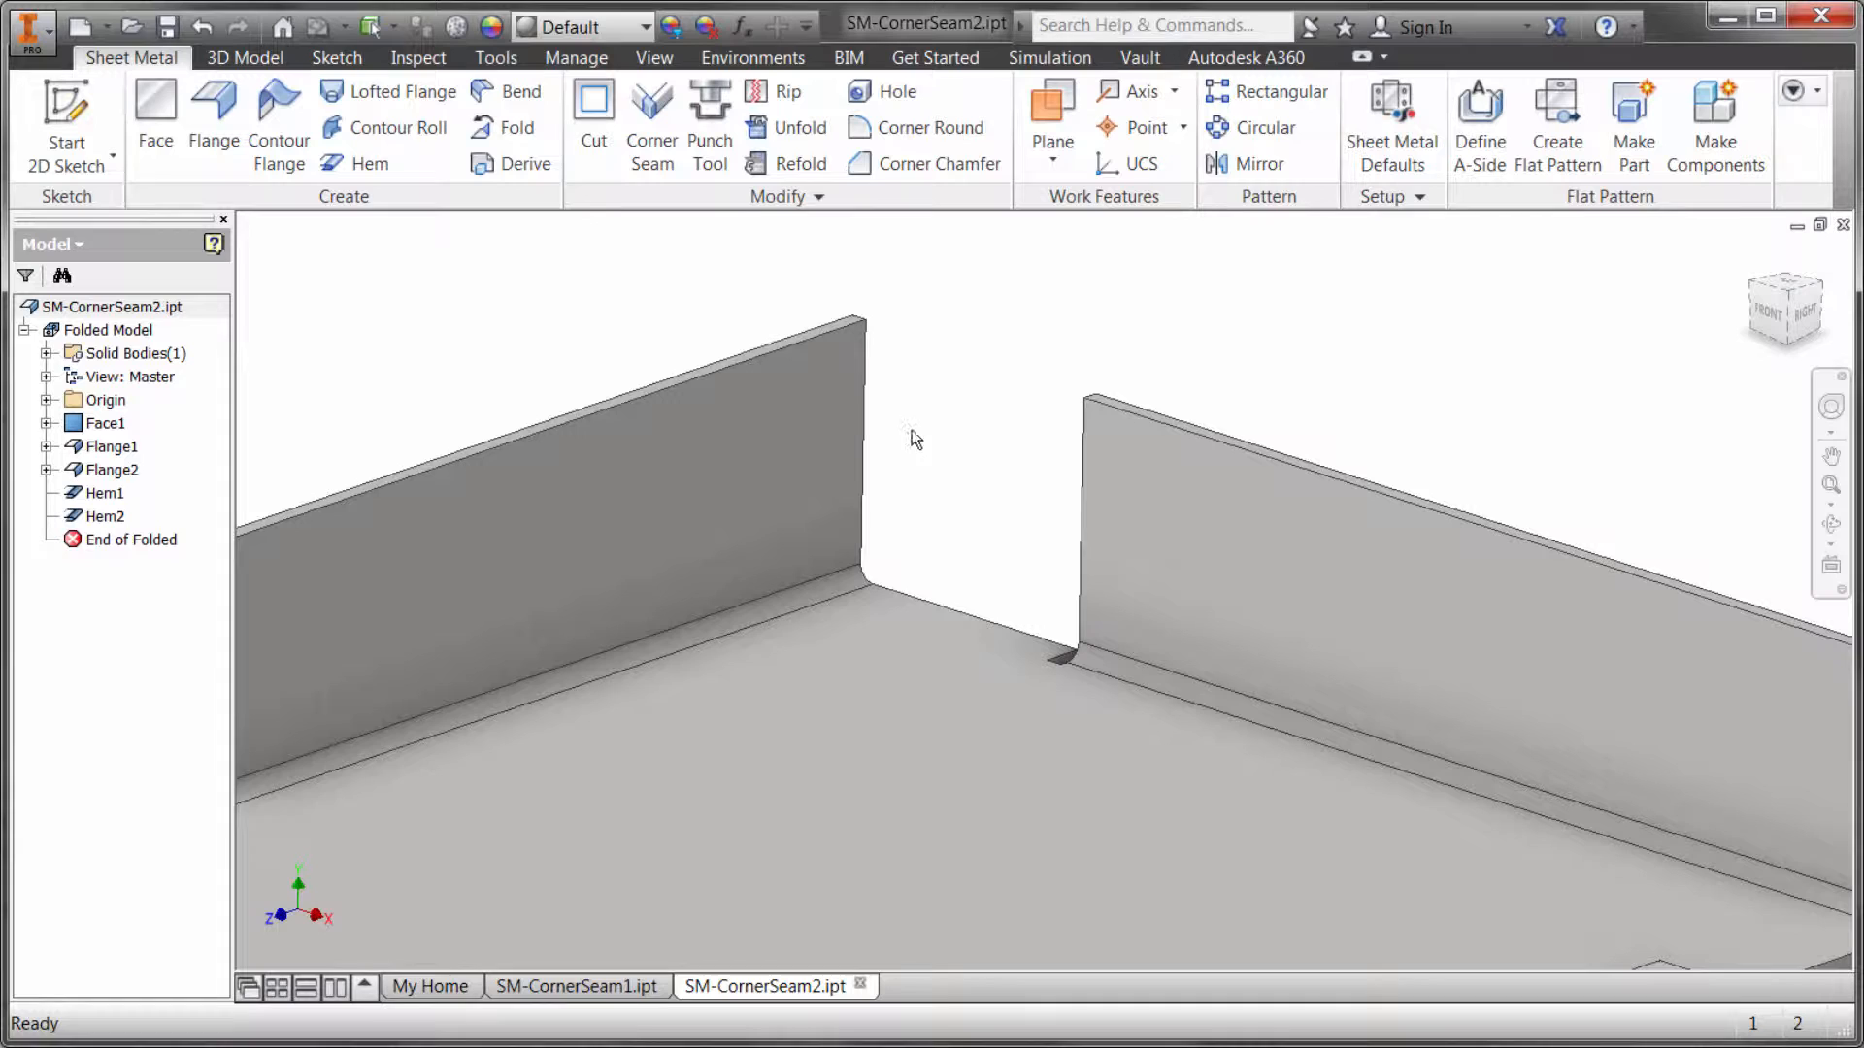
{"action": "mouse_move", "coordinate": [975, 402]}
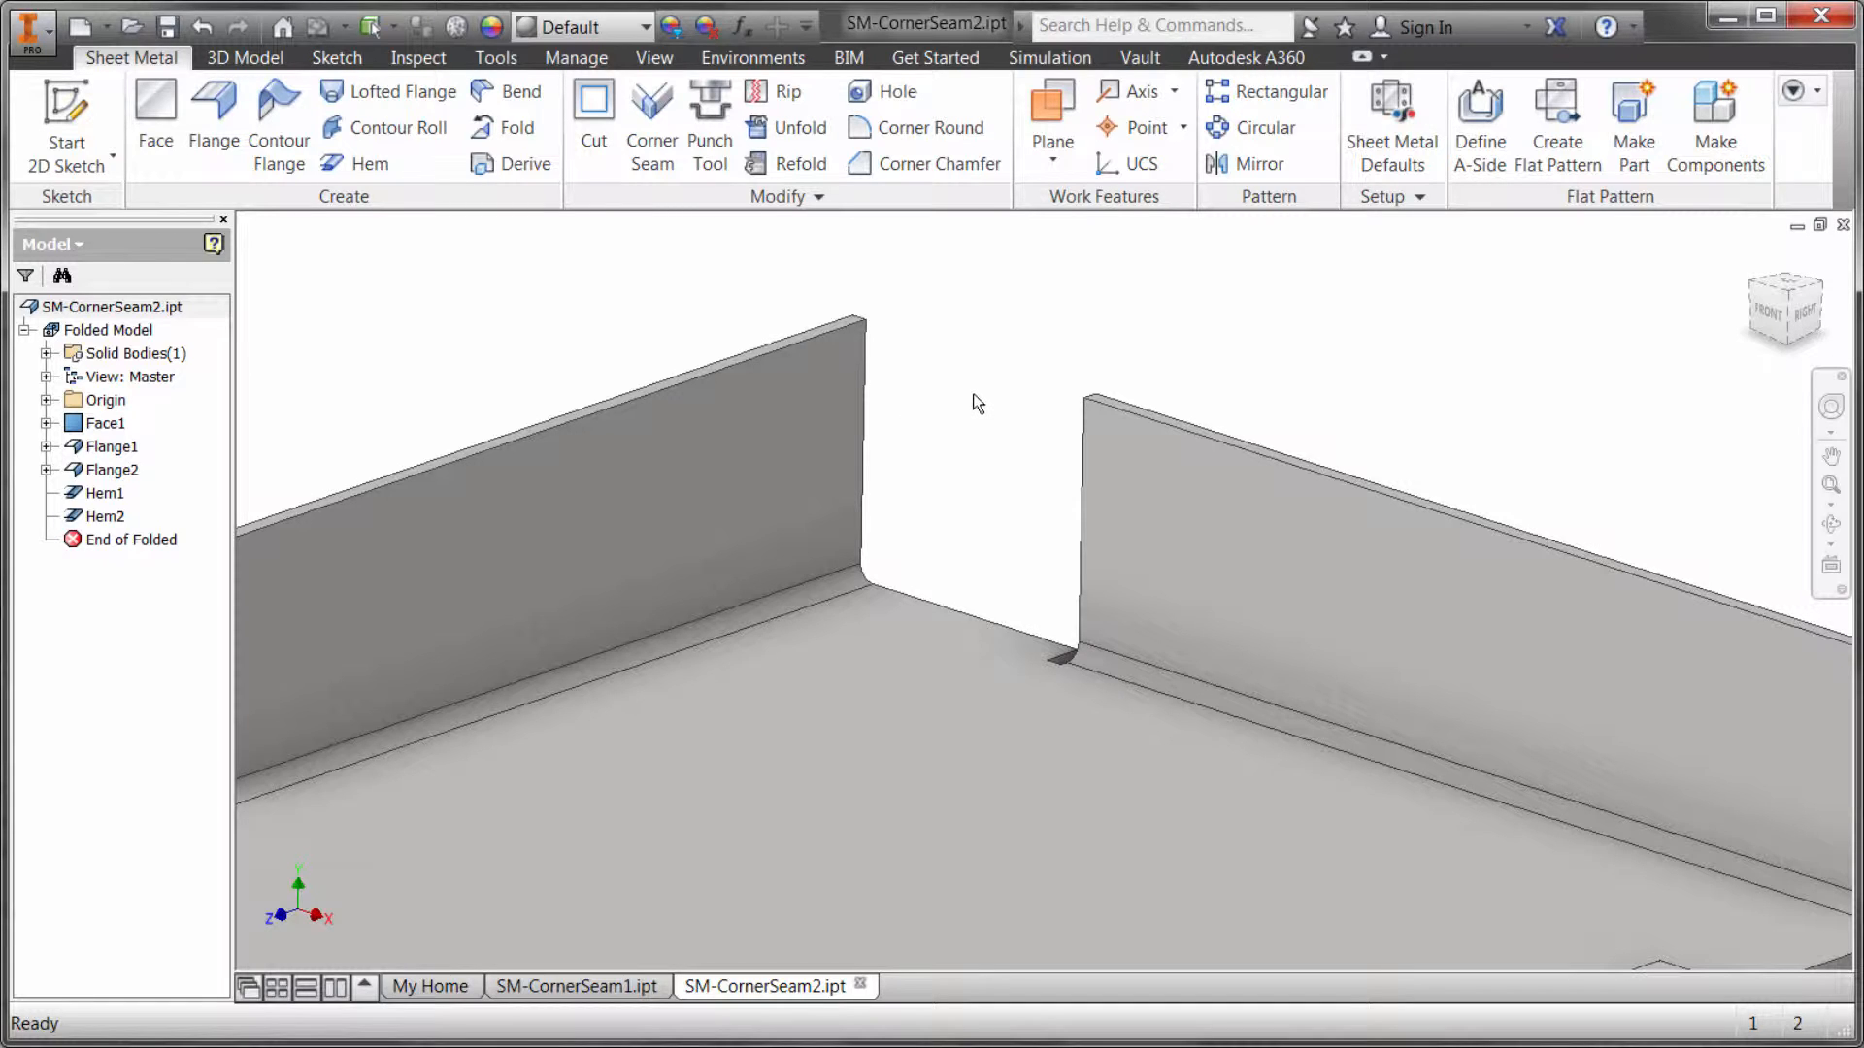
{"action": "mouse_move", "coordinate": [764, 302]}
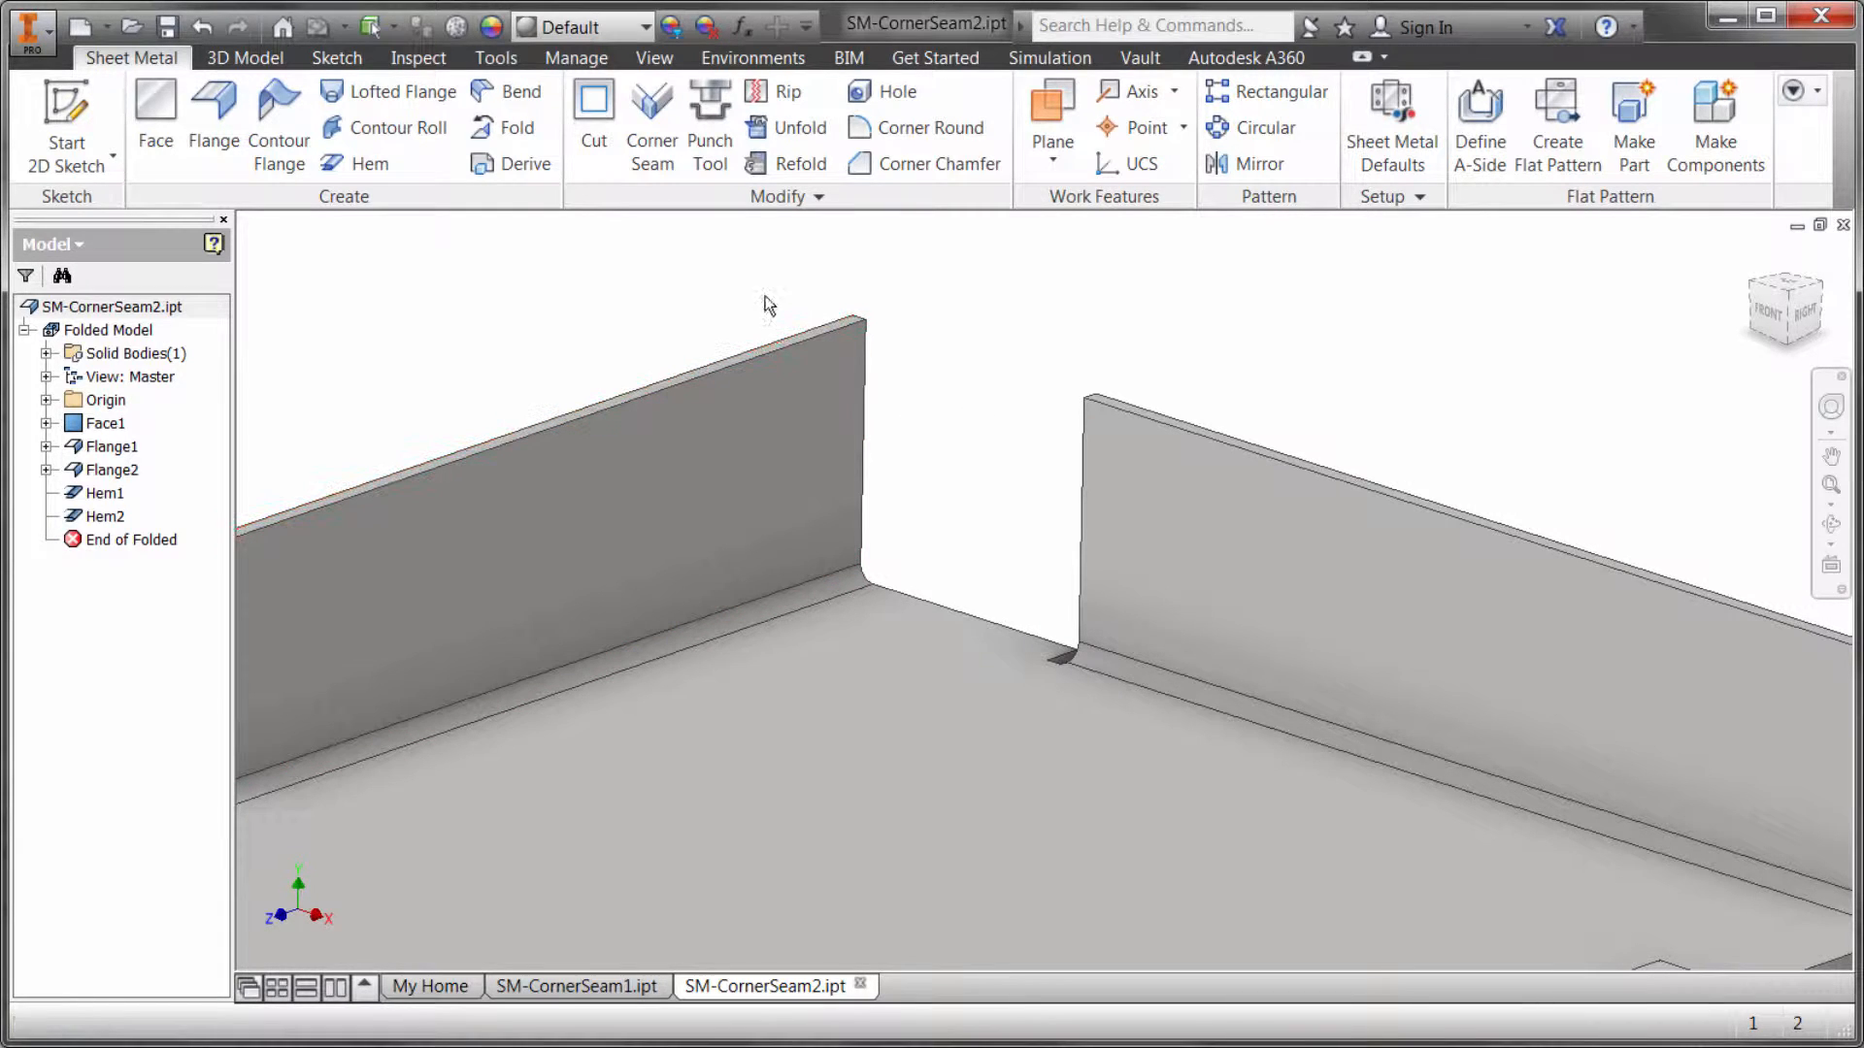
Step: Start a corner seam on the flanges, comparing both overlap directions and Face/Edge Distance
{"action": "left_click", "coordinate": [650, 125]}
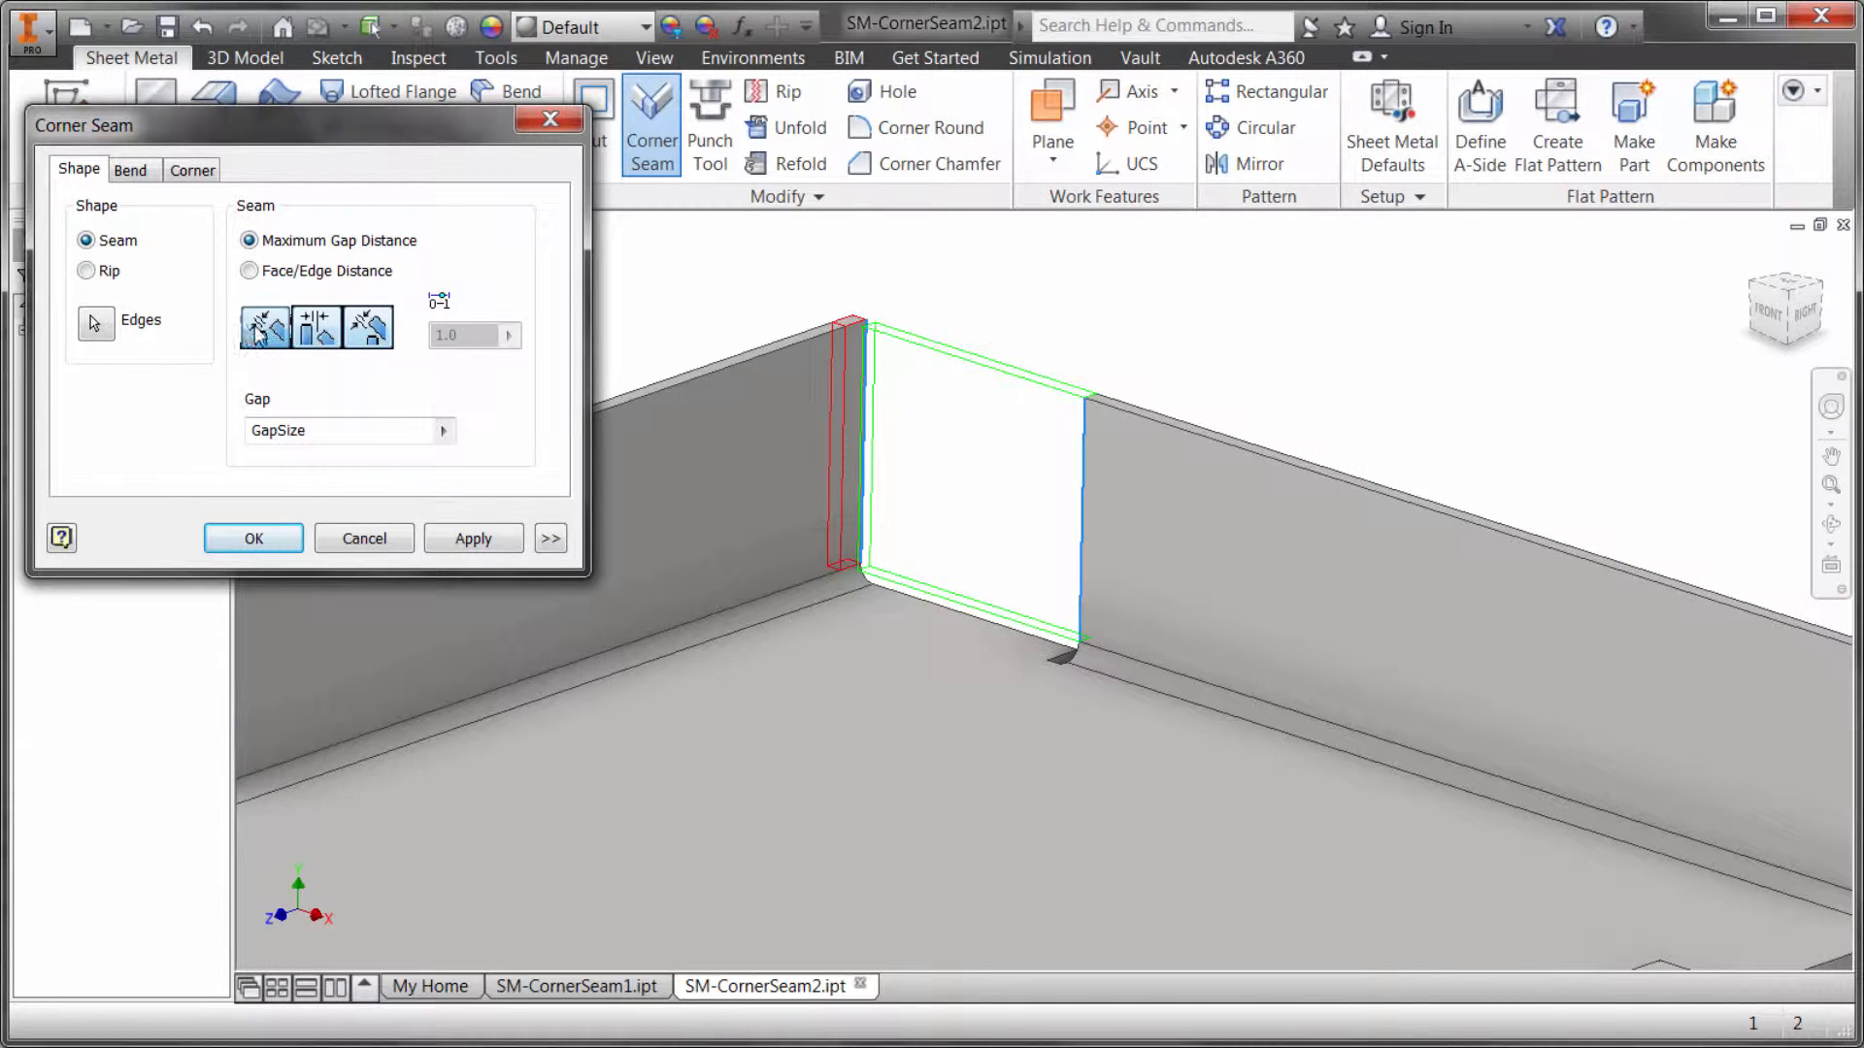
{"action": "mouse_move", "coordinate": [317, 327]}
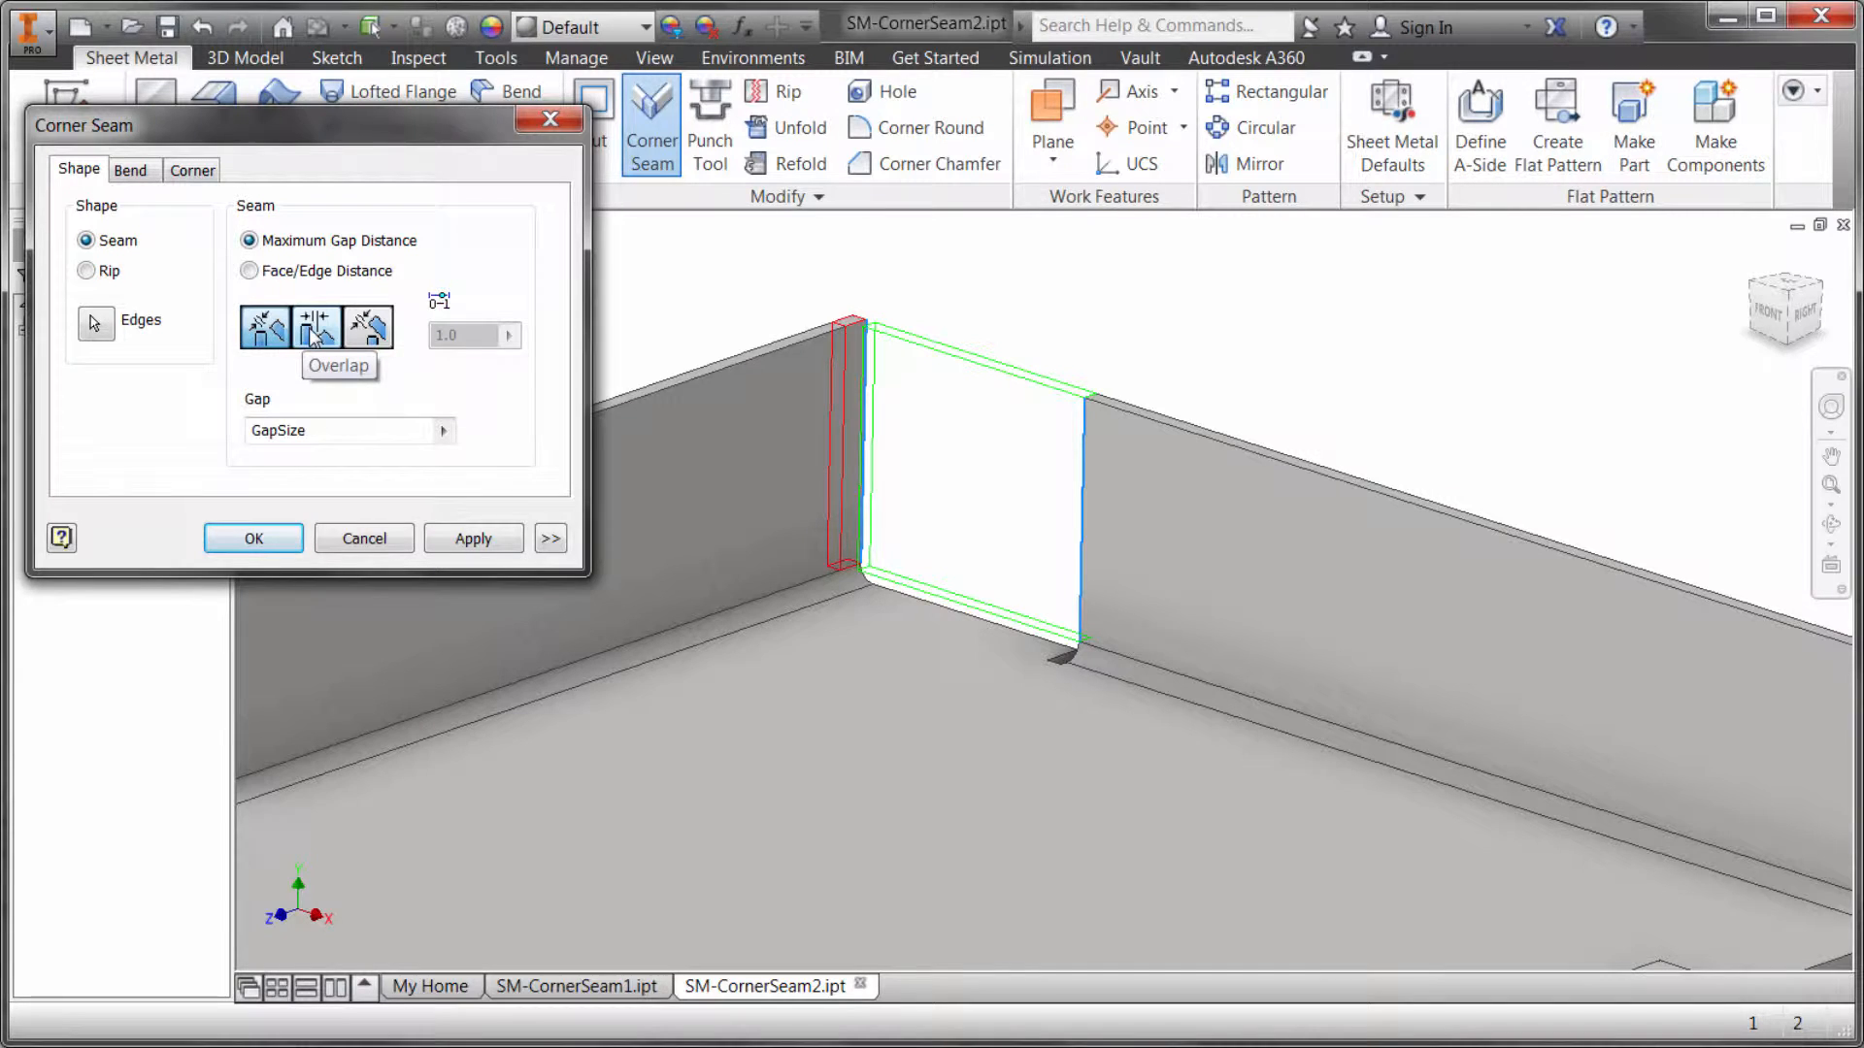
{"action": "left_click", "coordinate": [370, 327]}
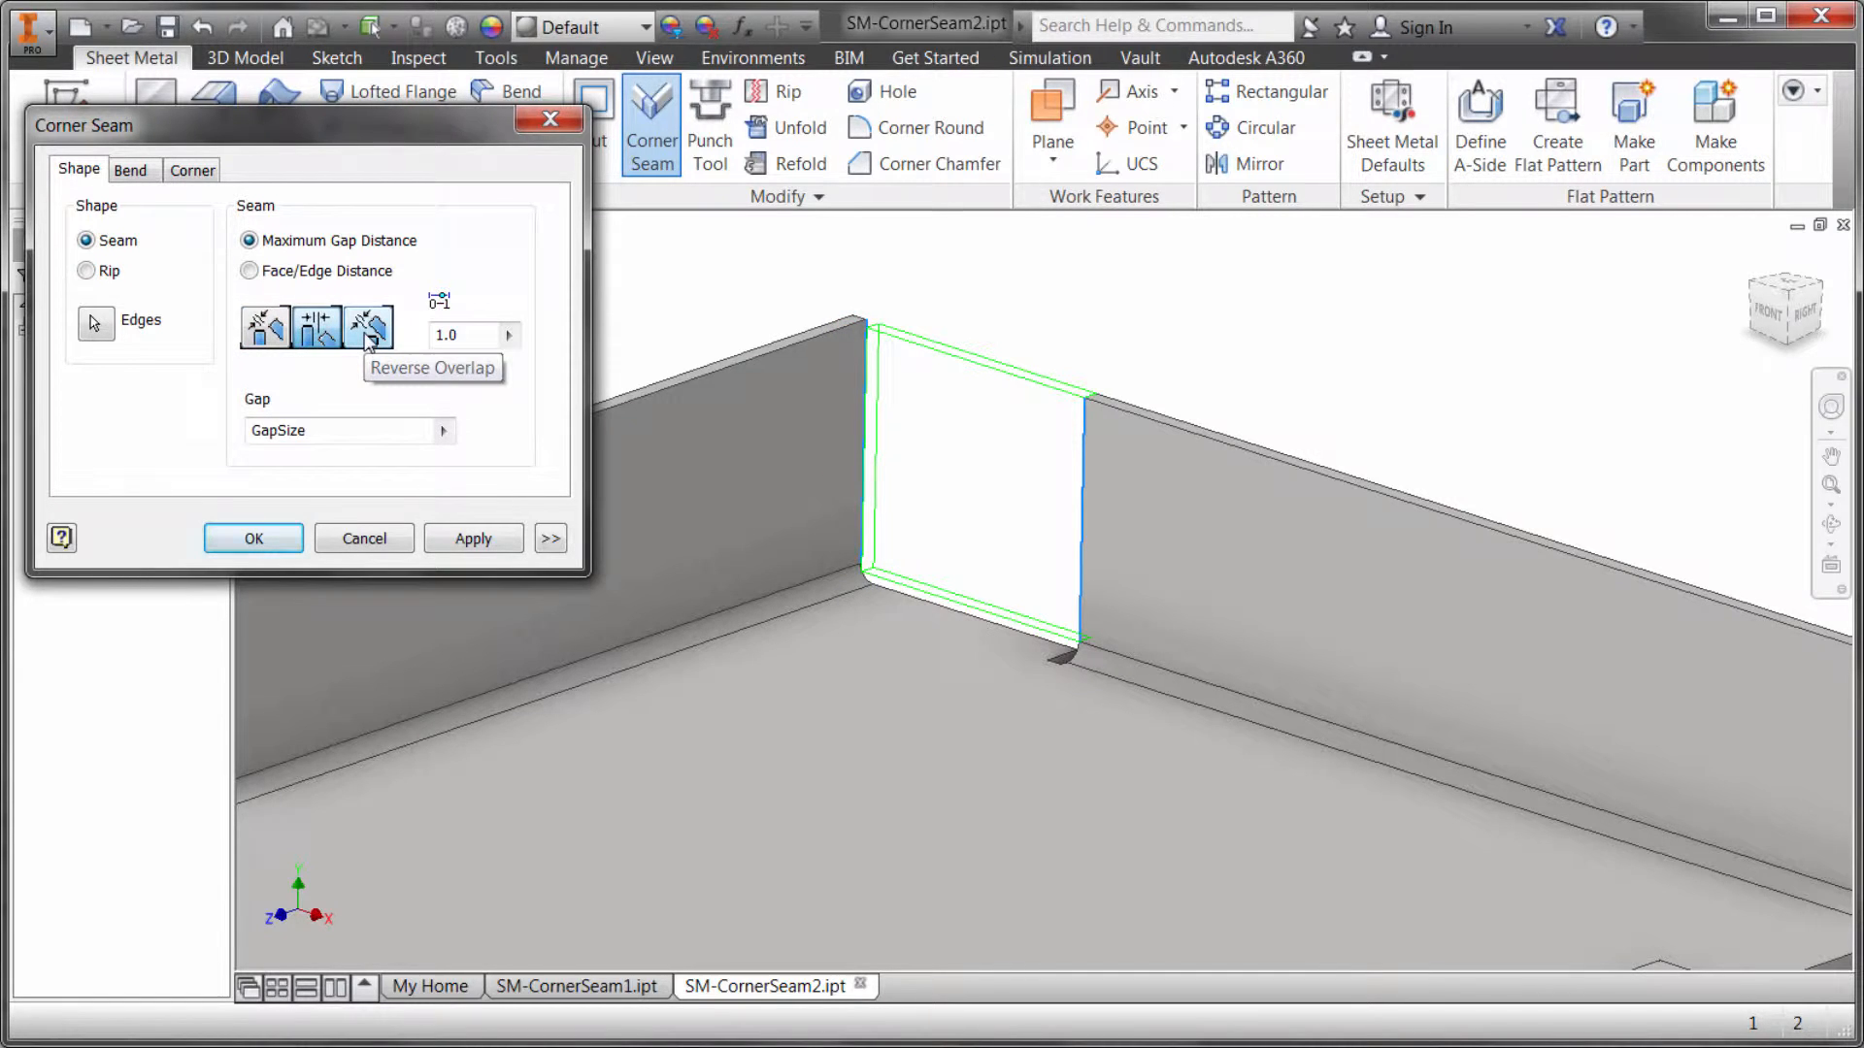
{"action": "left_click", "coordinate": [317, 327]}
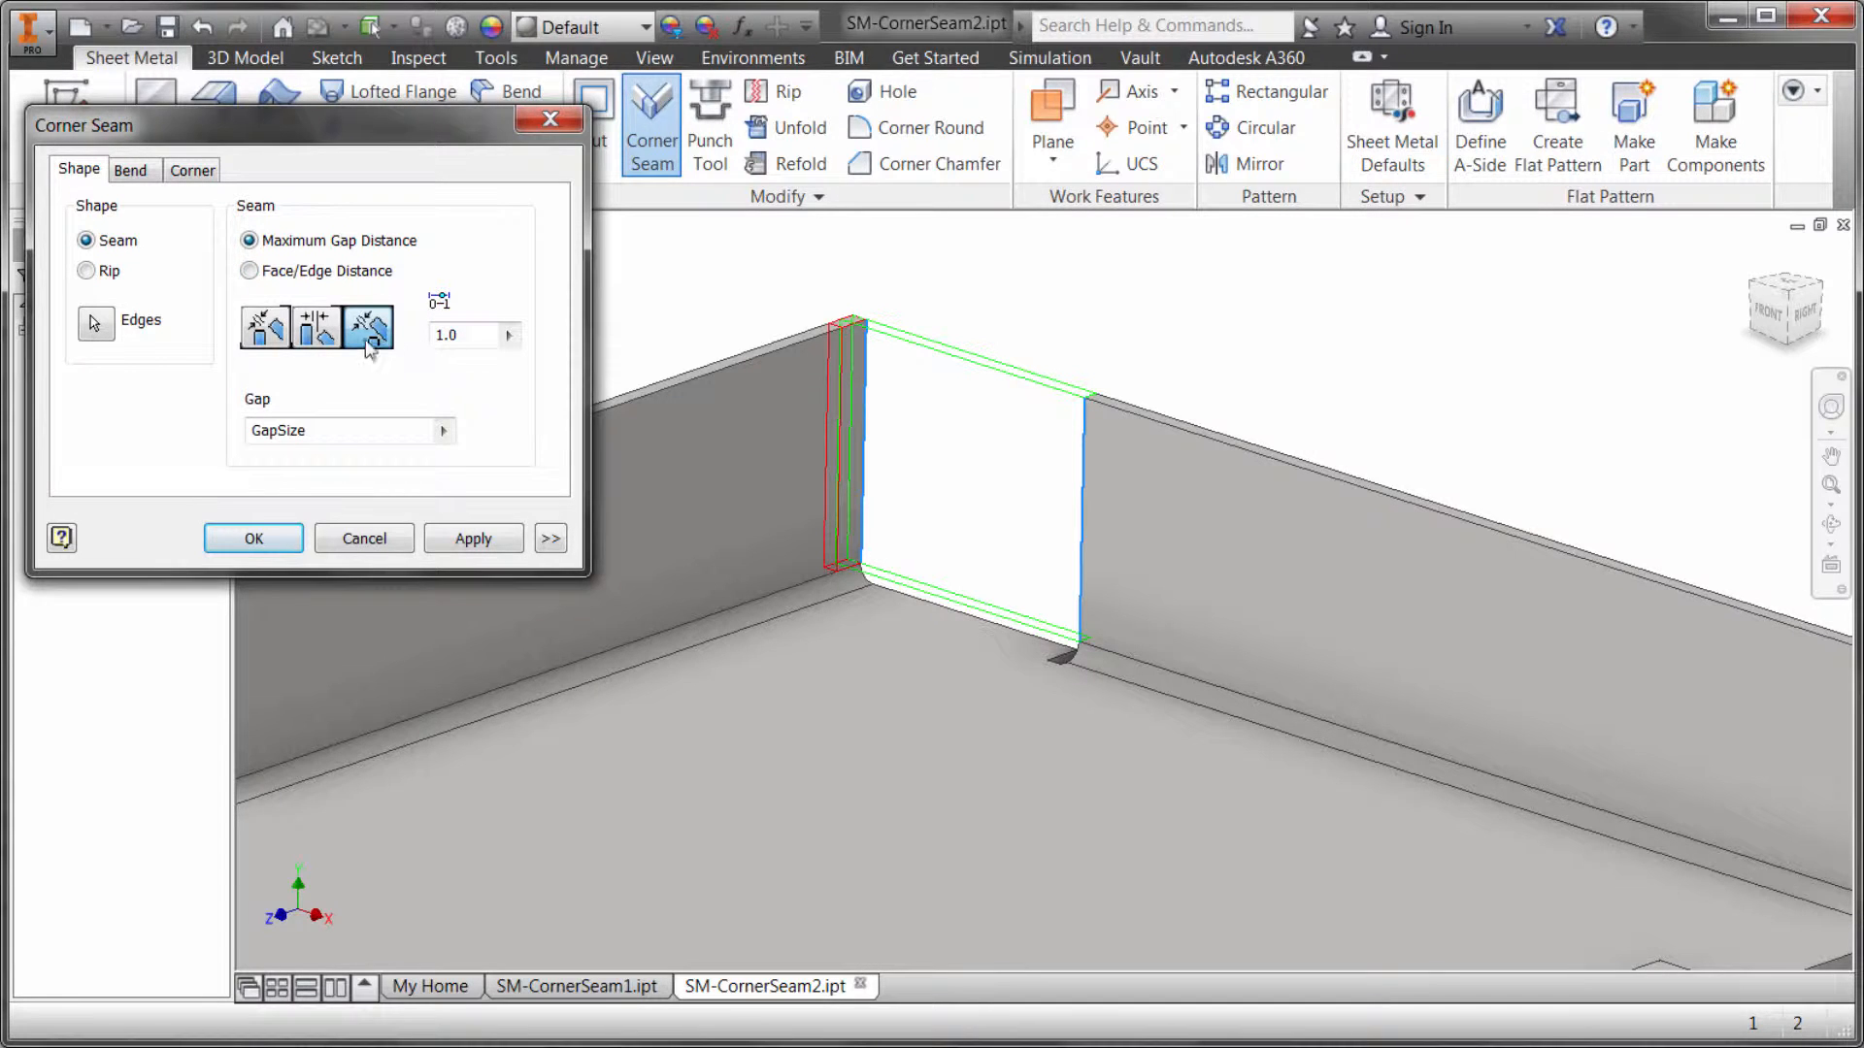
{"action": "left_click", "coordinate": [249, 271]}
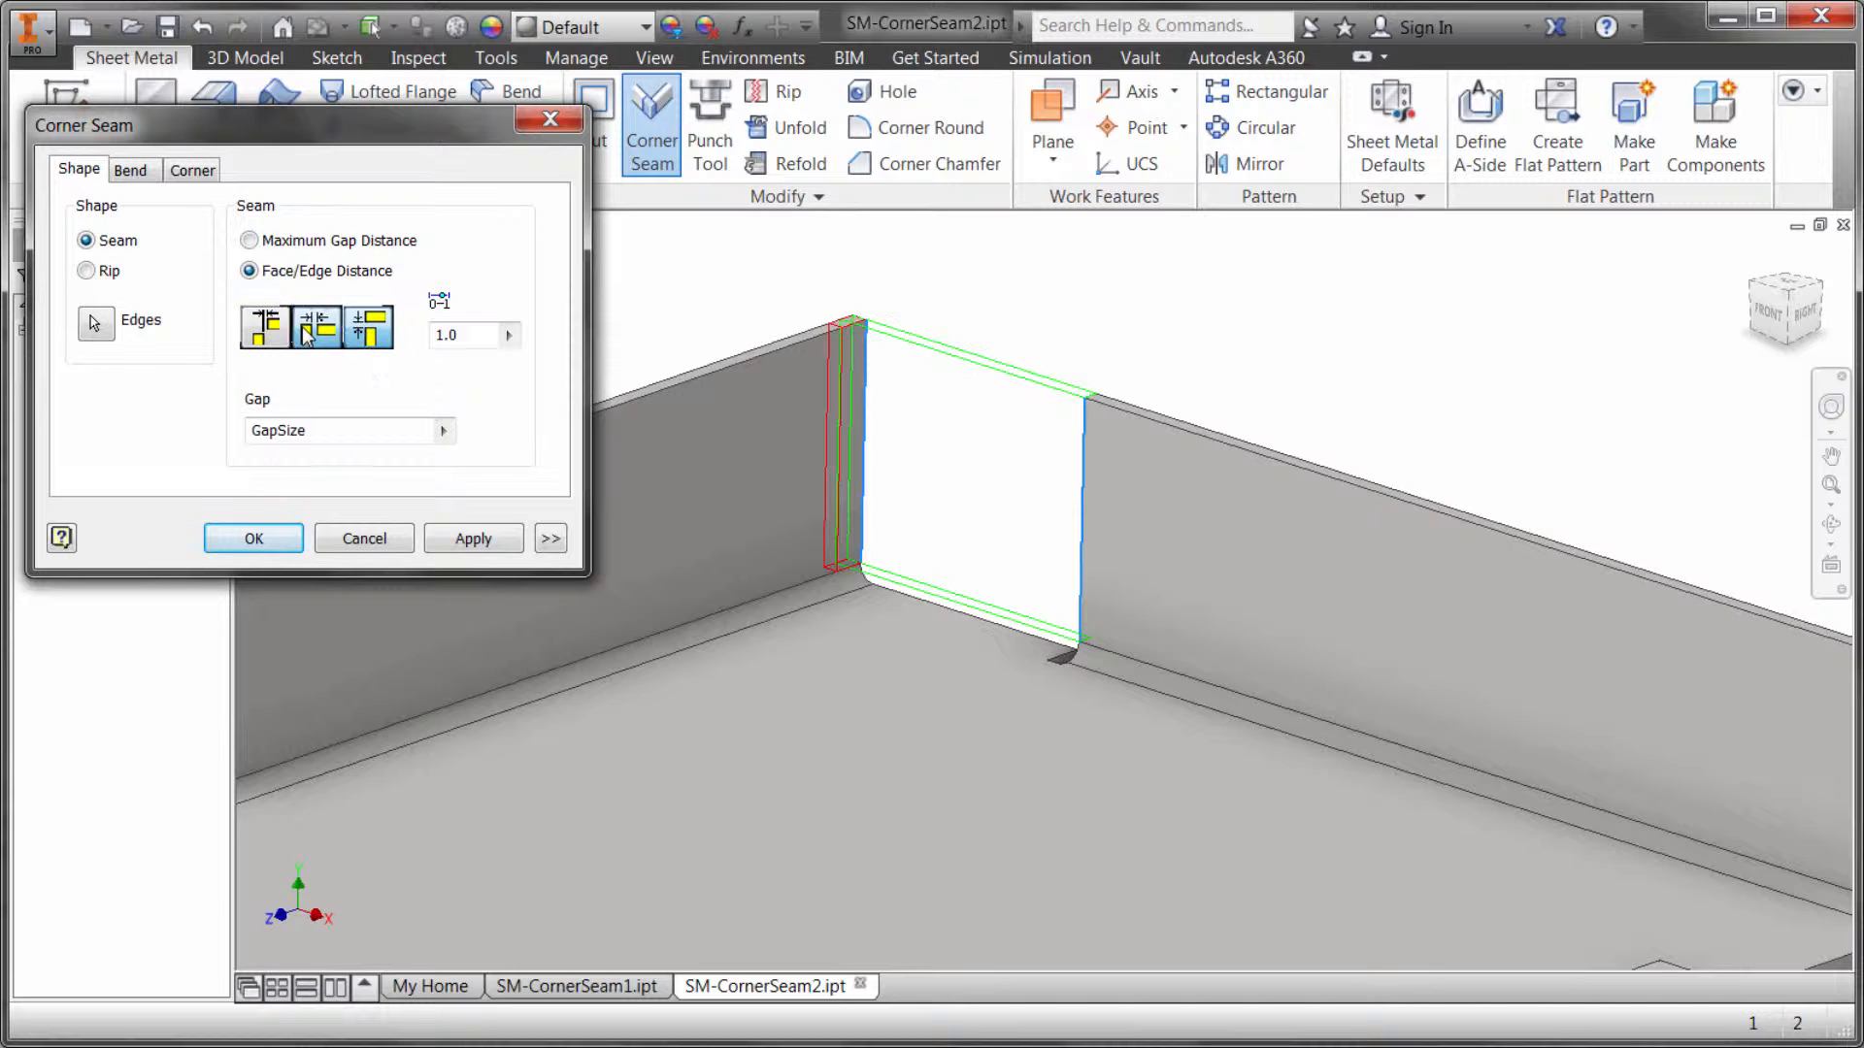
Step: Try the no-overlap and even-gap variants, then finish Corner3 with overlapping flanges
{"action": "left_click", "coordinate": [370, 326]}
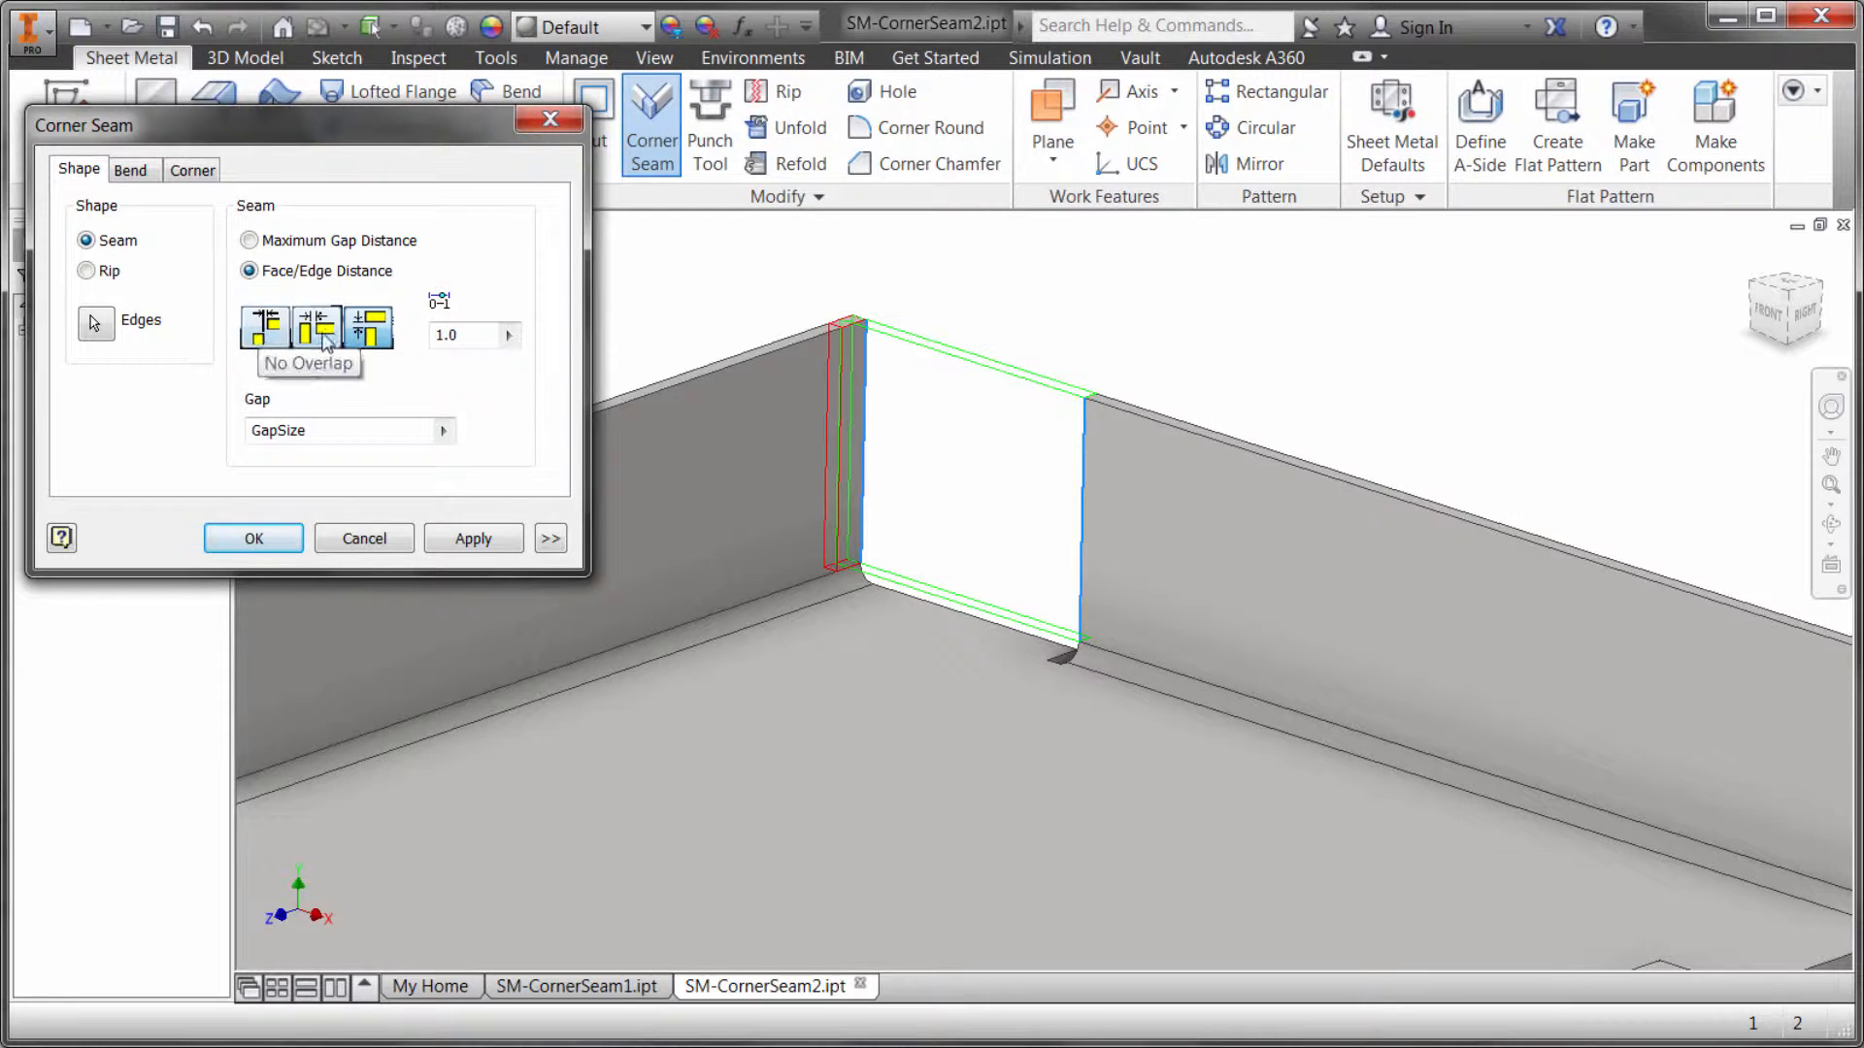
{"action": "left_click", "coordinate": [250, 240]}
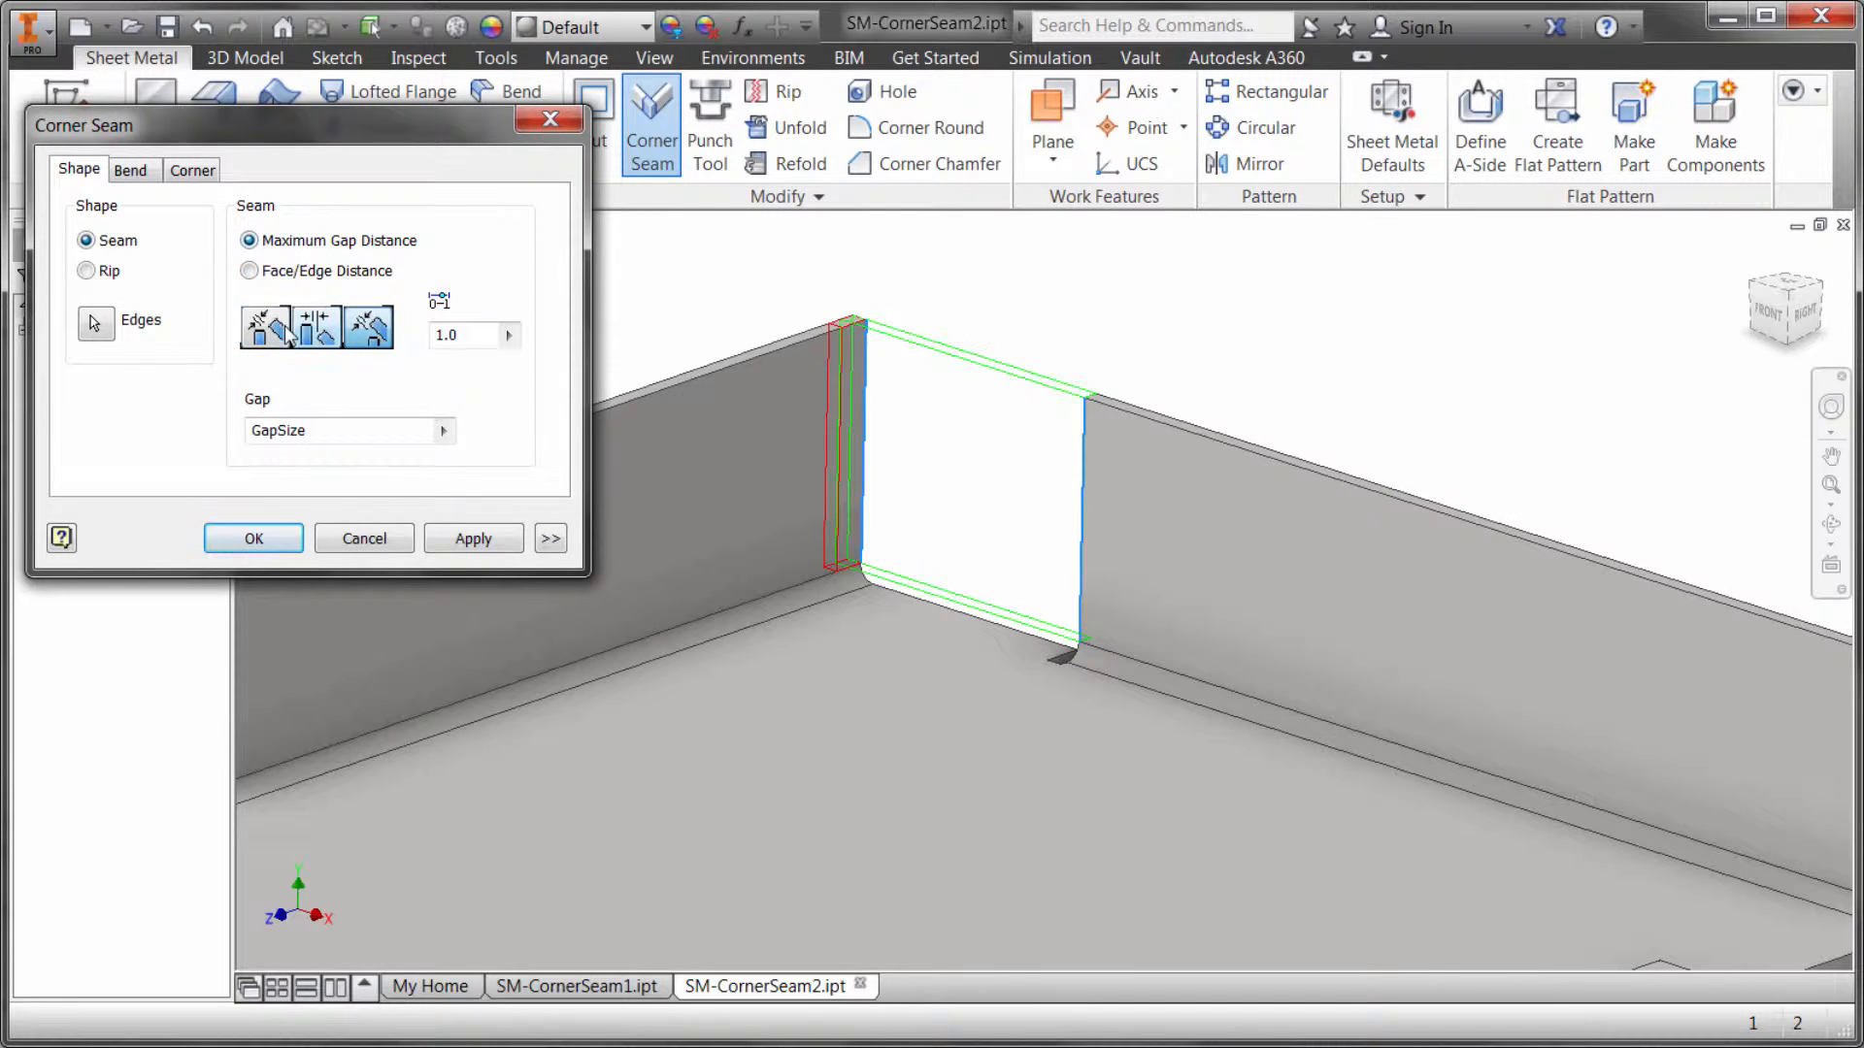
{"action": "left_click", "coordinate": [368, 327]}
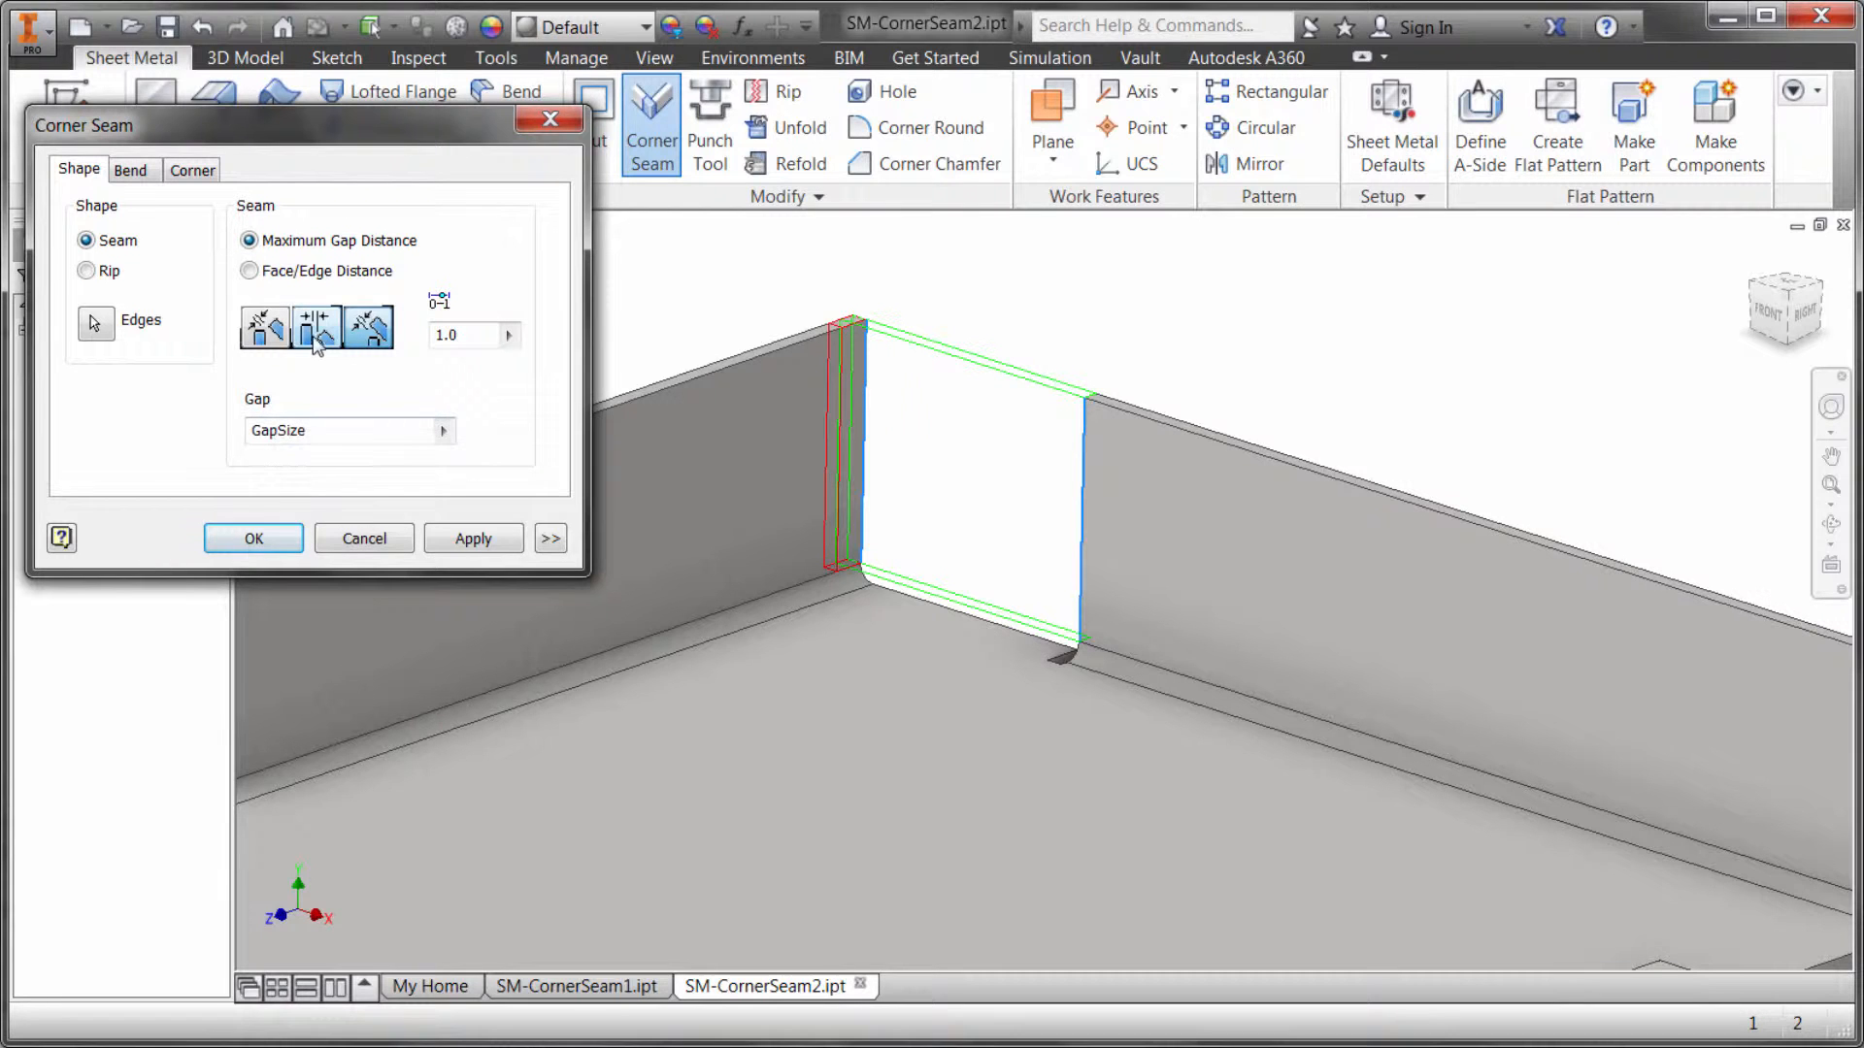
{"action": "left_click", "coordinate": [317, 329]}
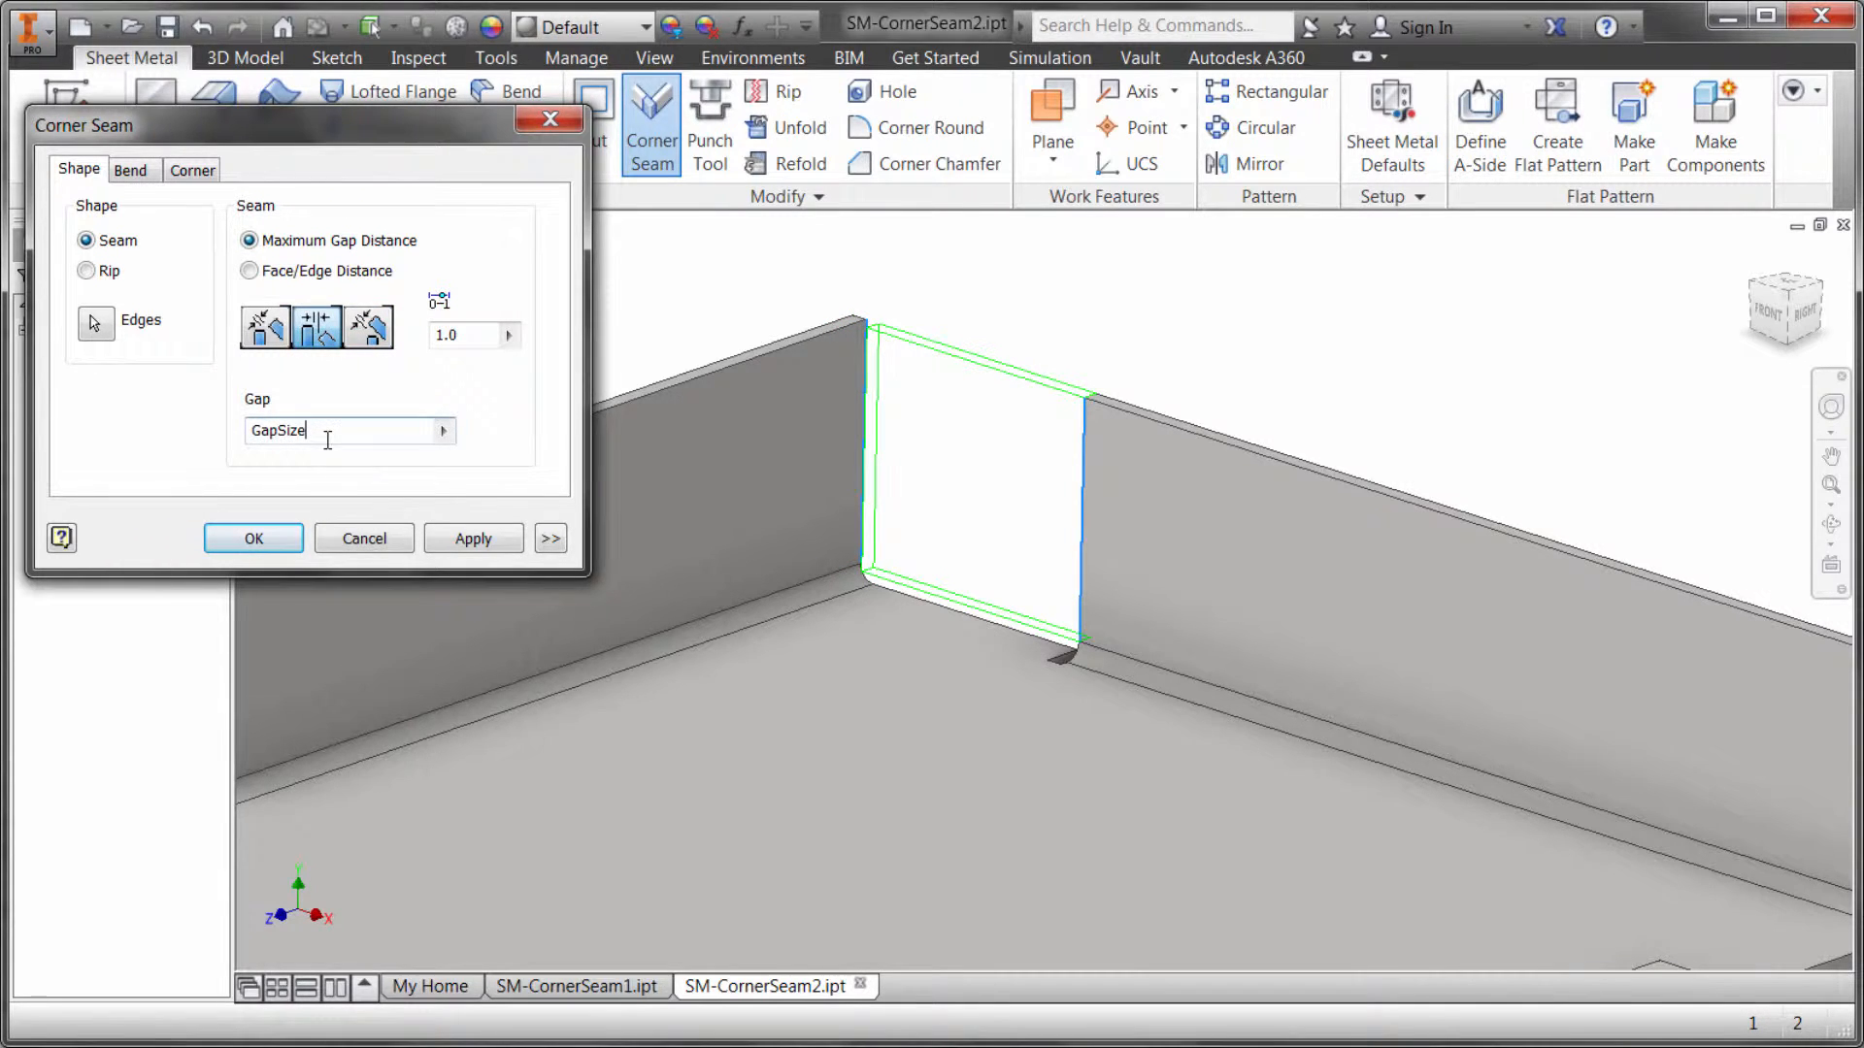
{"action": "left_click", "coordinate": [252, 539]}
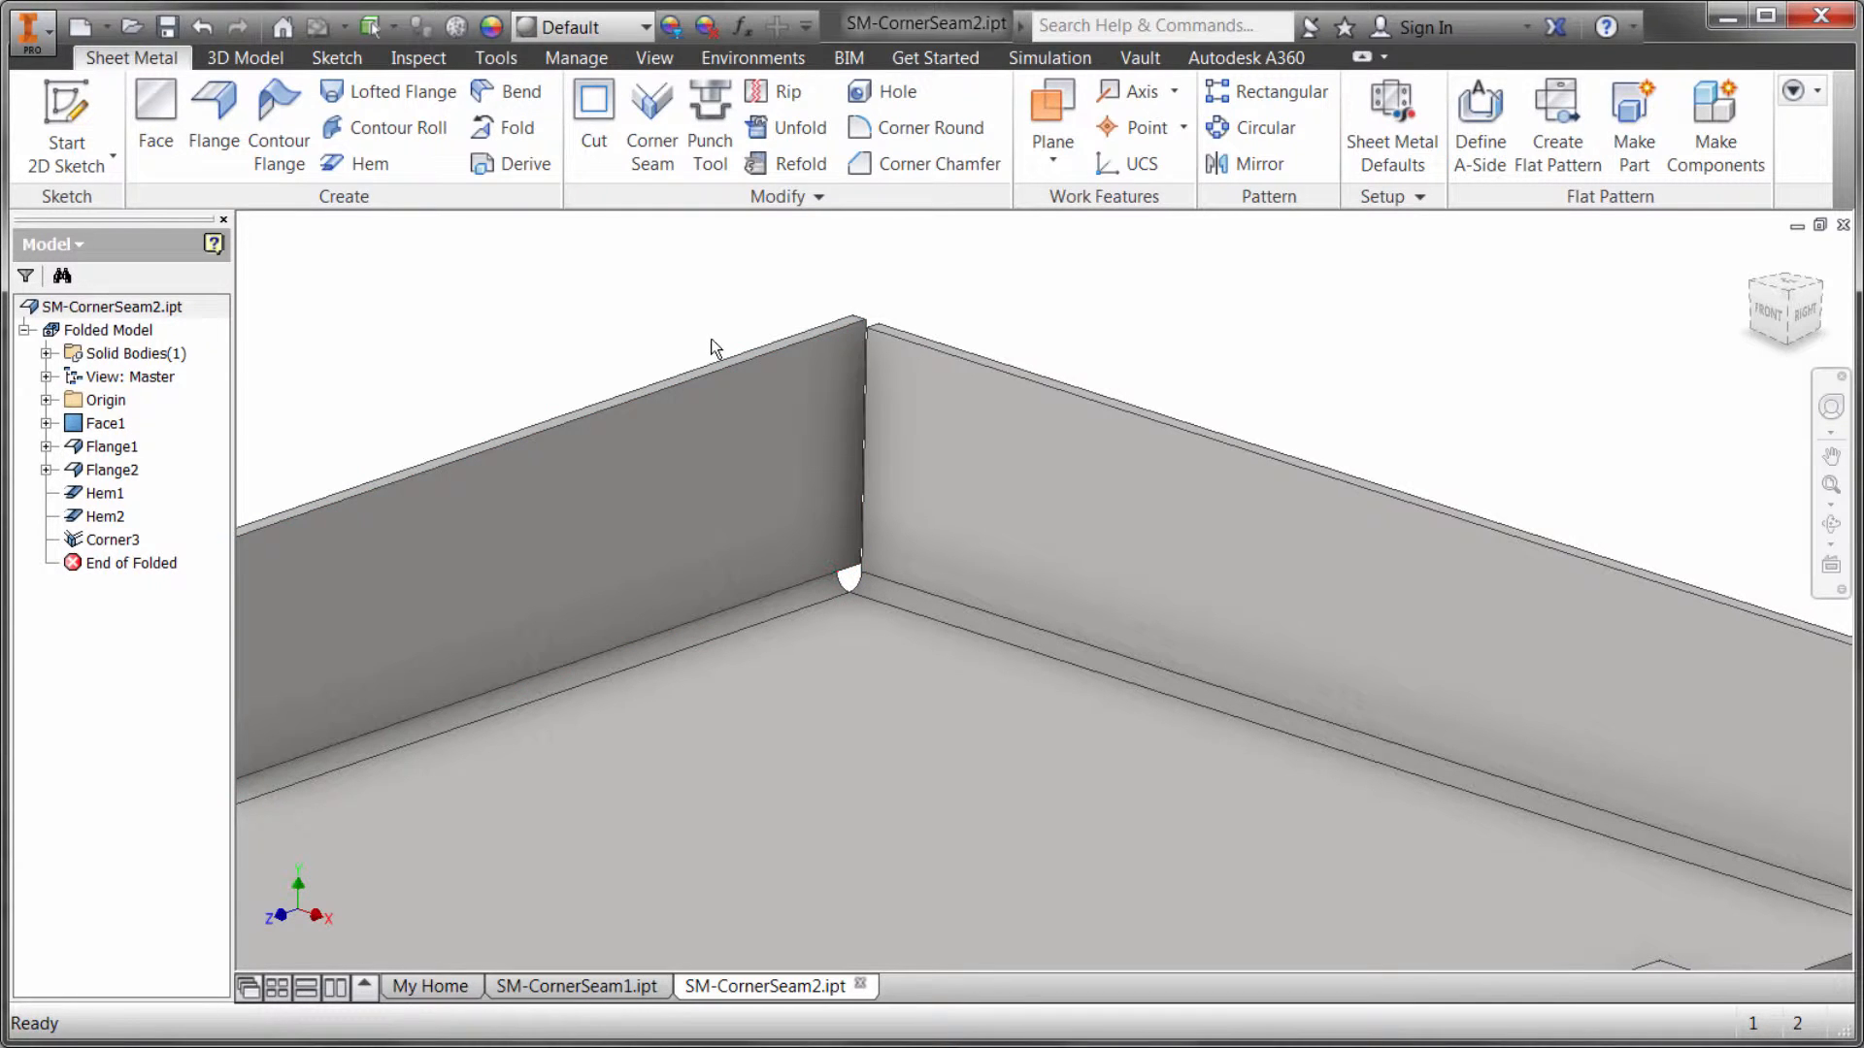
Step: Reopen Corner3 from the browser and close it unchanged
{"action": "left_click", "coordinate": [114, 540]}
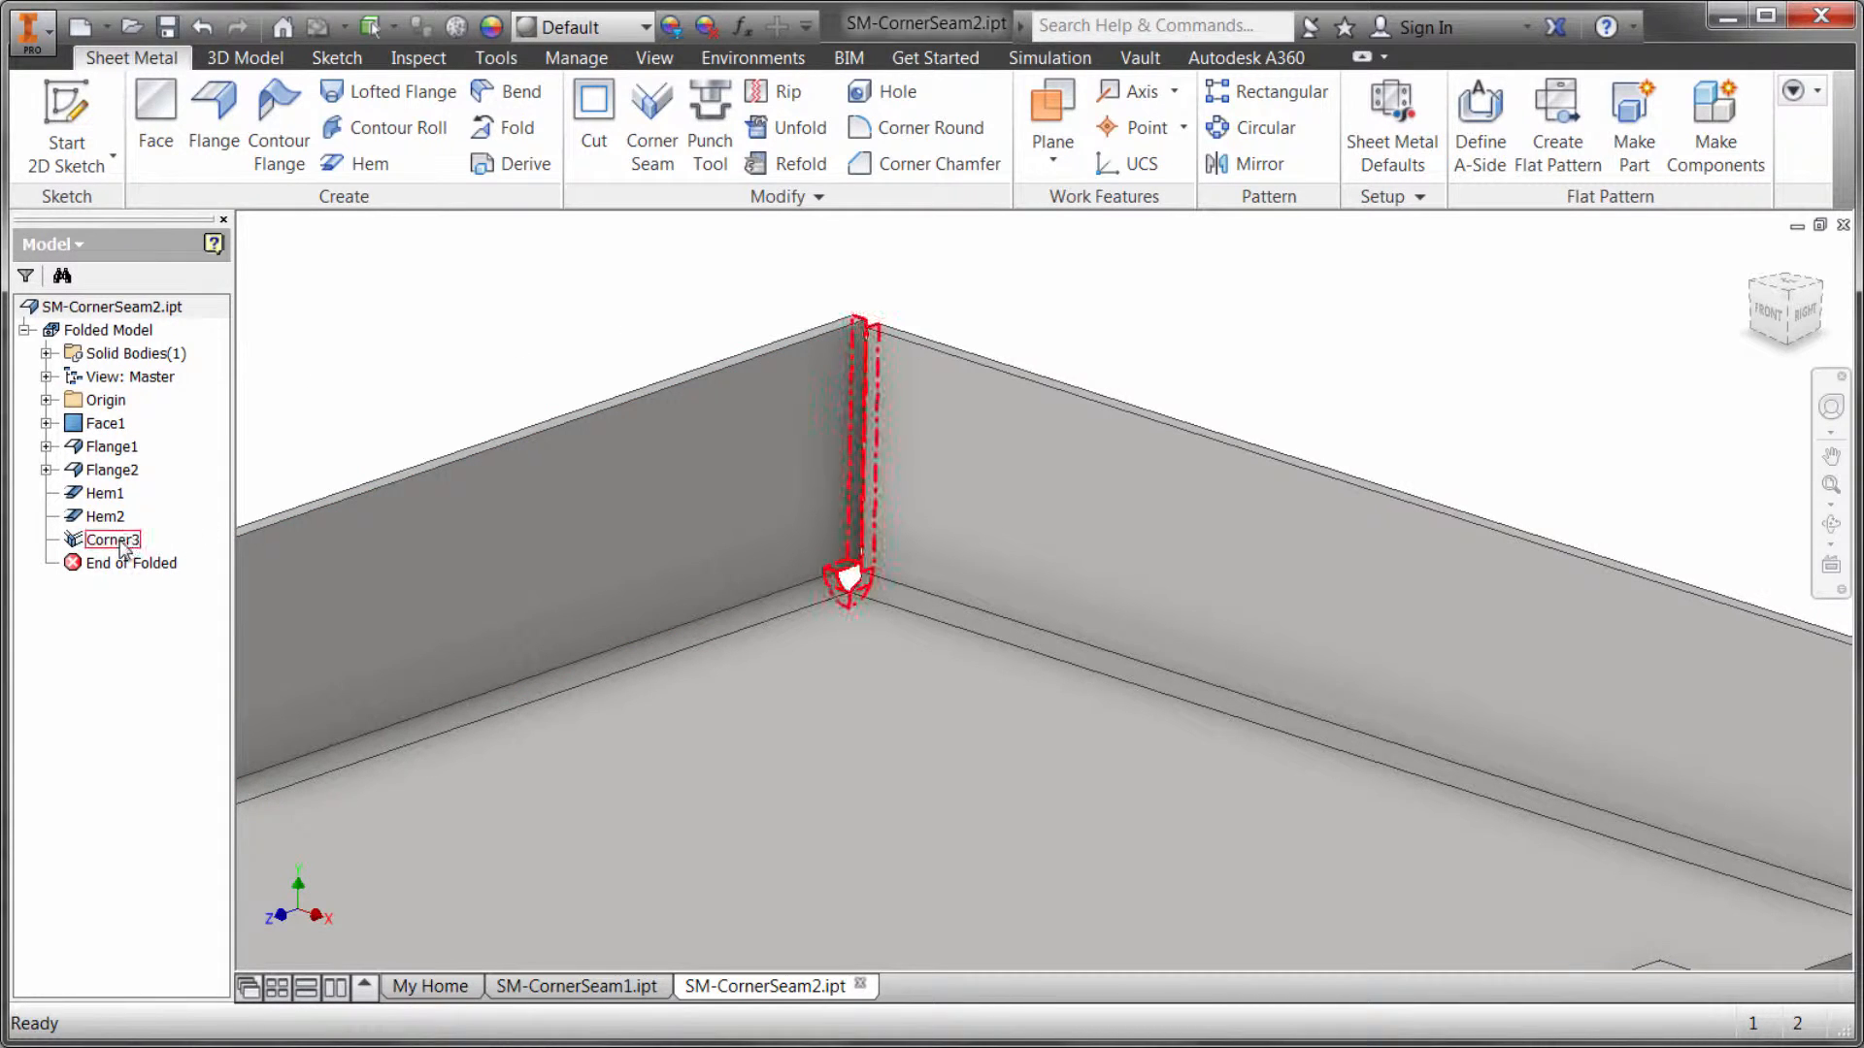
{"action": "double_click", "coordinate": [114, 540]}
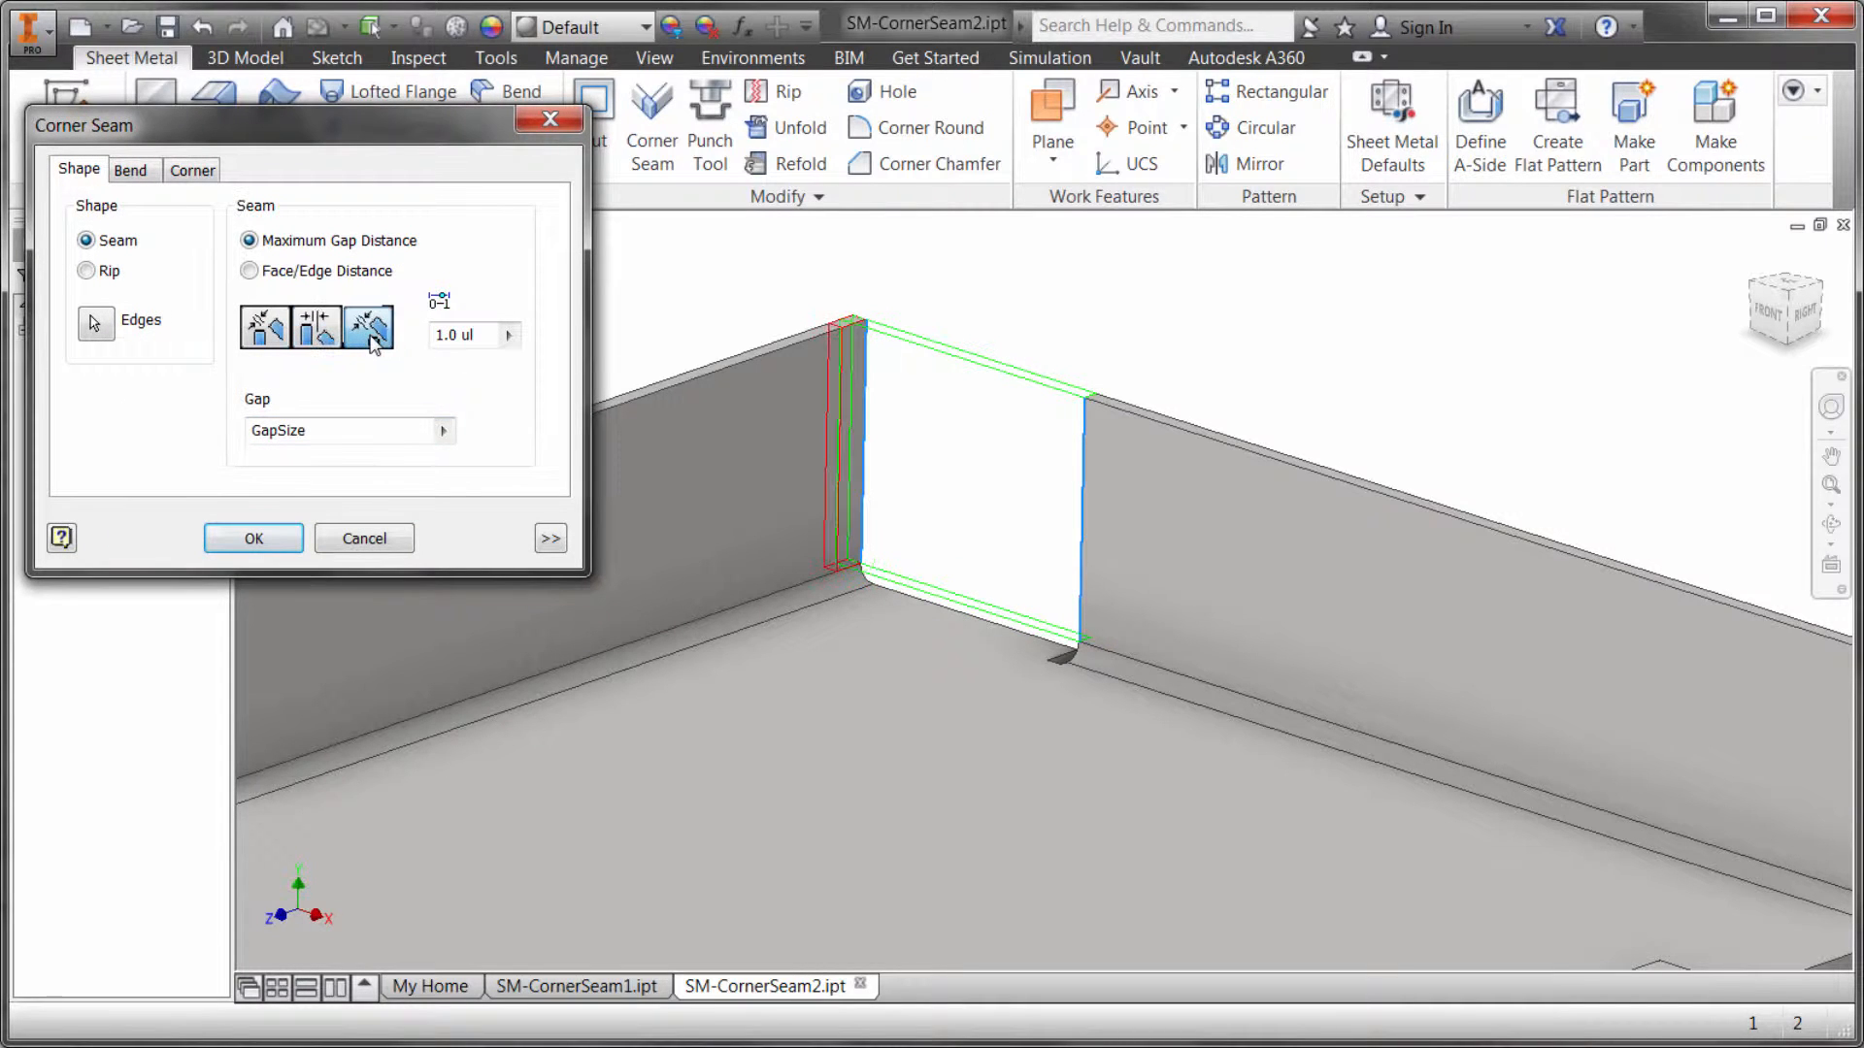
{"action": "left_click", "coordinate": [253, 539]}
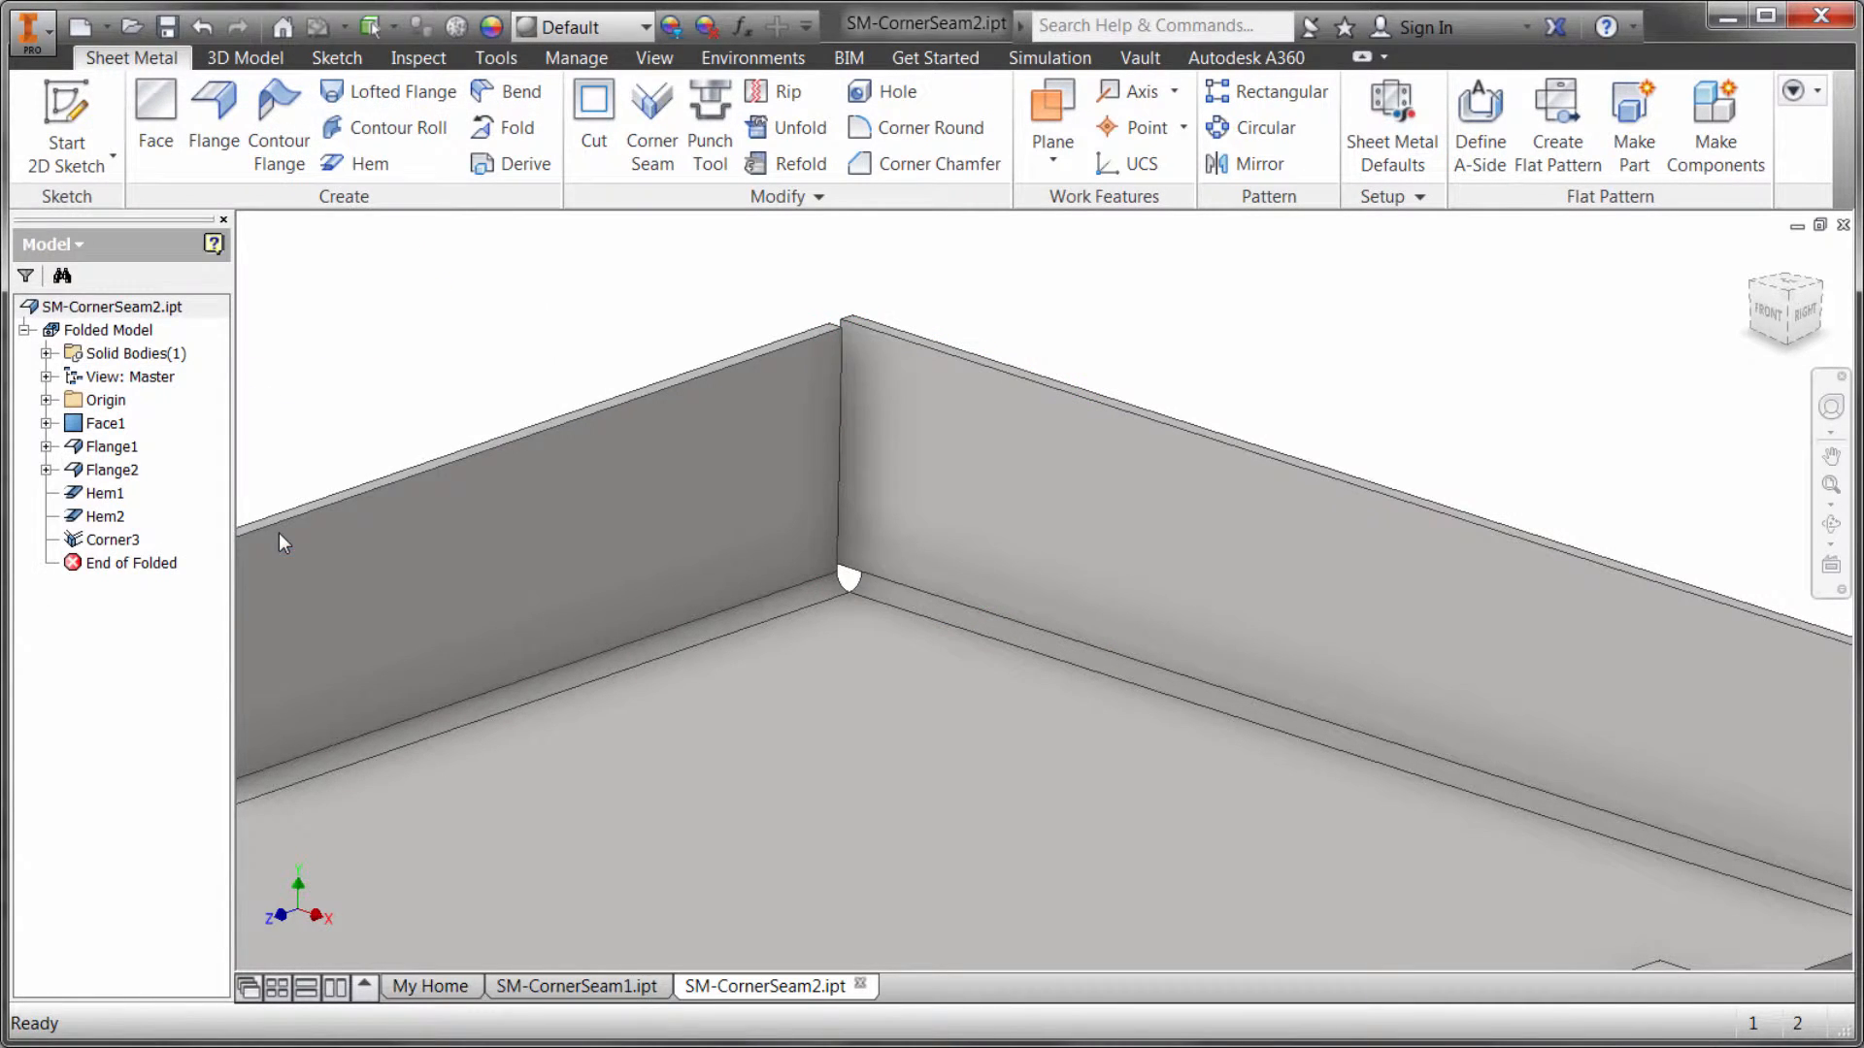
{"action": "mouse_move", "coordinate": [639, 334]}
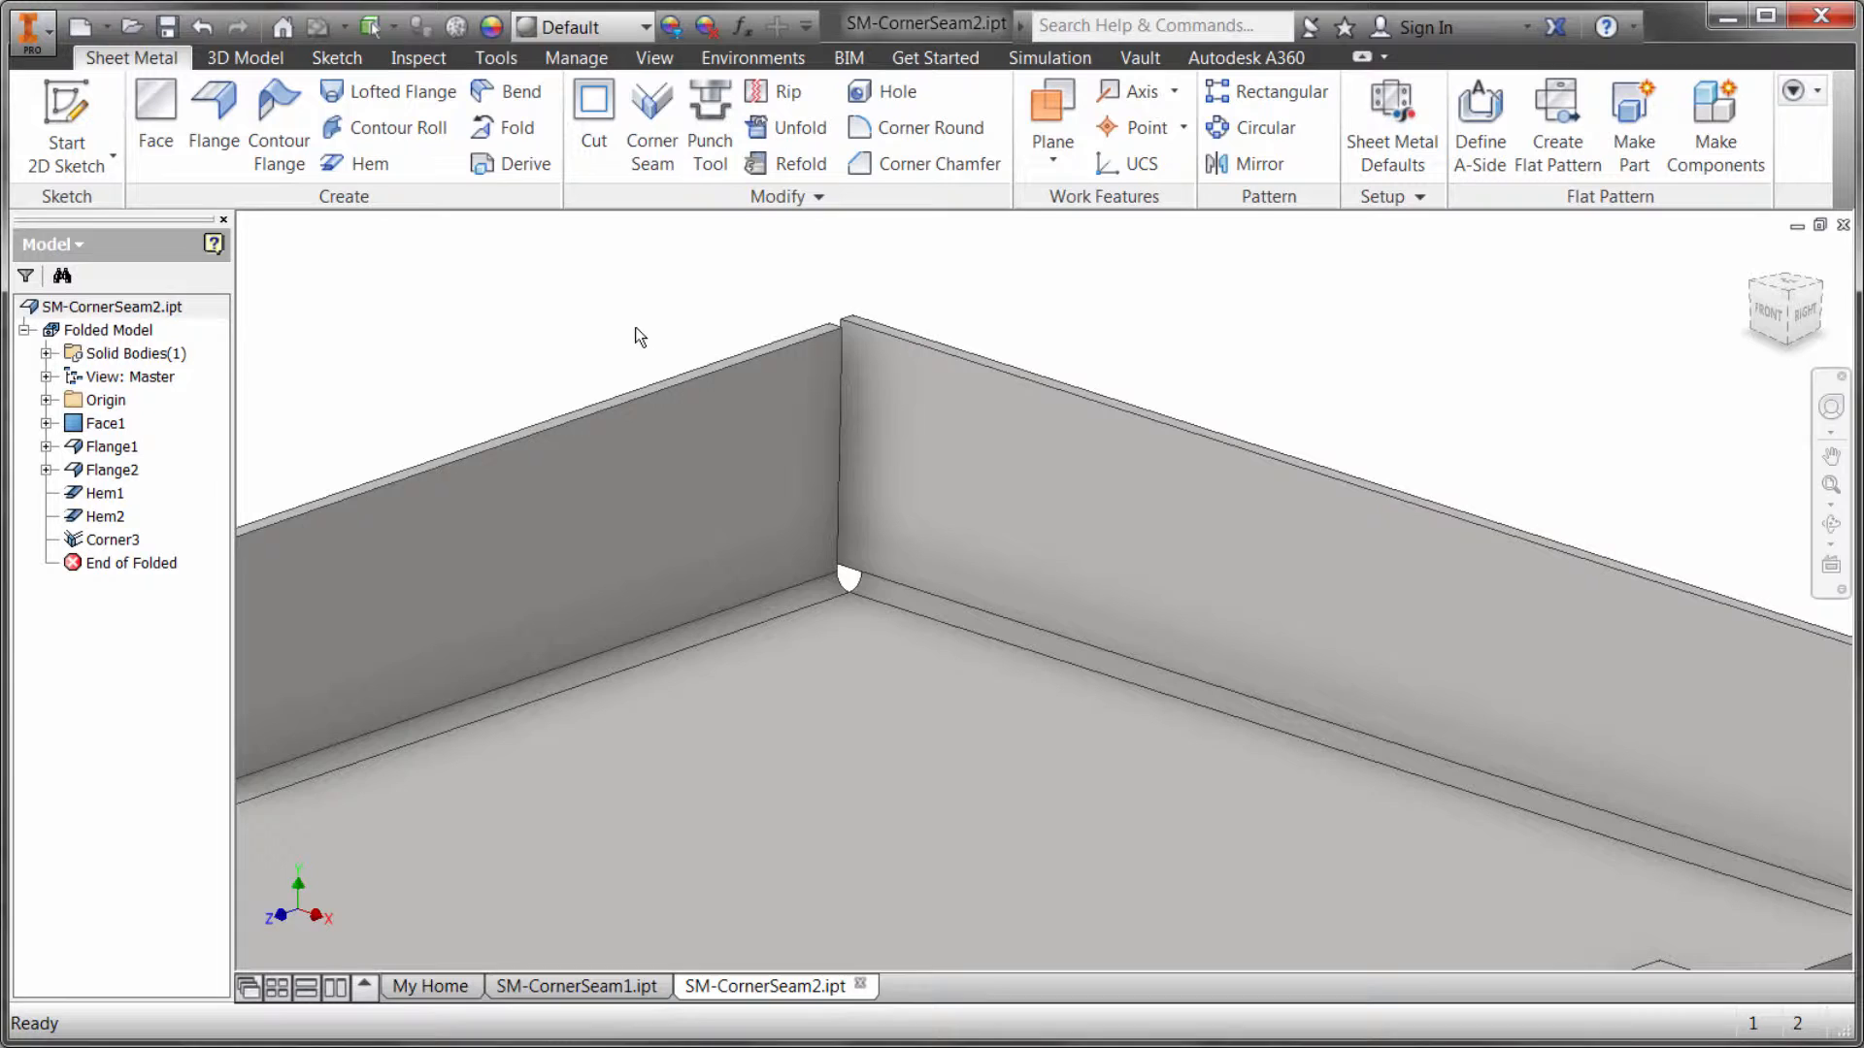
Step: Reopen Corner3, expand the >> options, and review Aligned versus Perpendicular extension
{"action": "left_click", "coordinate": [651, 118]}
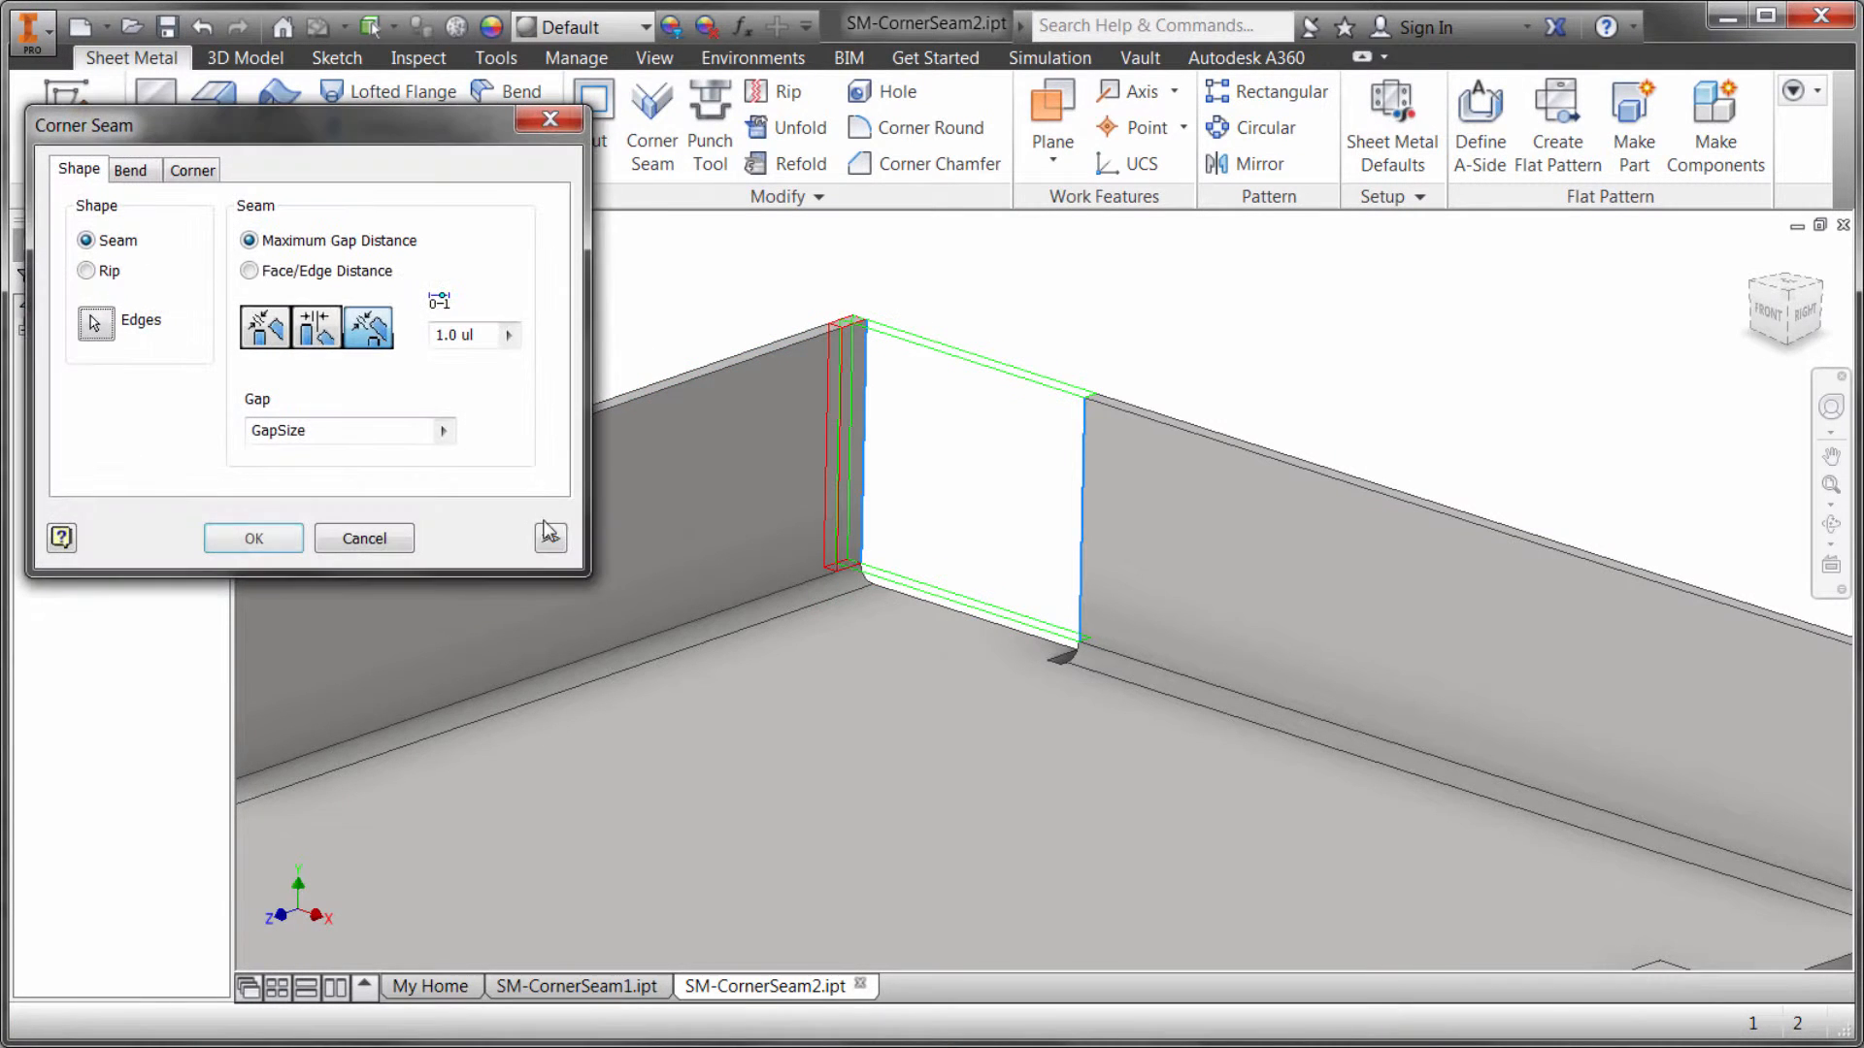
{"action": "left_click", "coordinate": [550, 537]}
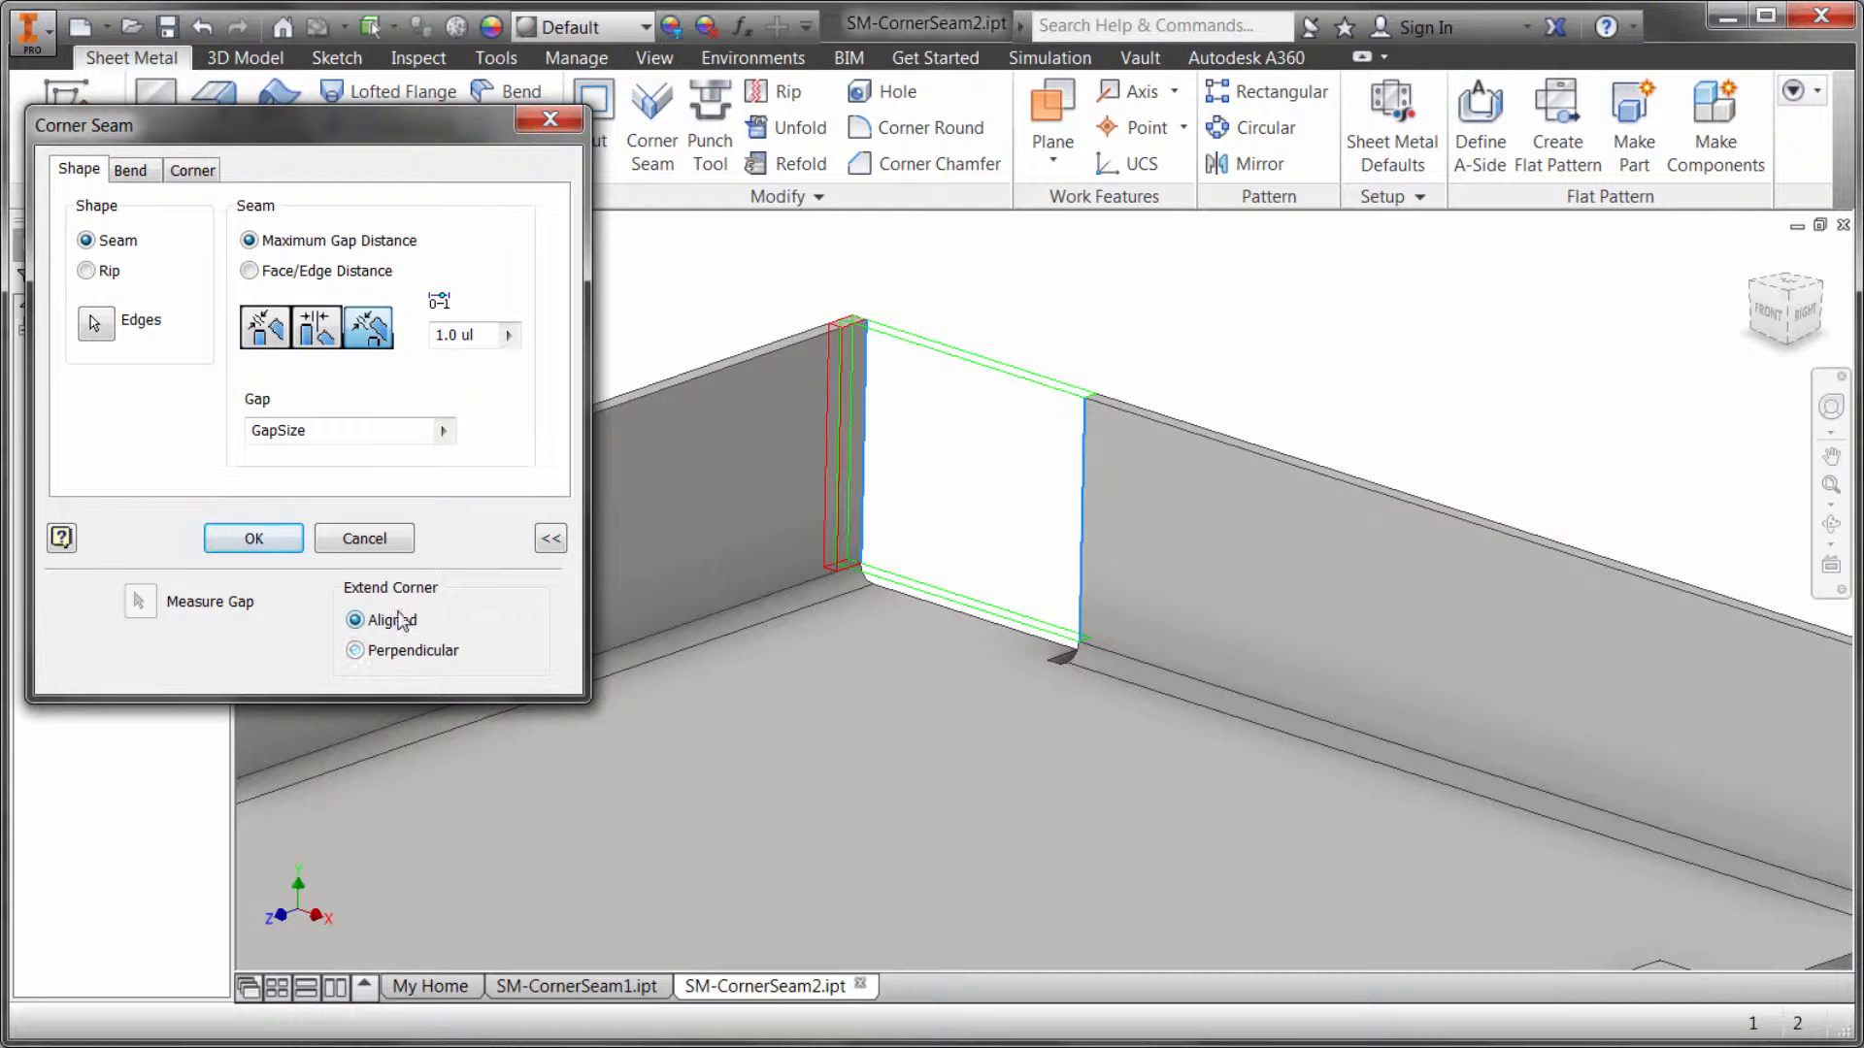
{"action": "left_click", "coordinate": [355, 619]}
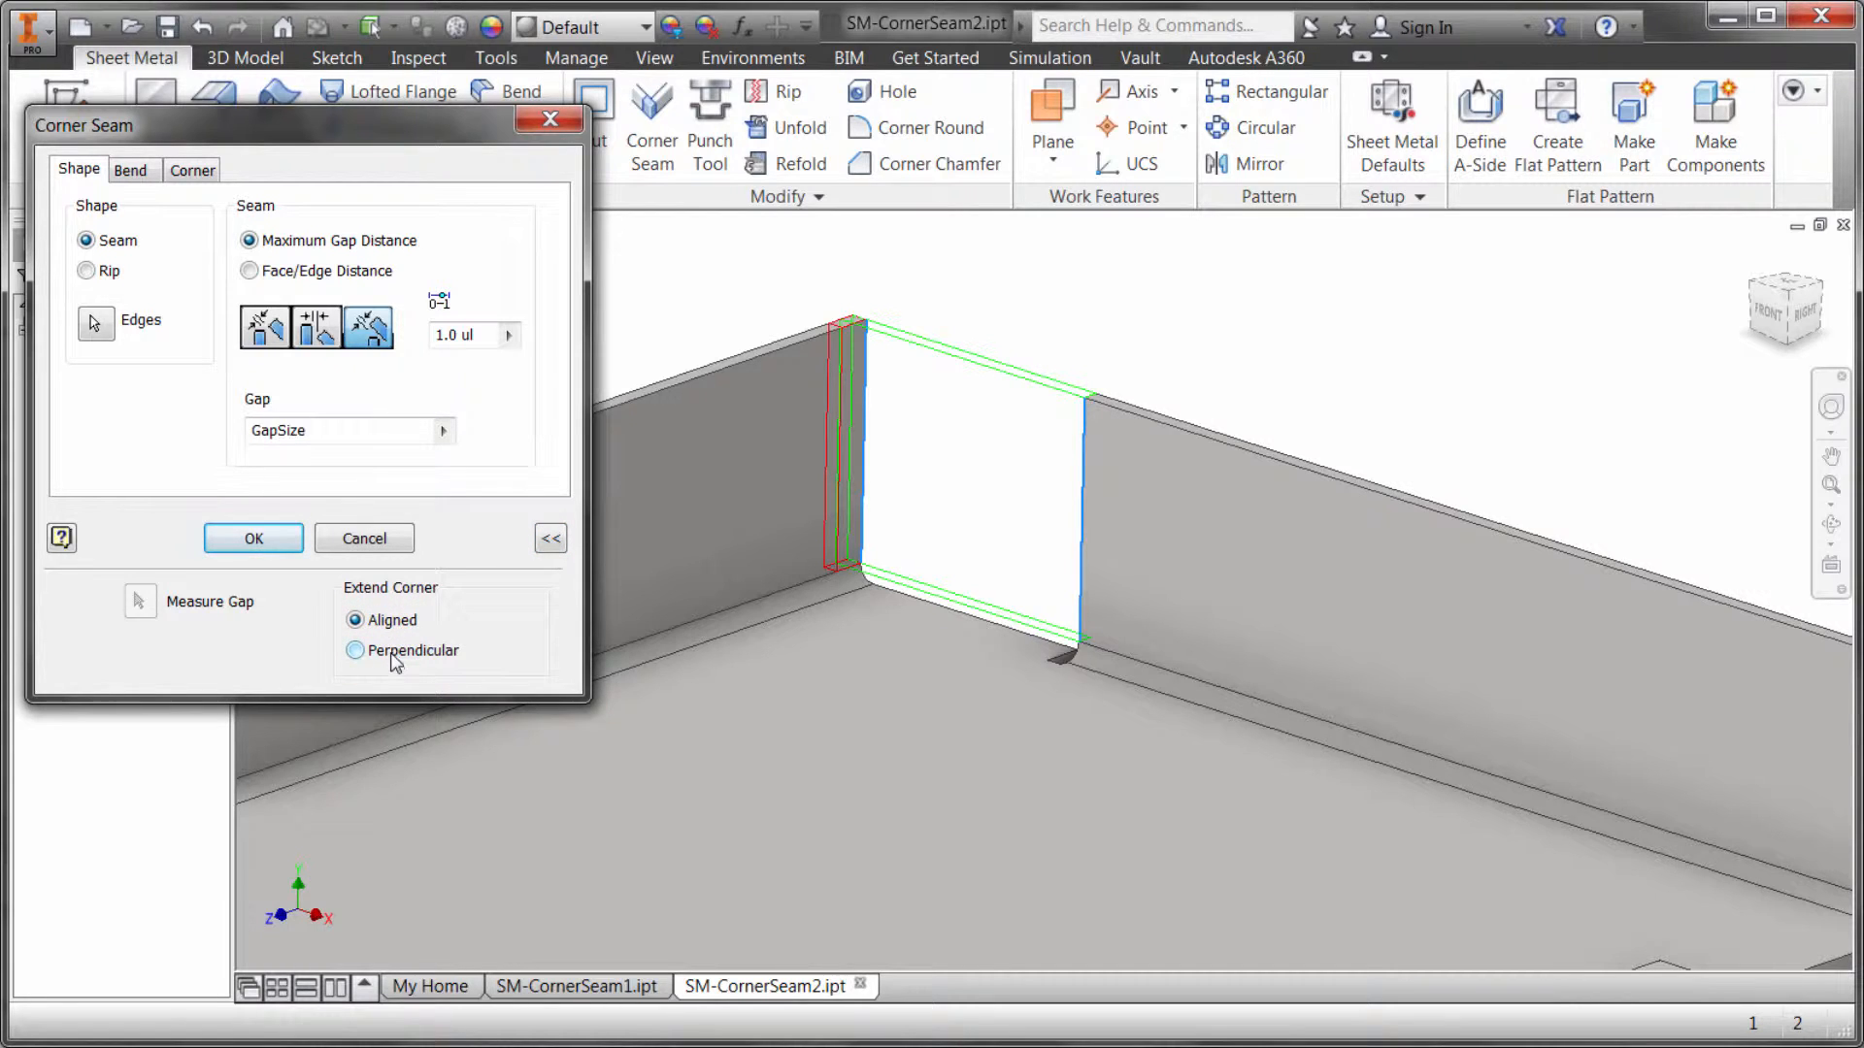
{"action": "left_click", "coordinate": [252, 539]}
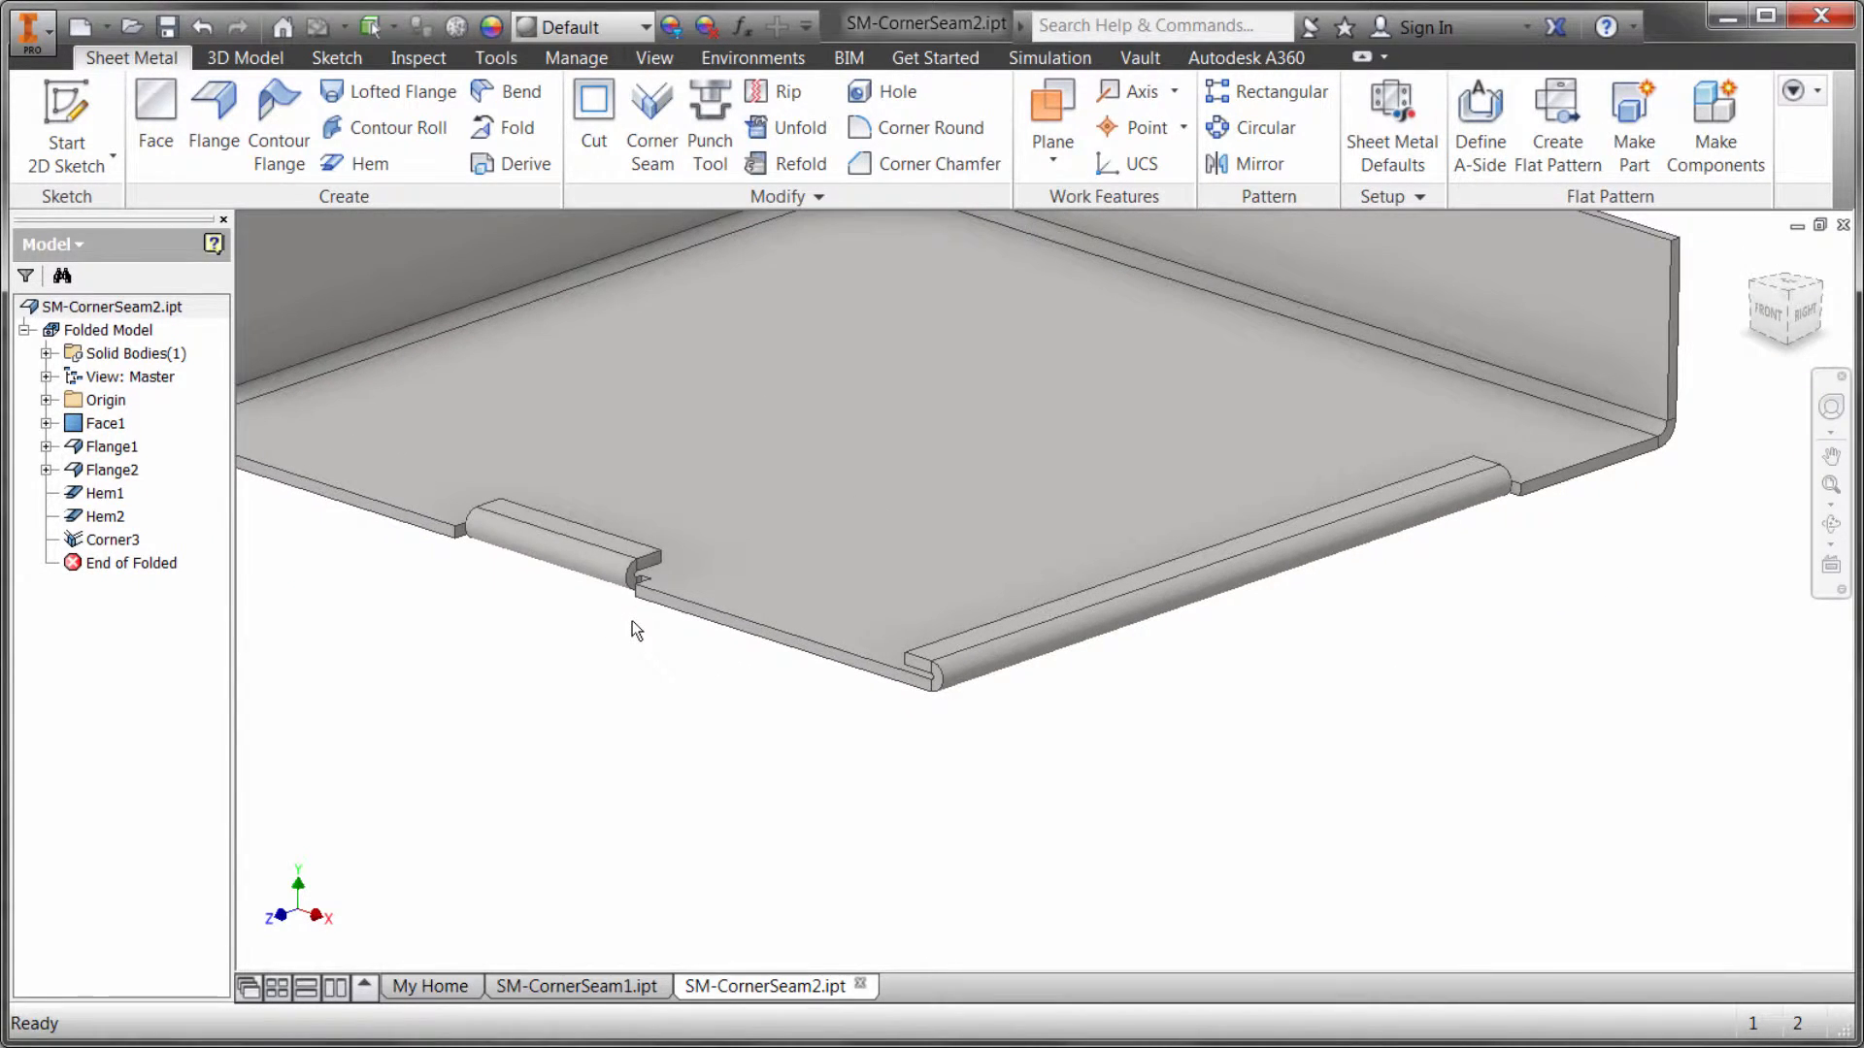
{"action": "mouse_move", "coordinate": [643, 621]}
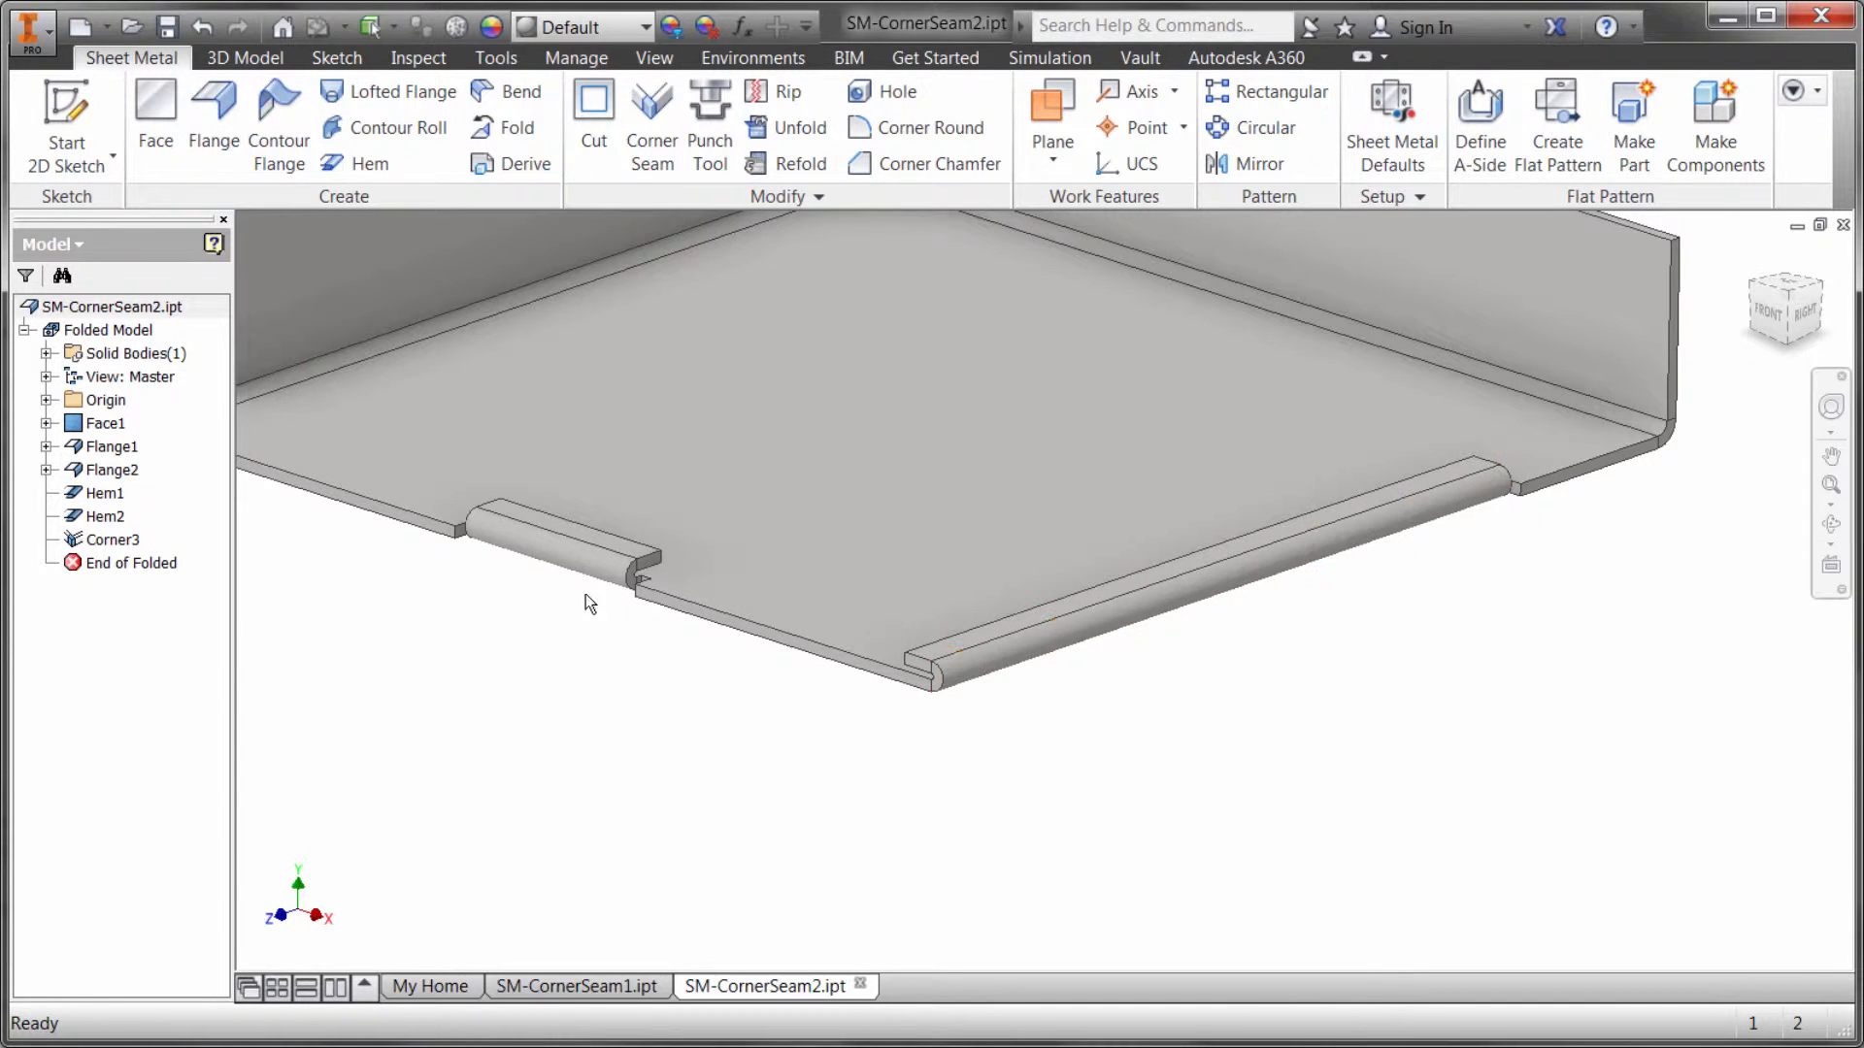
{"action": "mouse_move", "coordinate": [662, 634]}
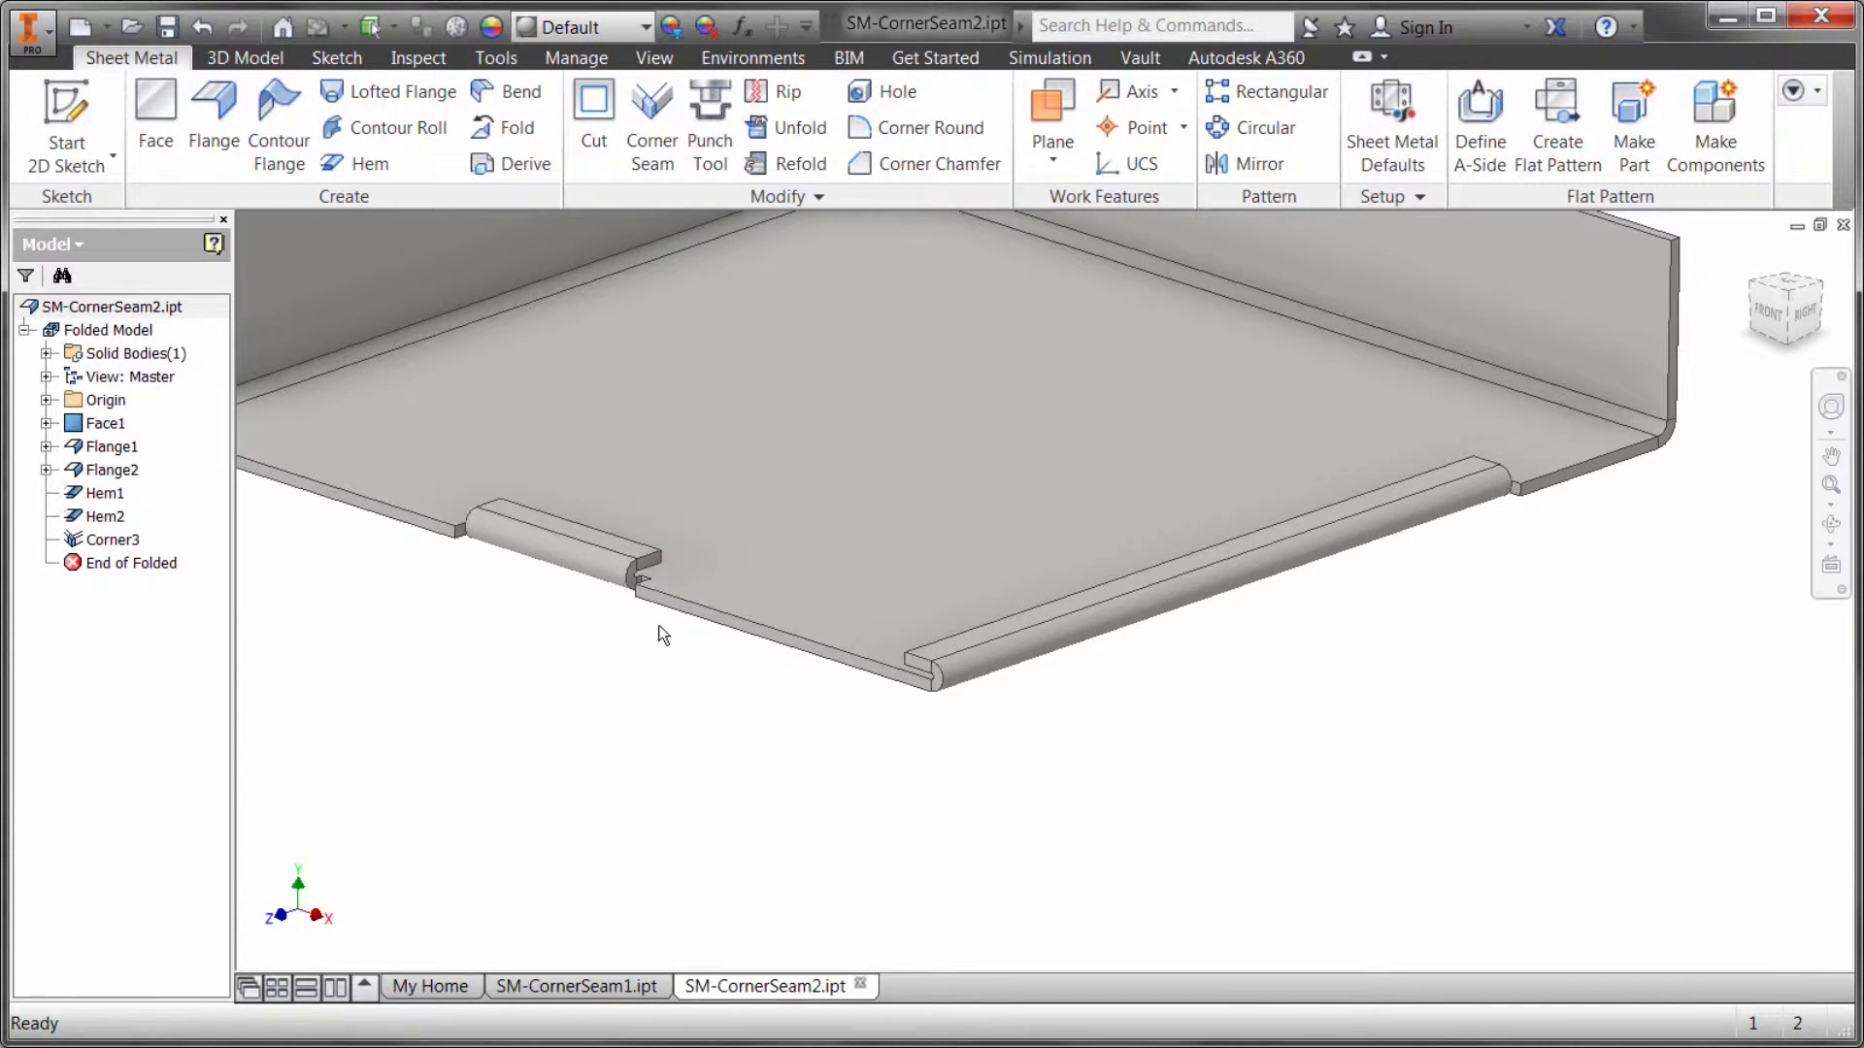
{"action": "mouse_move", "coordinate": [536, 689]}
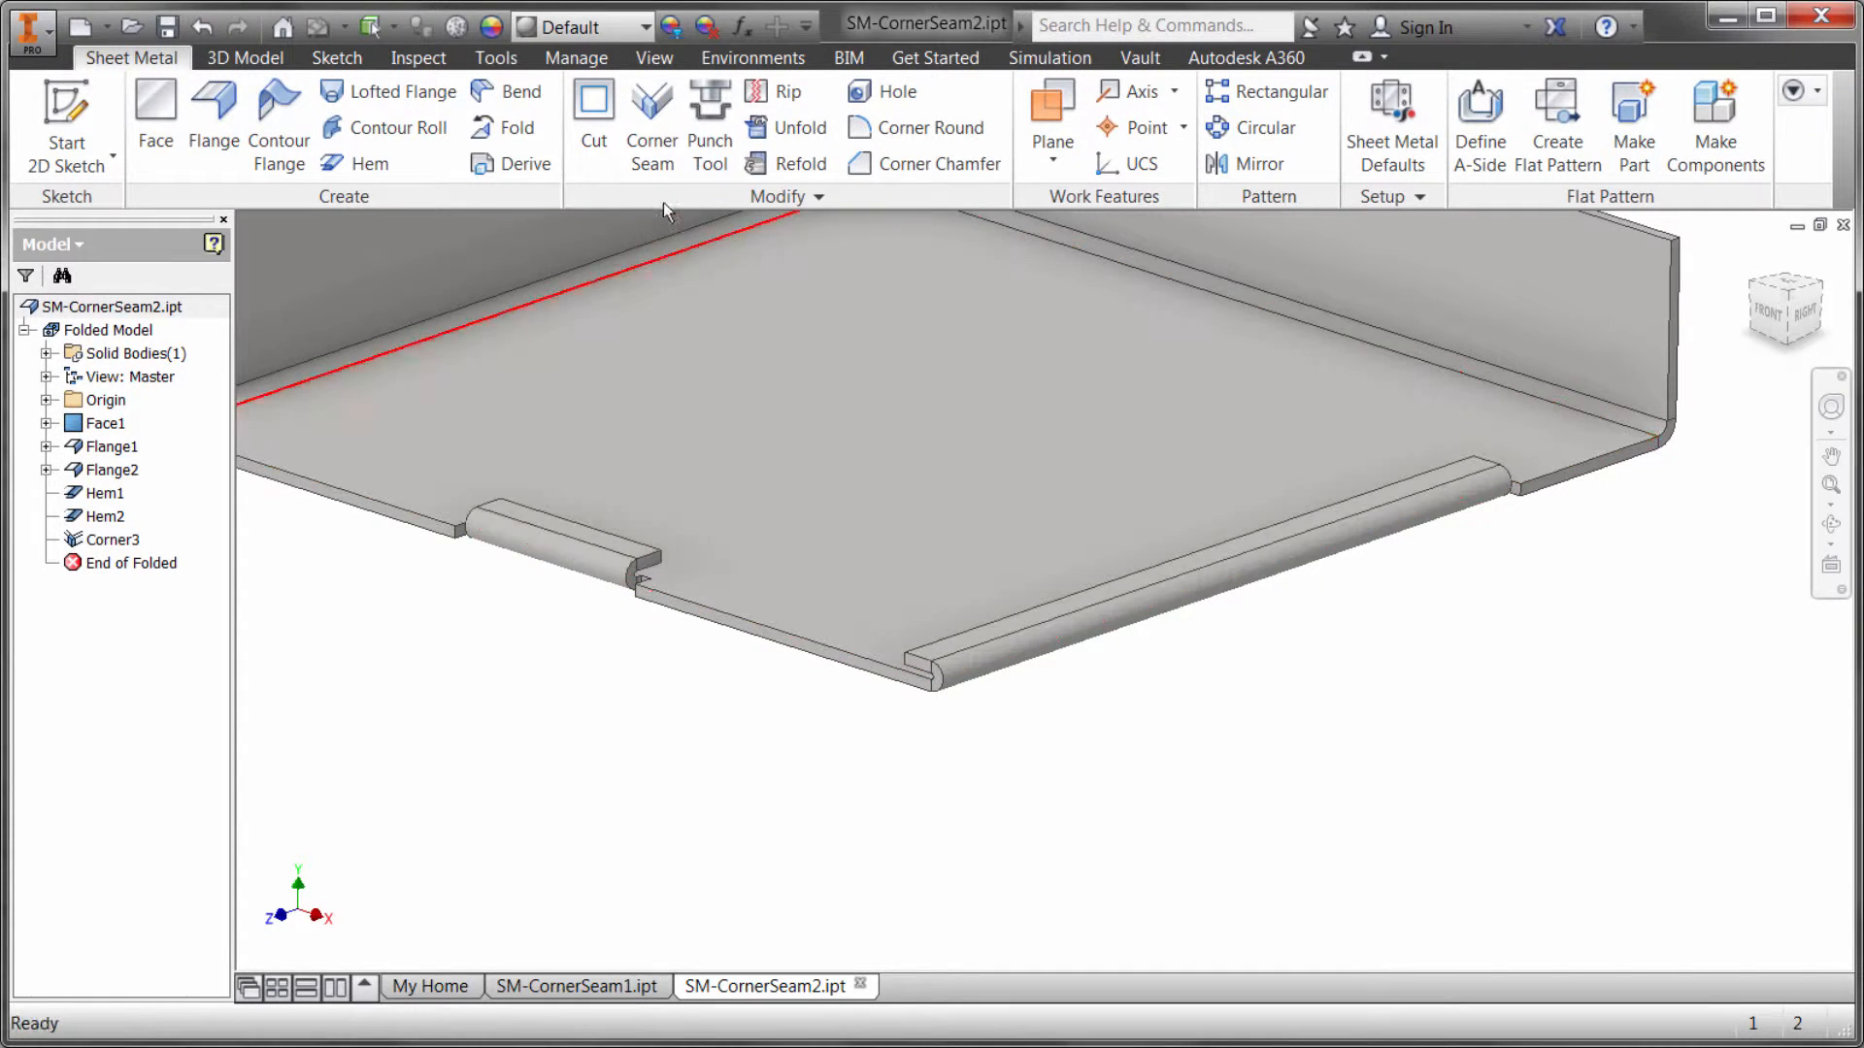
Step: Create corner seam Corner4 between the two hem edges with a miter option
{"action": "left_click", "coordinate": [650, 118]}
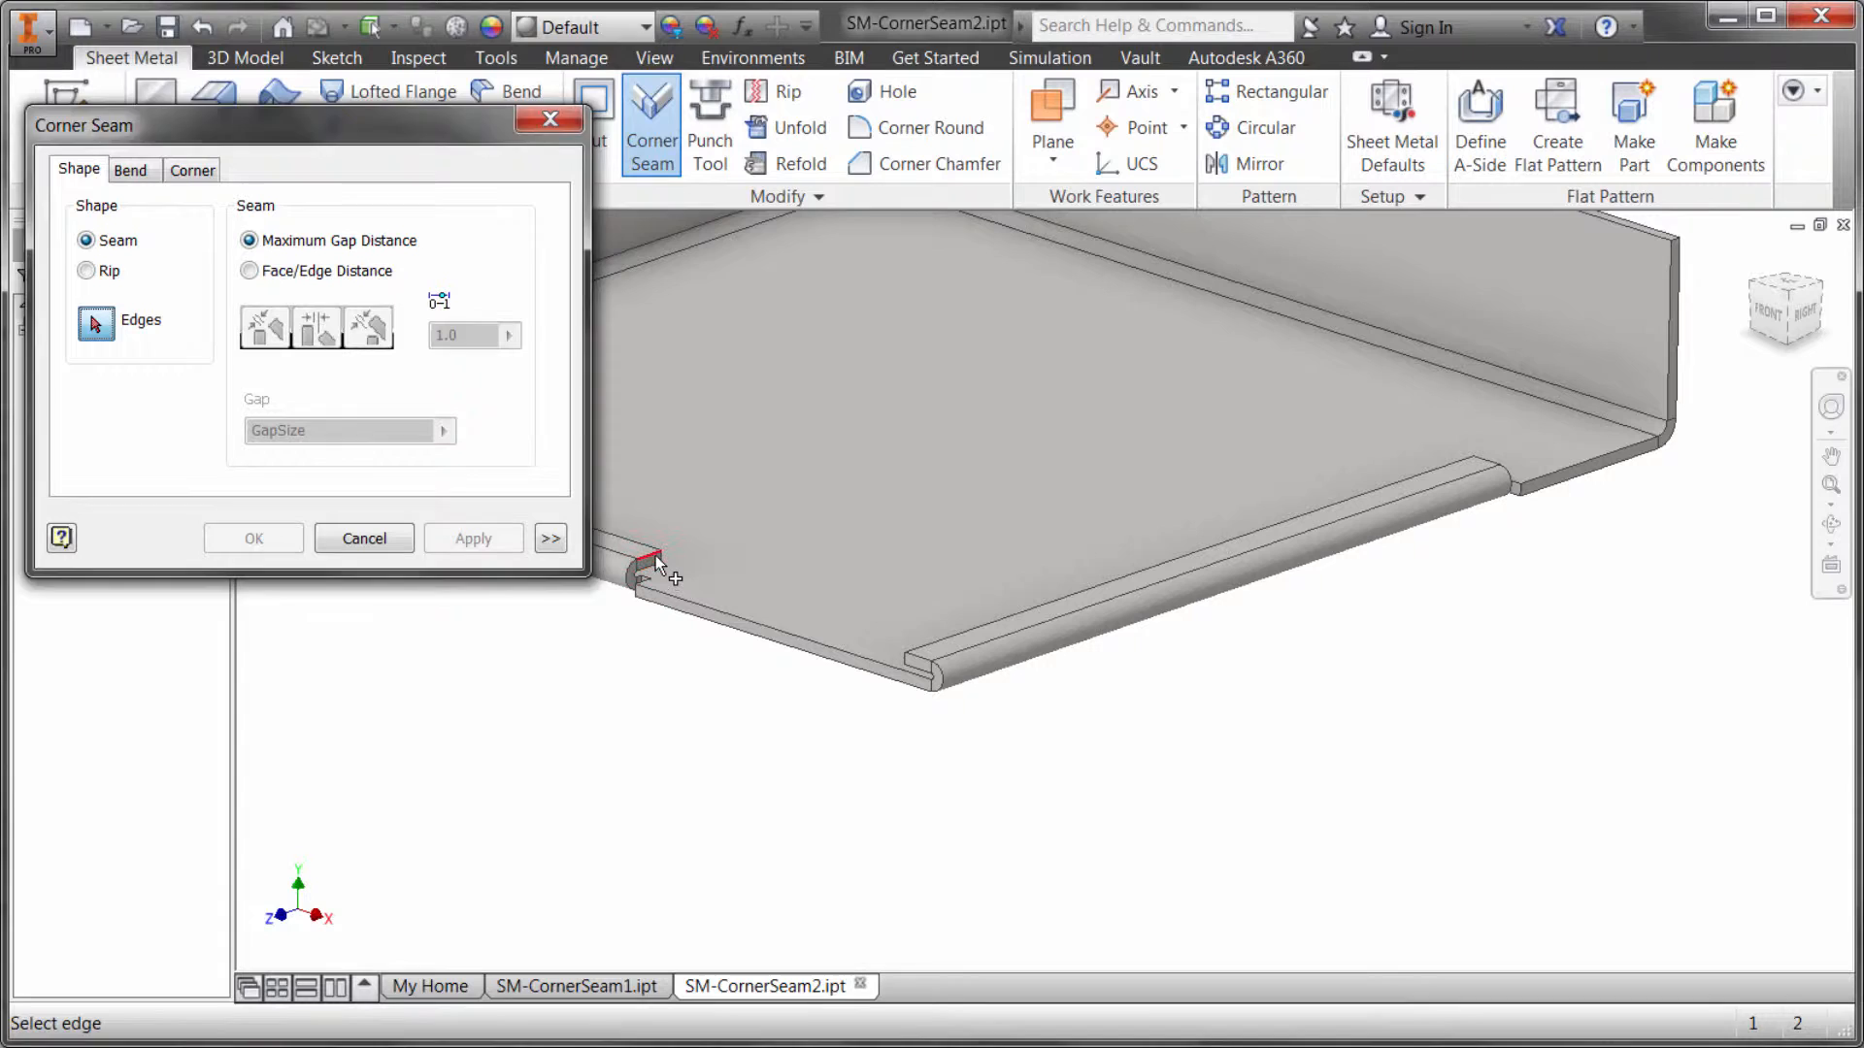
{"action": "left_click", "coordinate": [650, 561]}
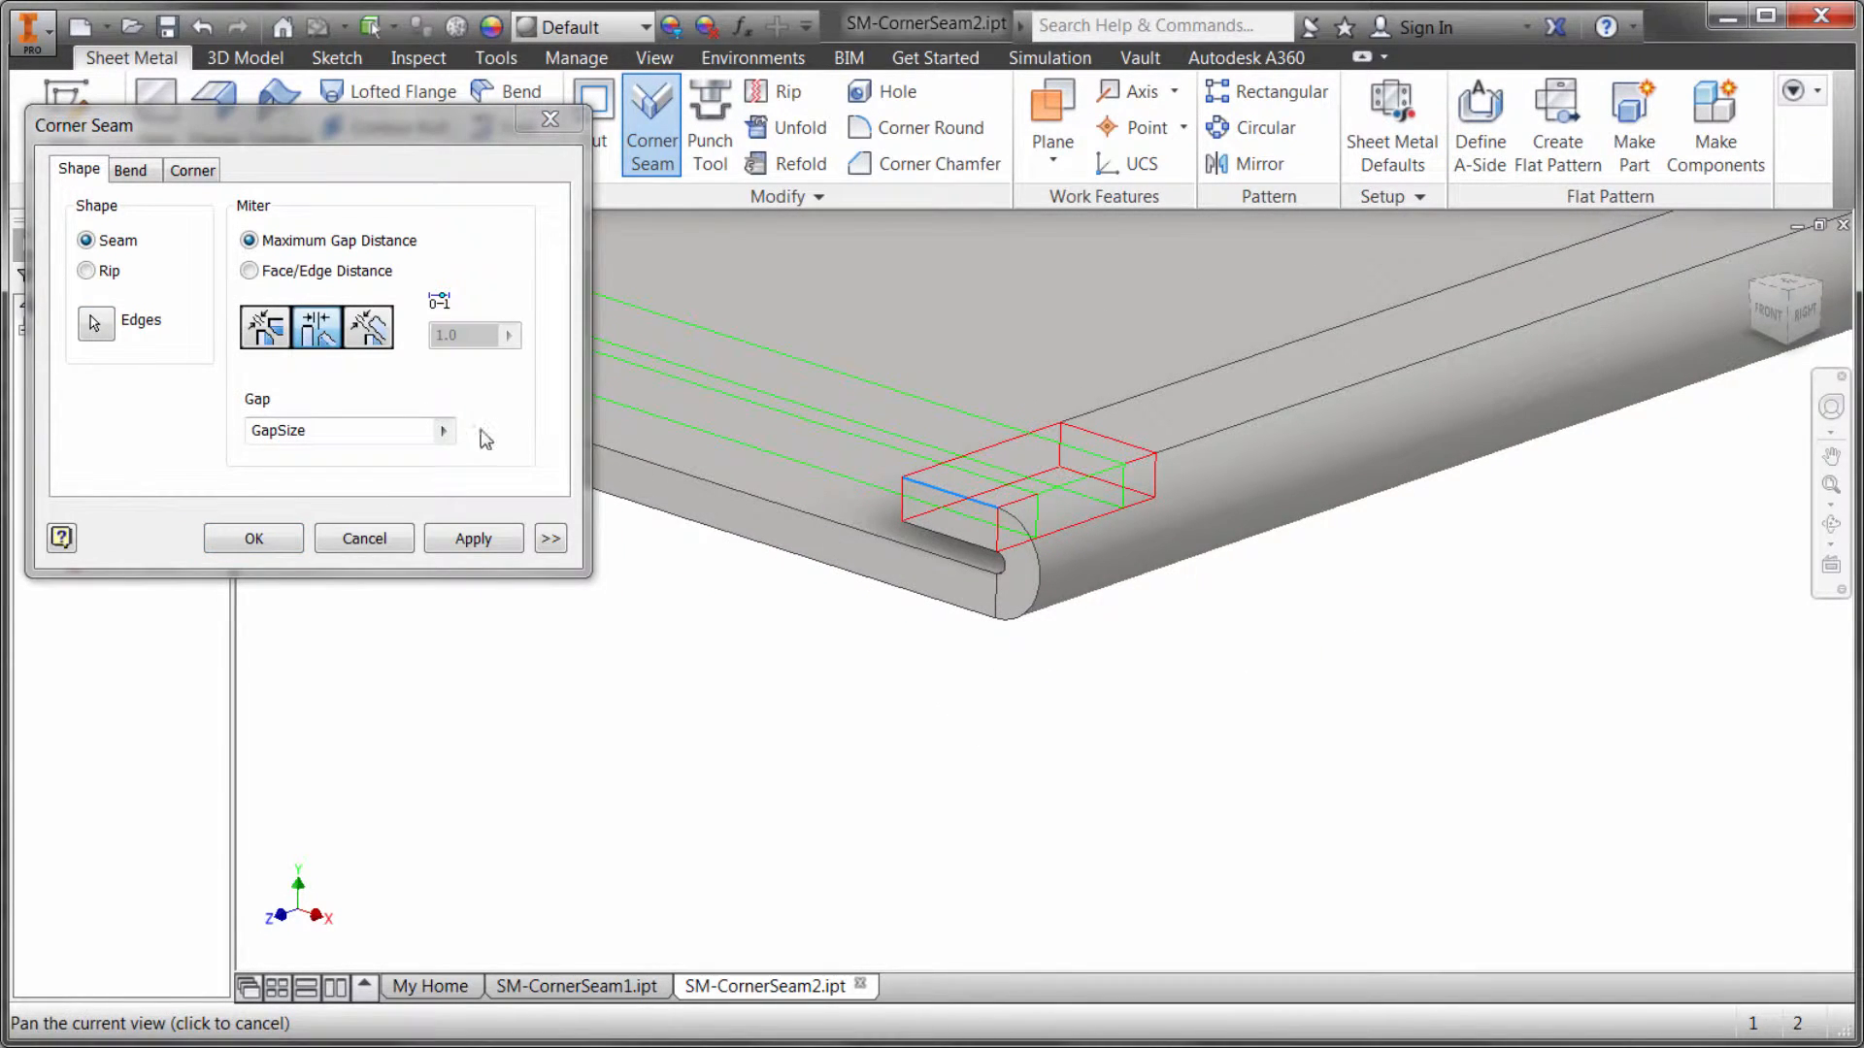
{"action": "left_click", "coordinate": [264, 327]}
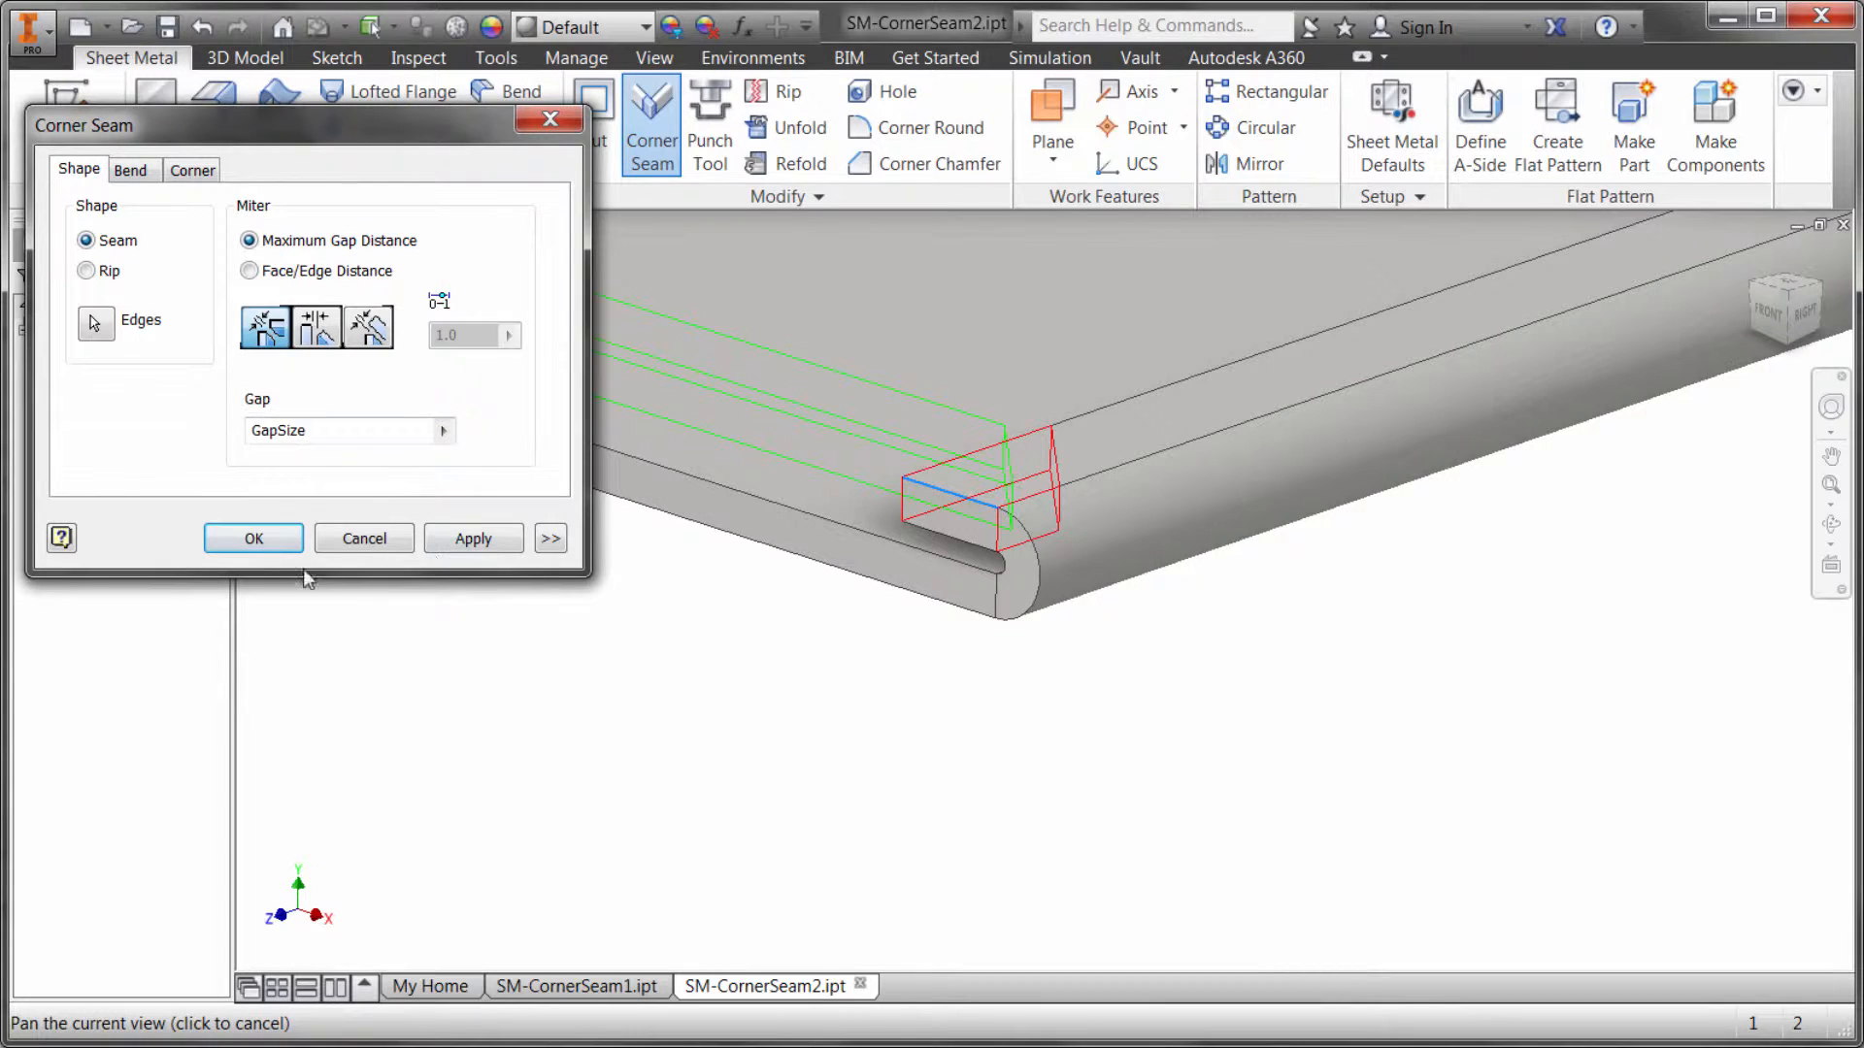
{"action": "left_click", "coordinate": [253, 539]}
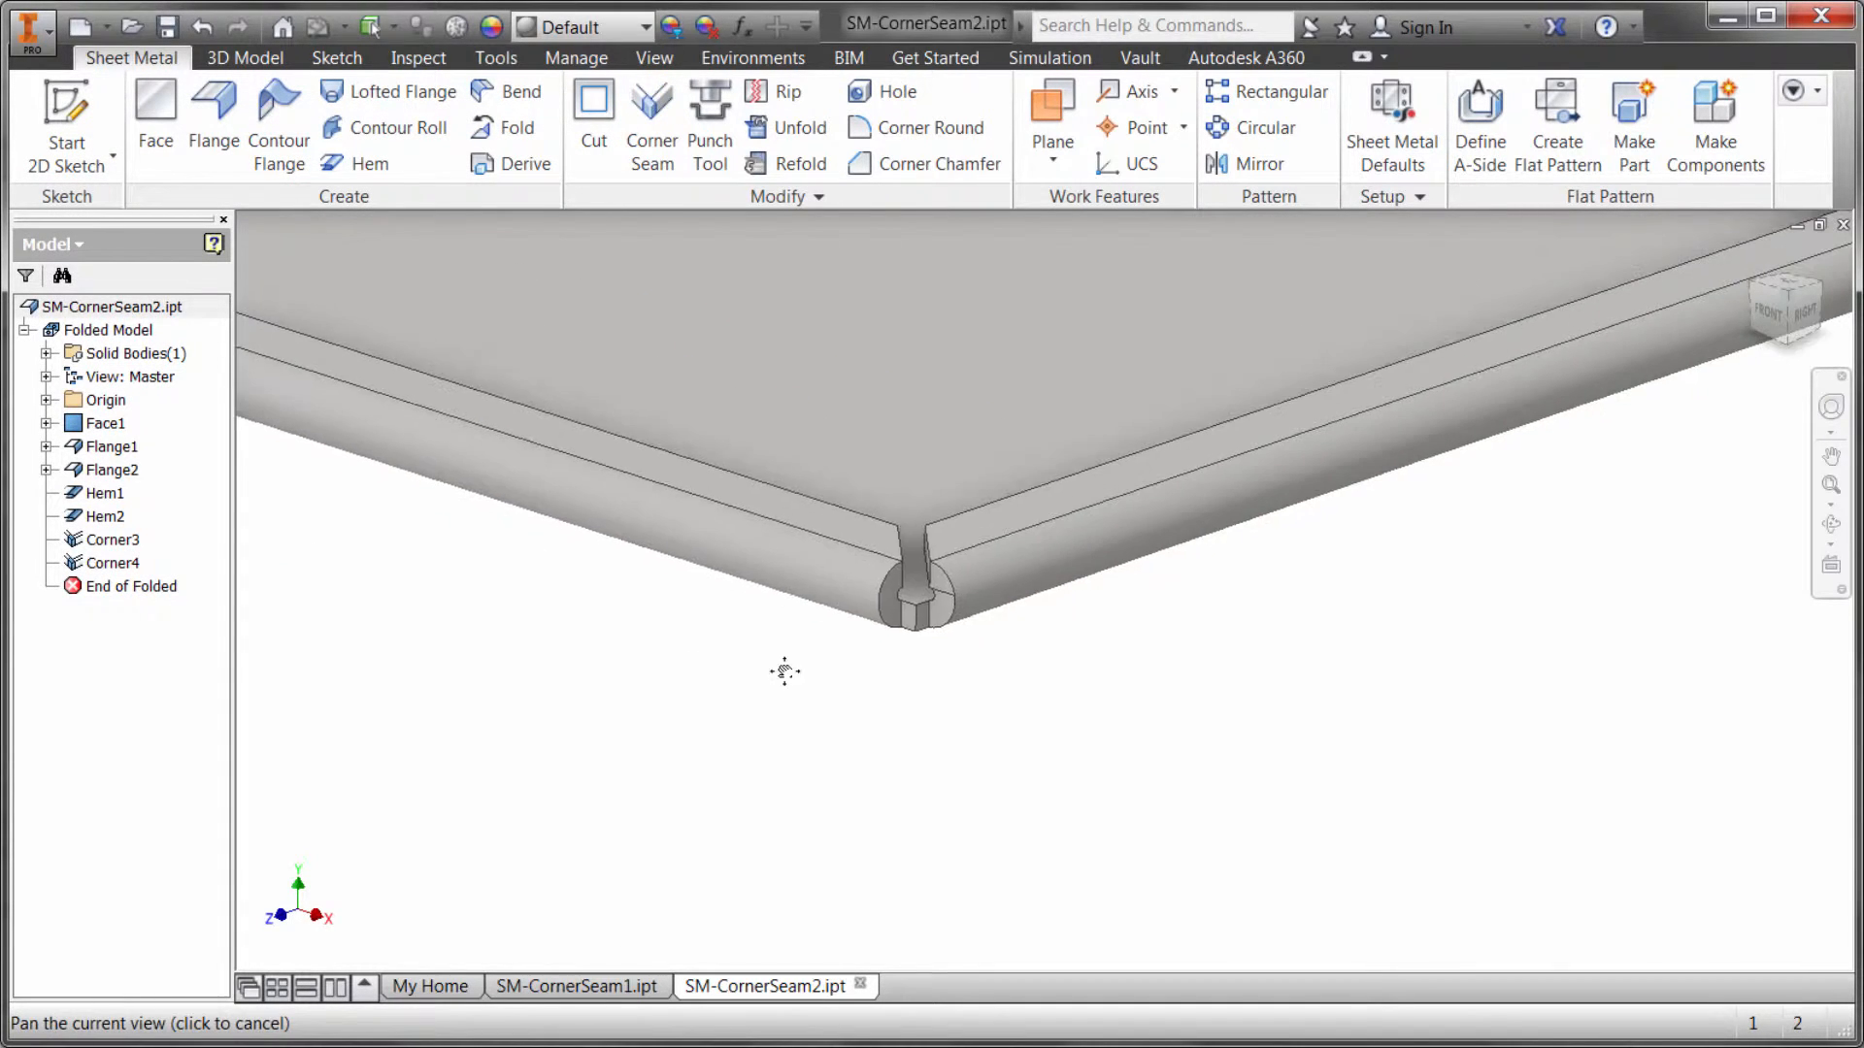
Step: Inspect Corner4 and re-edit it twice, ending with a symmetric miter gap
{"action": "left_click_drag", "start_coordinate": [785, 672], "coordinate": [903, 584]}
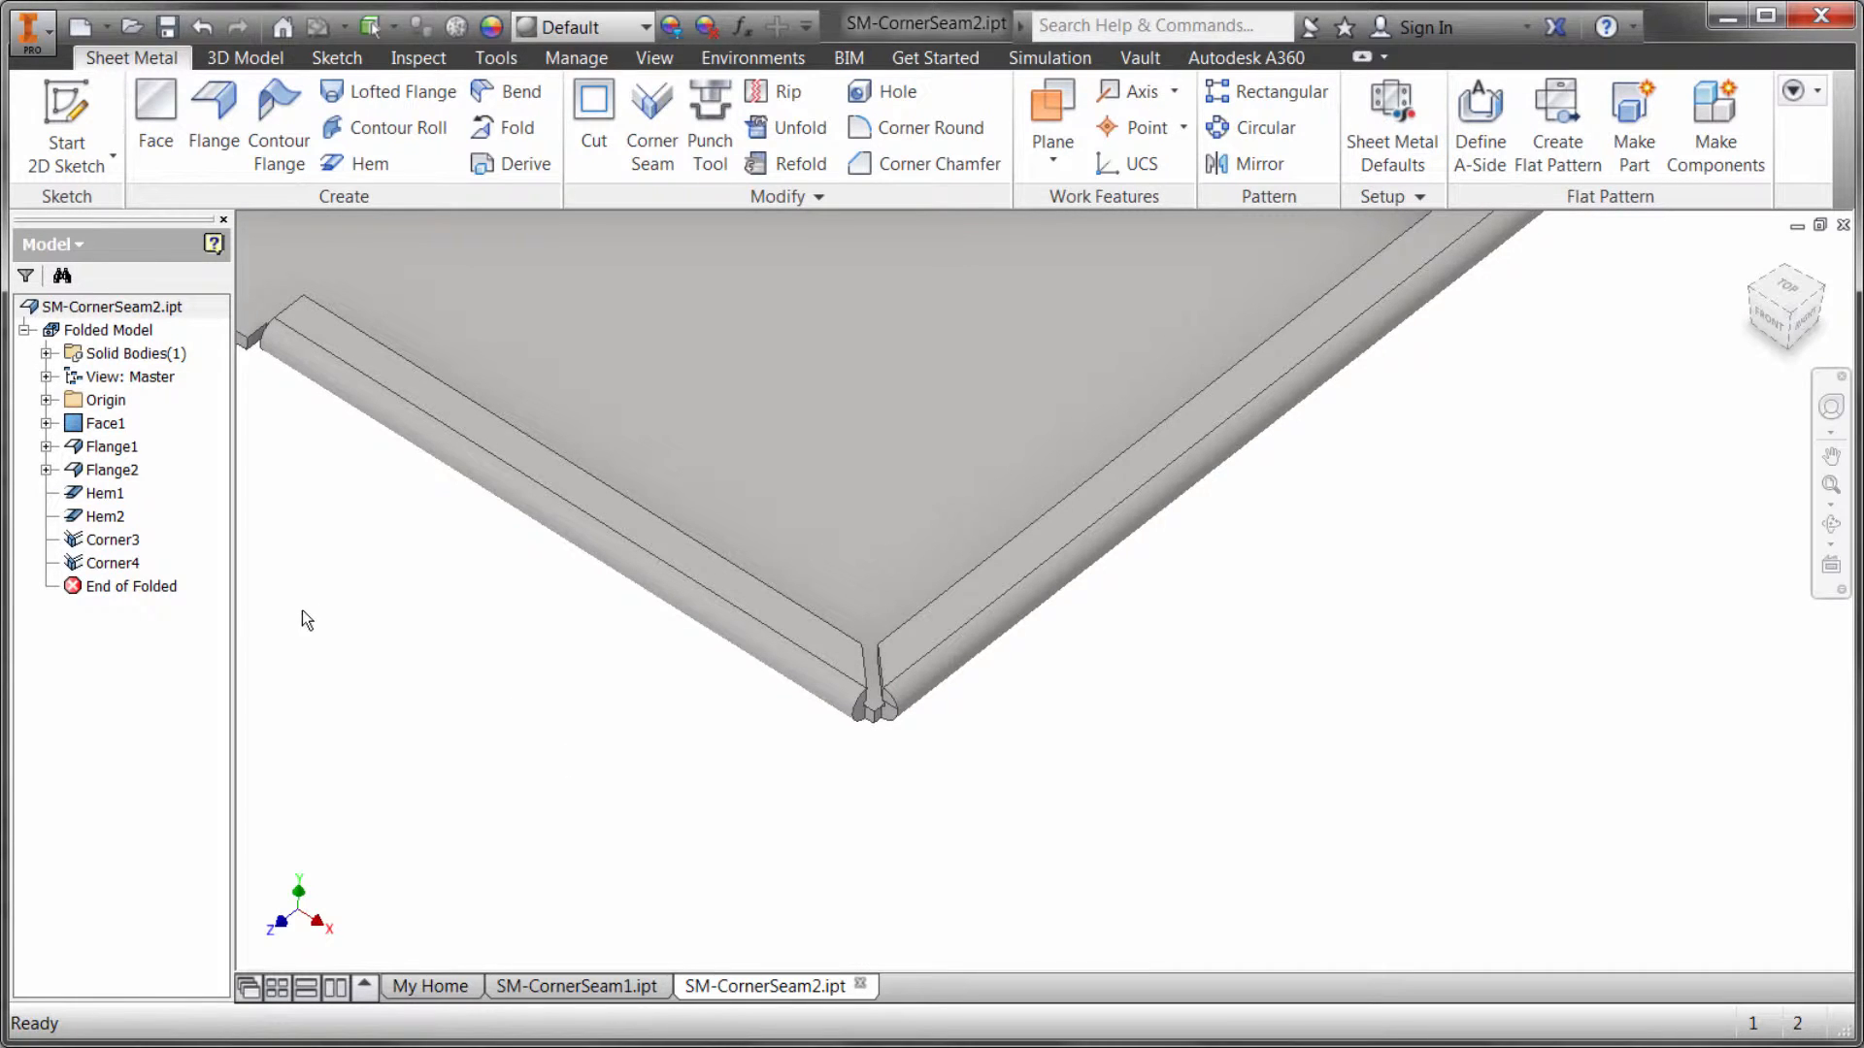
{"action": "left_click", "coordinate": [651, 119]}
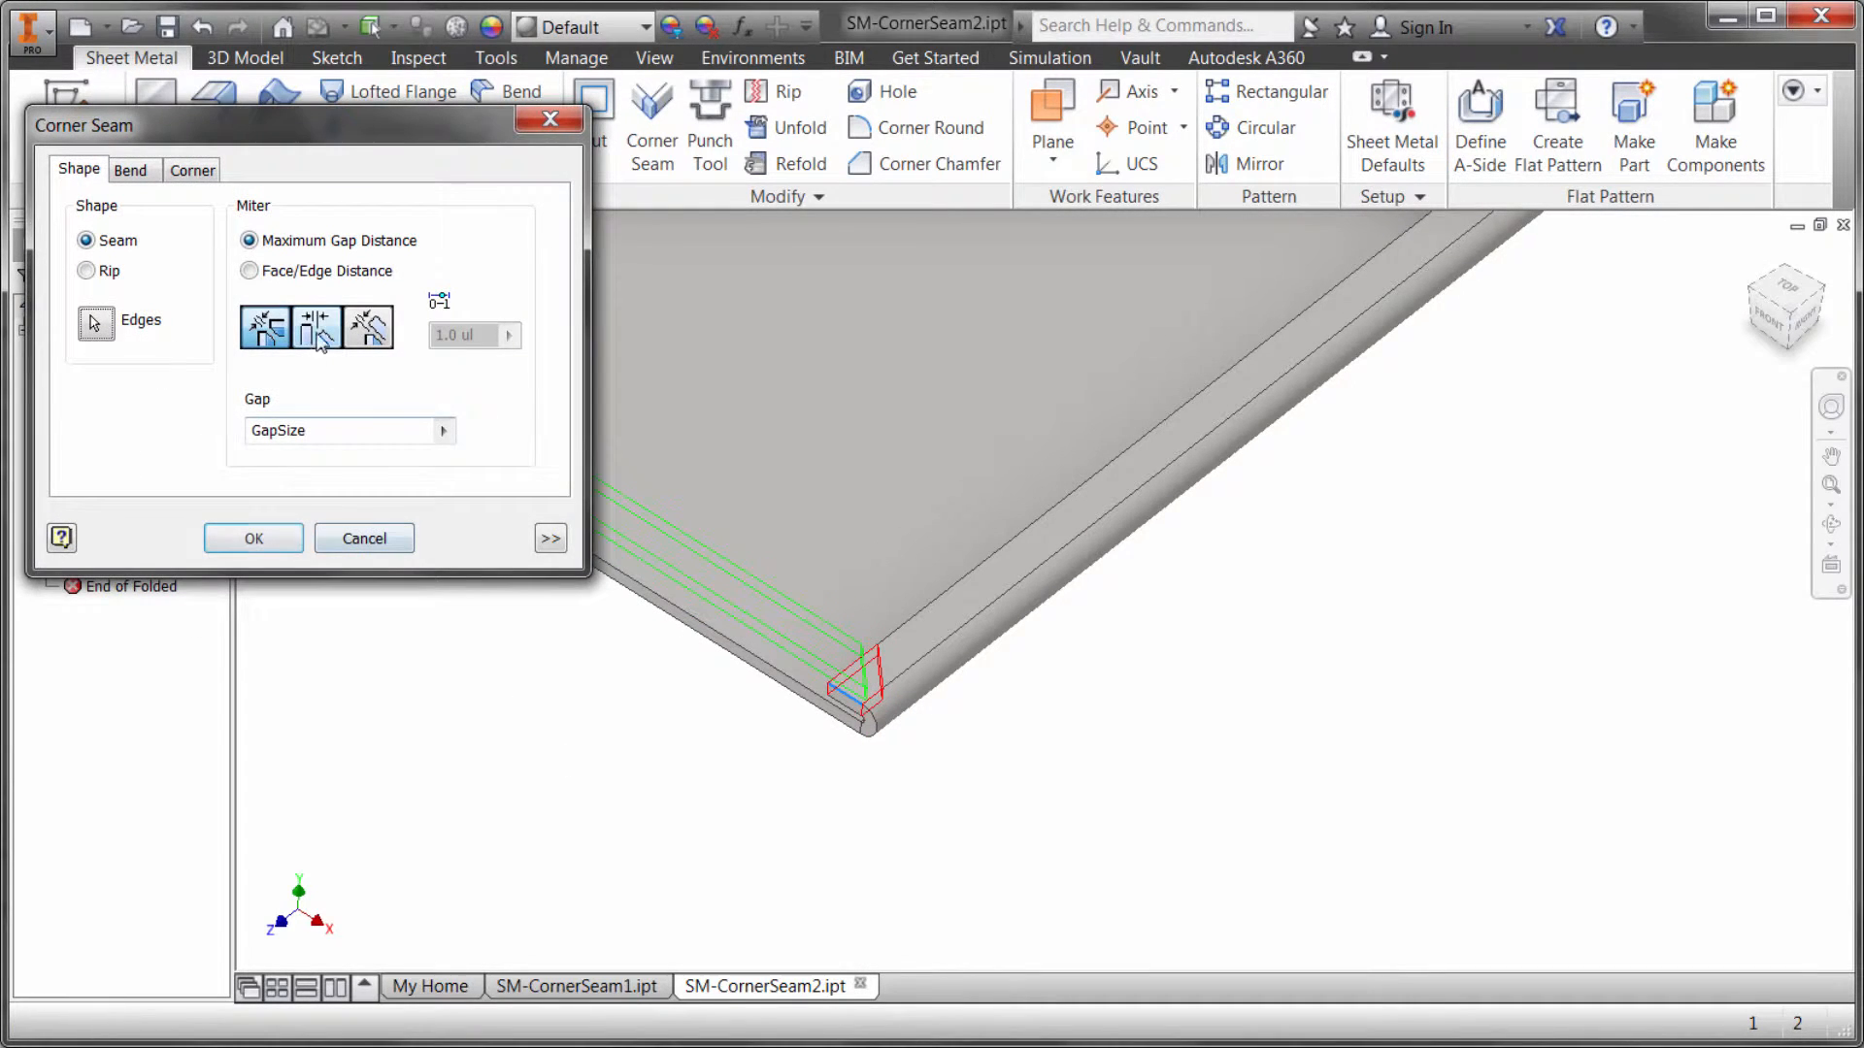
{"action": "left_click", "coordinate": [253, 539]}
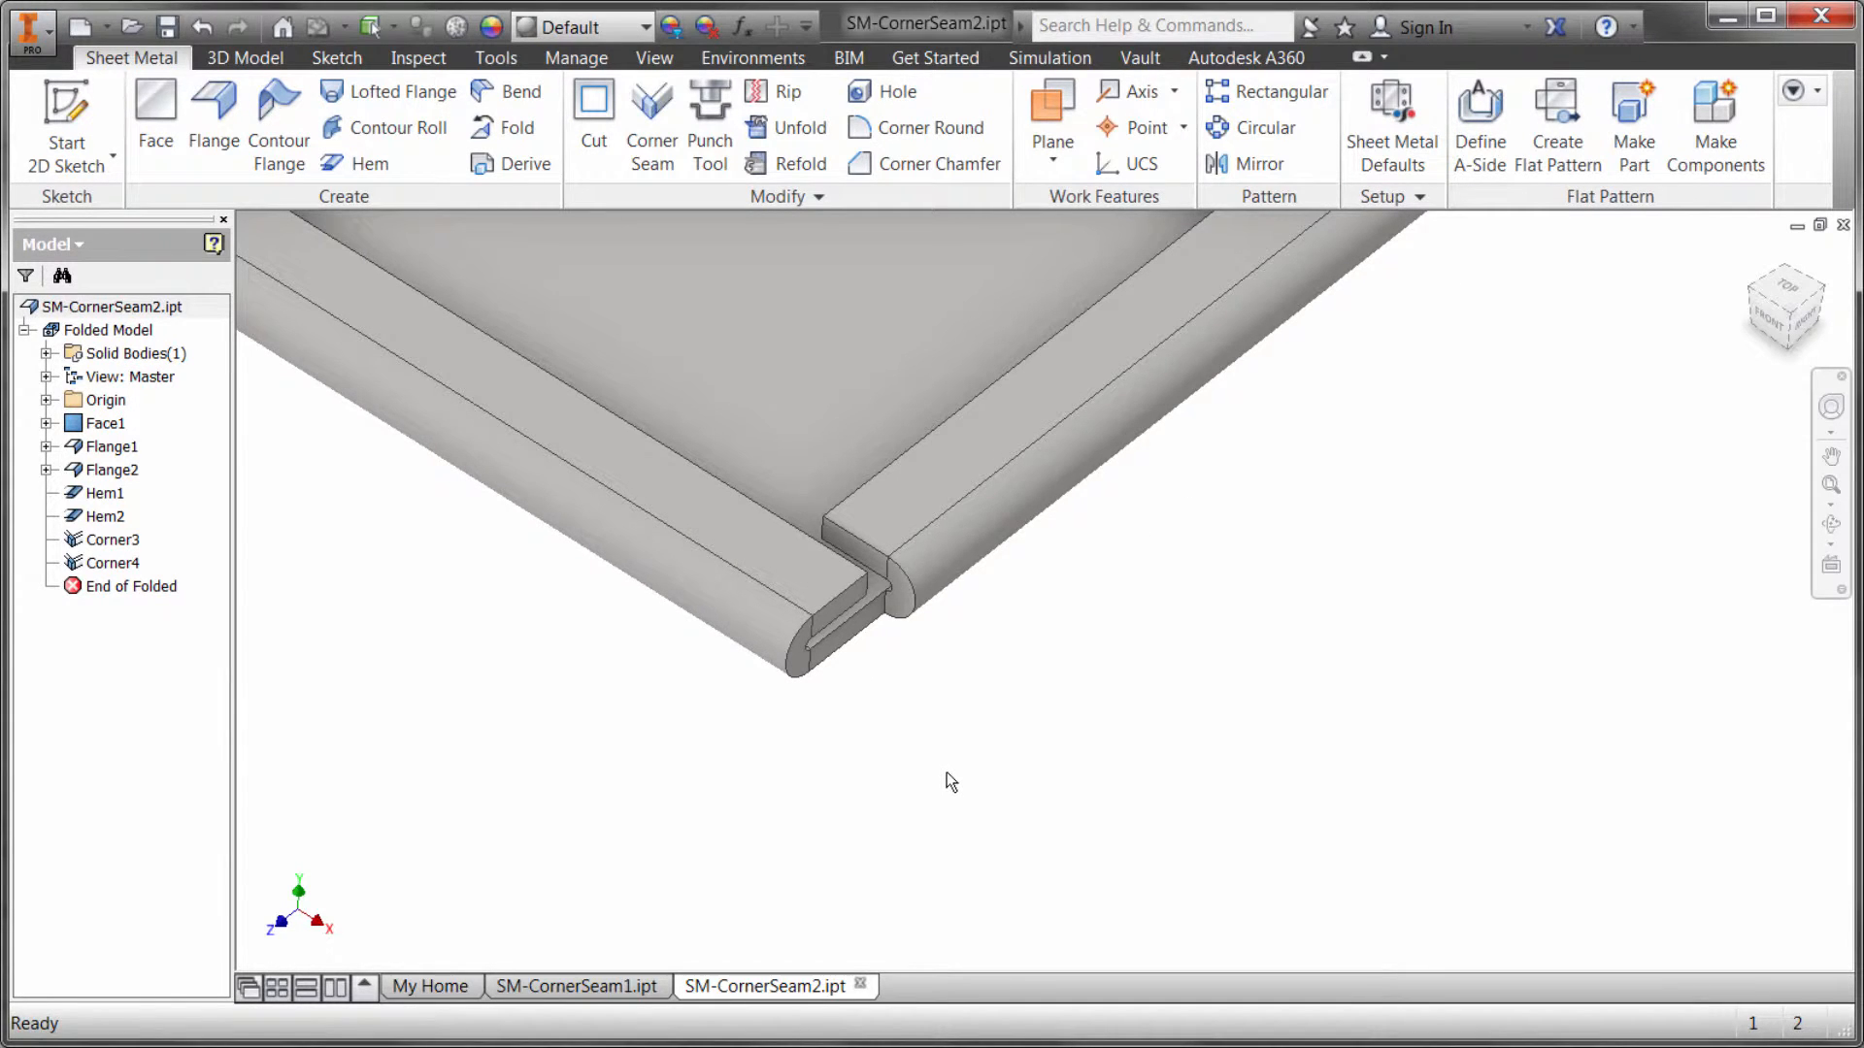
{"action": "mouse_move", "coordinate": [936, 767]}
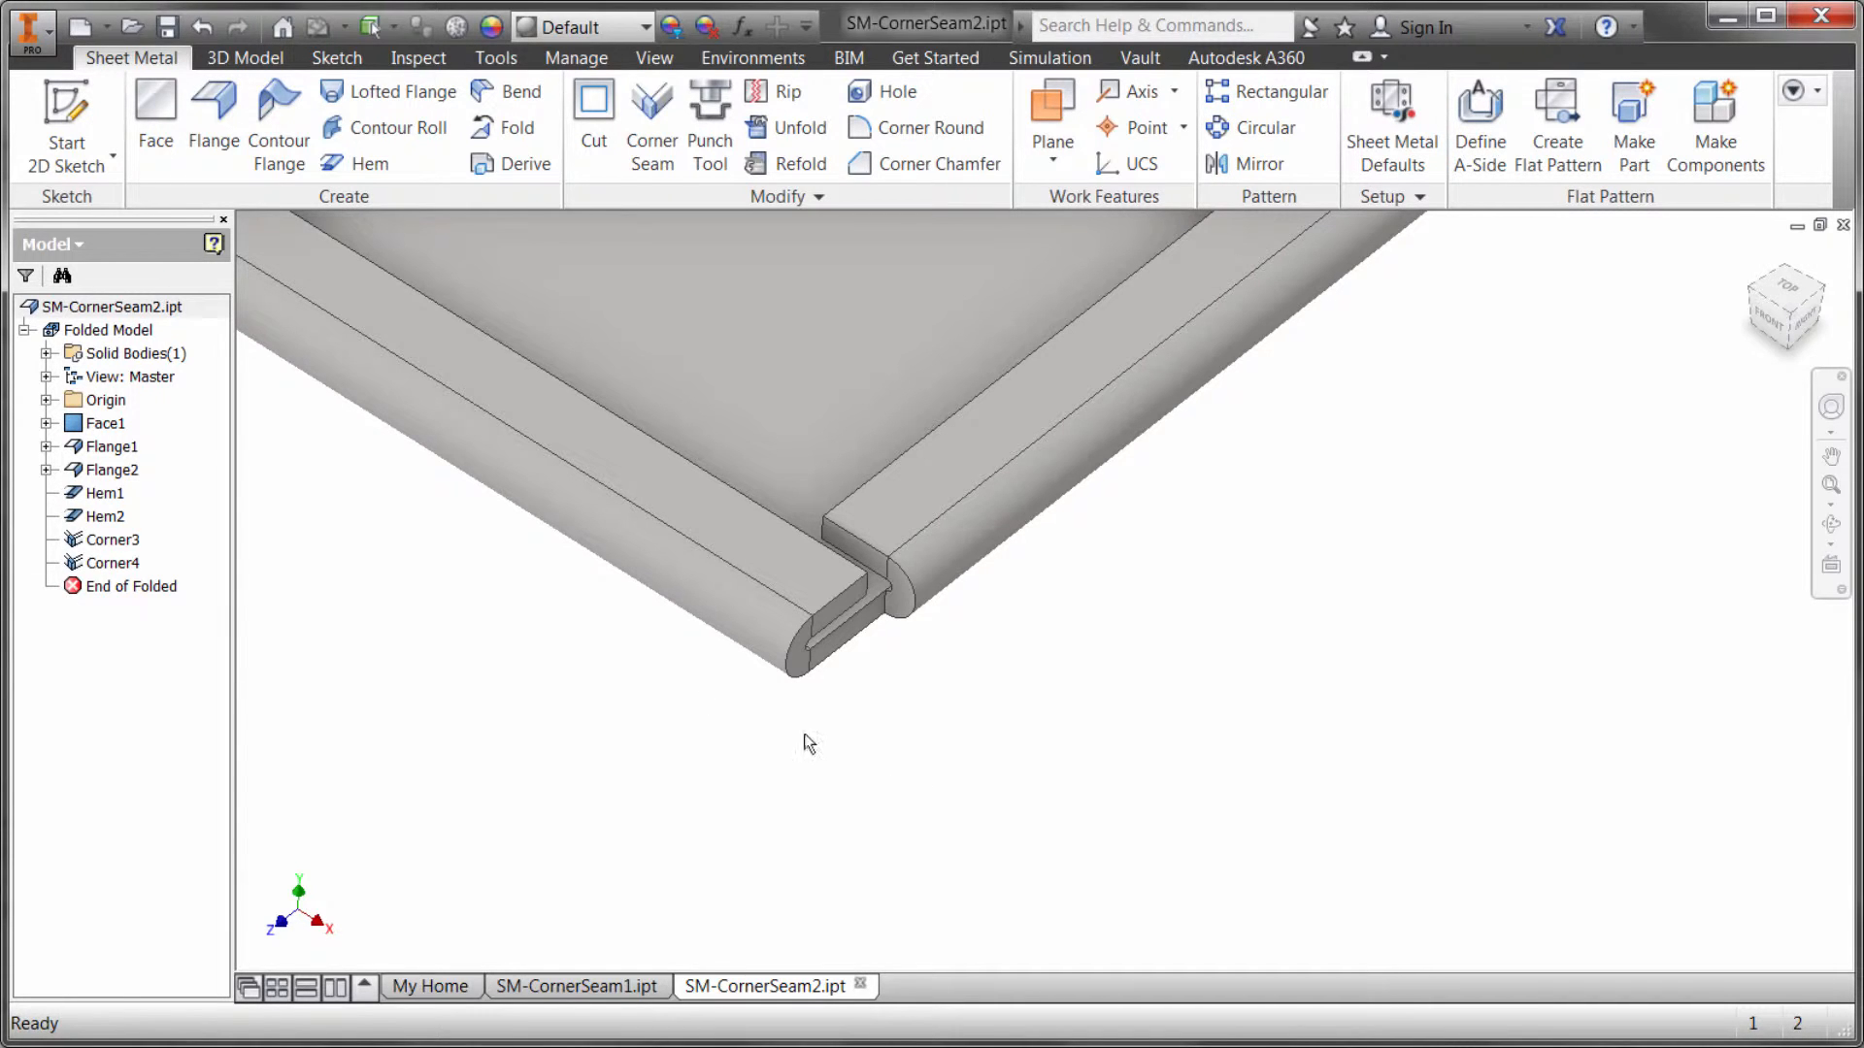
{"action": "left_click", "coordinate": [650, 126]}
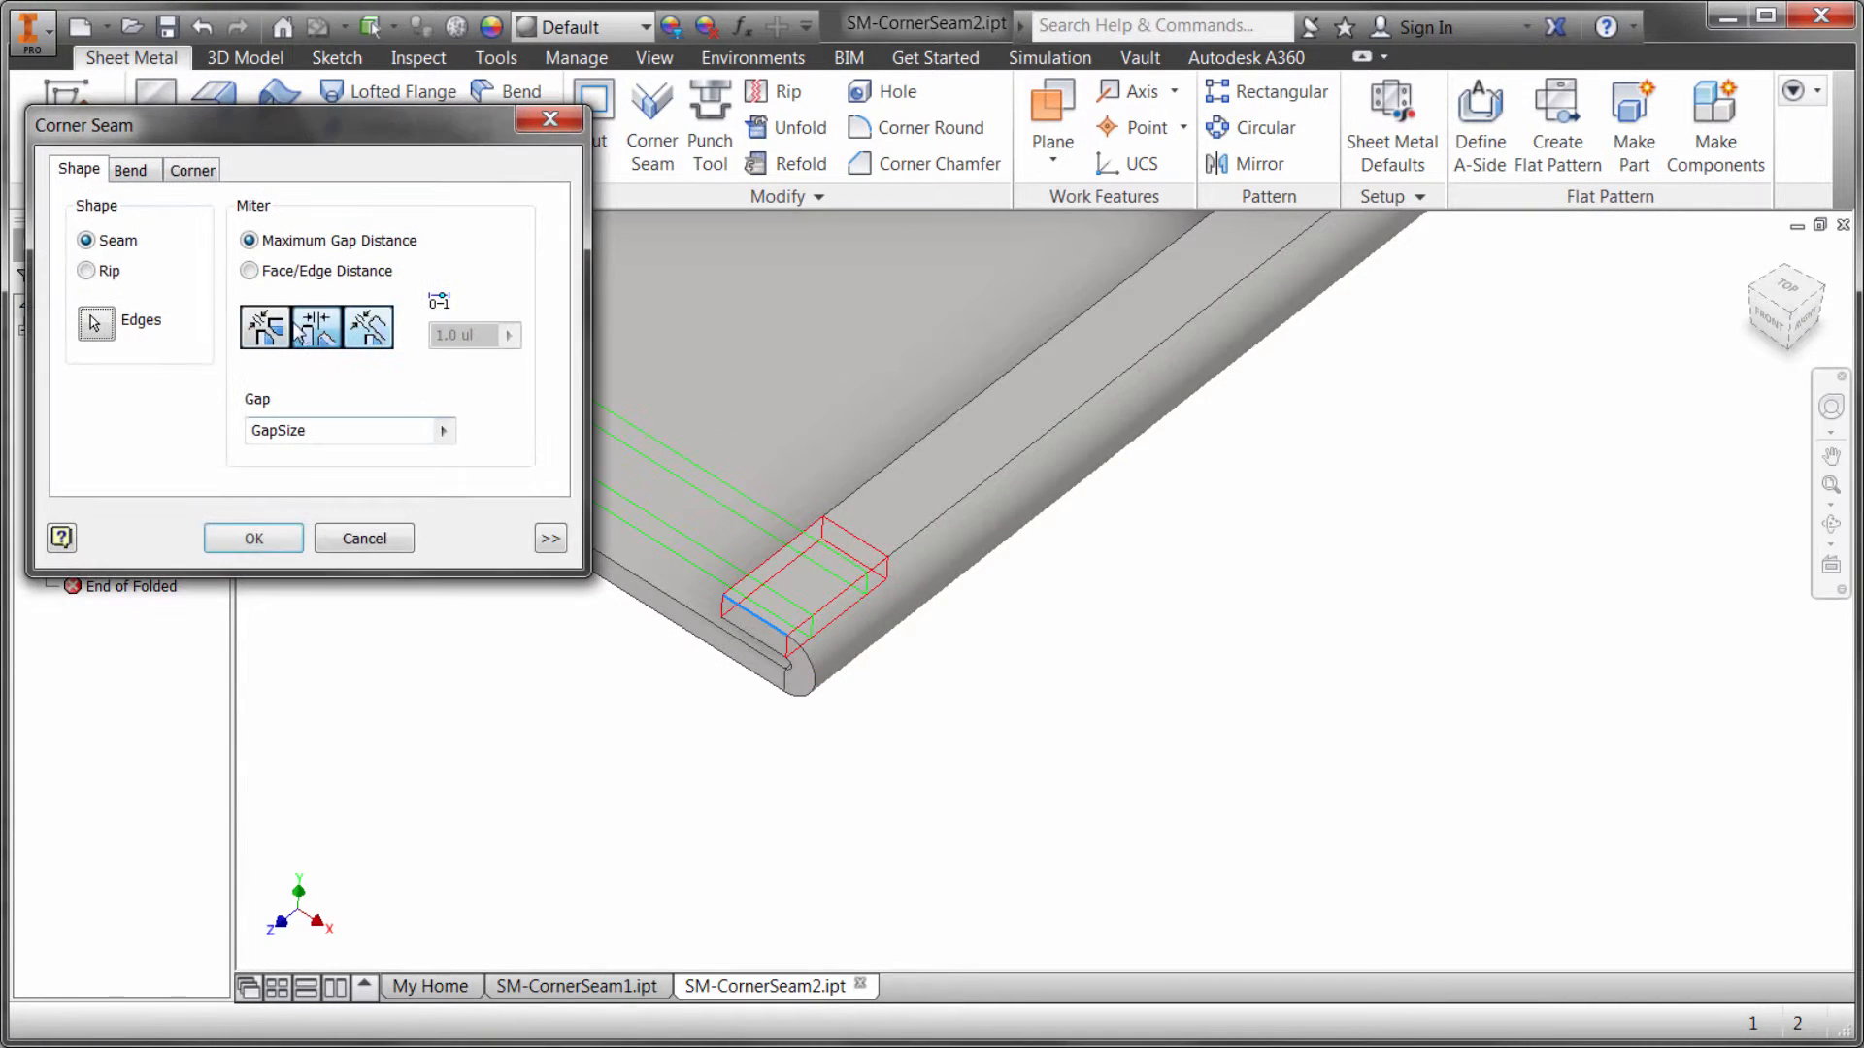
{"action": "left_click", "coordinate": [252, 539]}
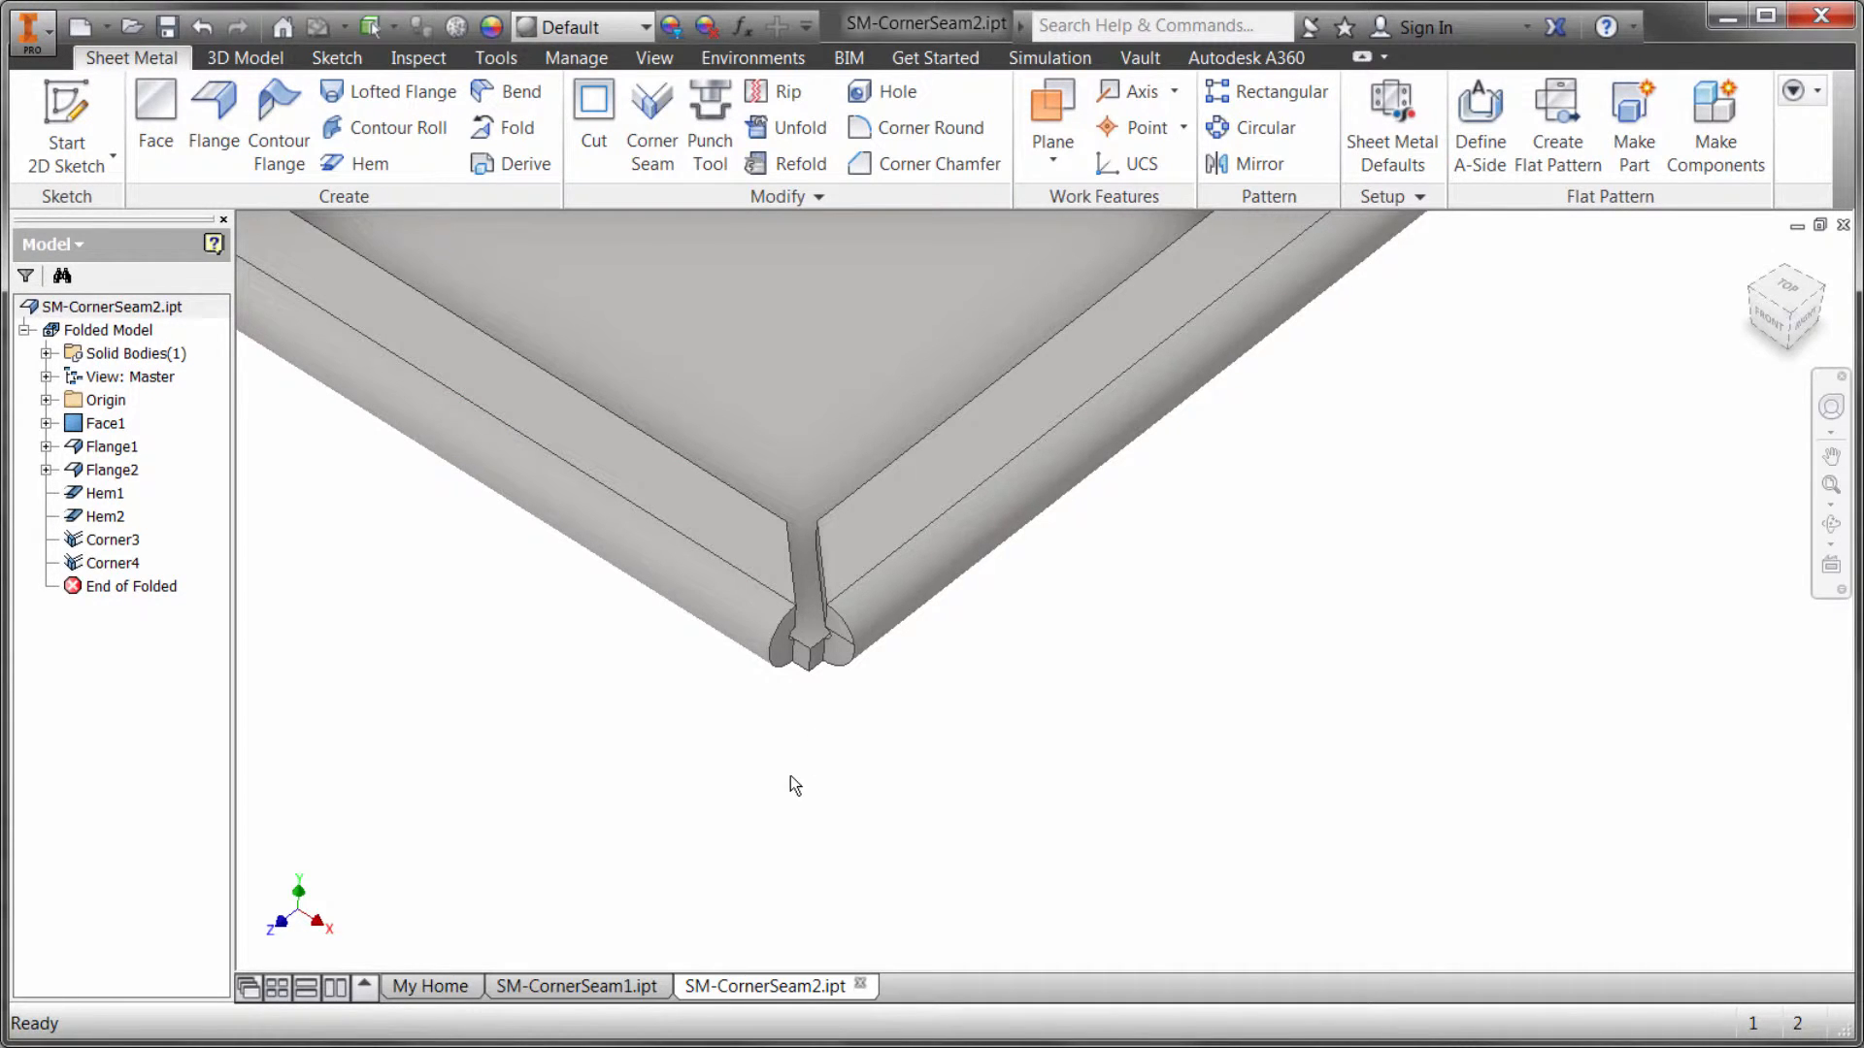
Step: Switch to the SM-CornerSeam1.ipt document showing the shelled open cube
{"action": "left_click", "coordinate": [577, 986]}
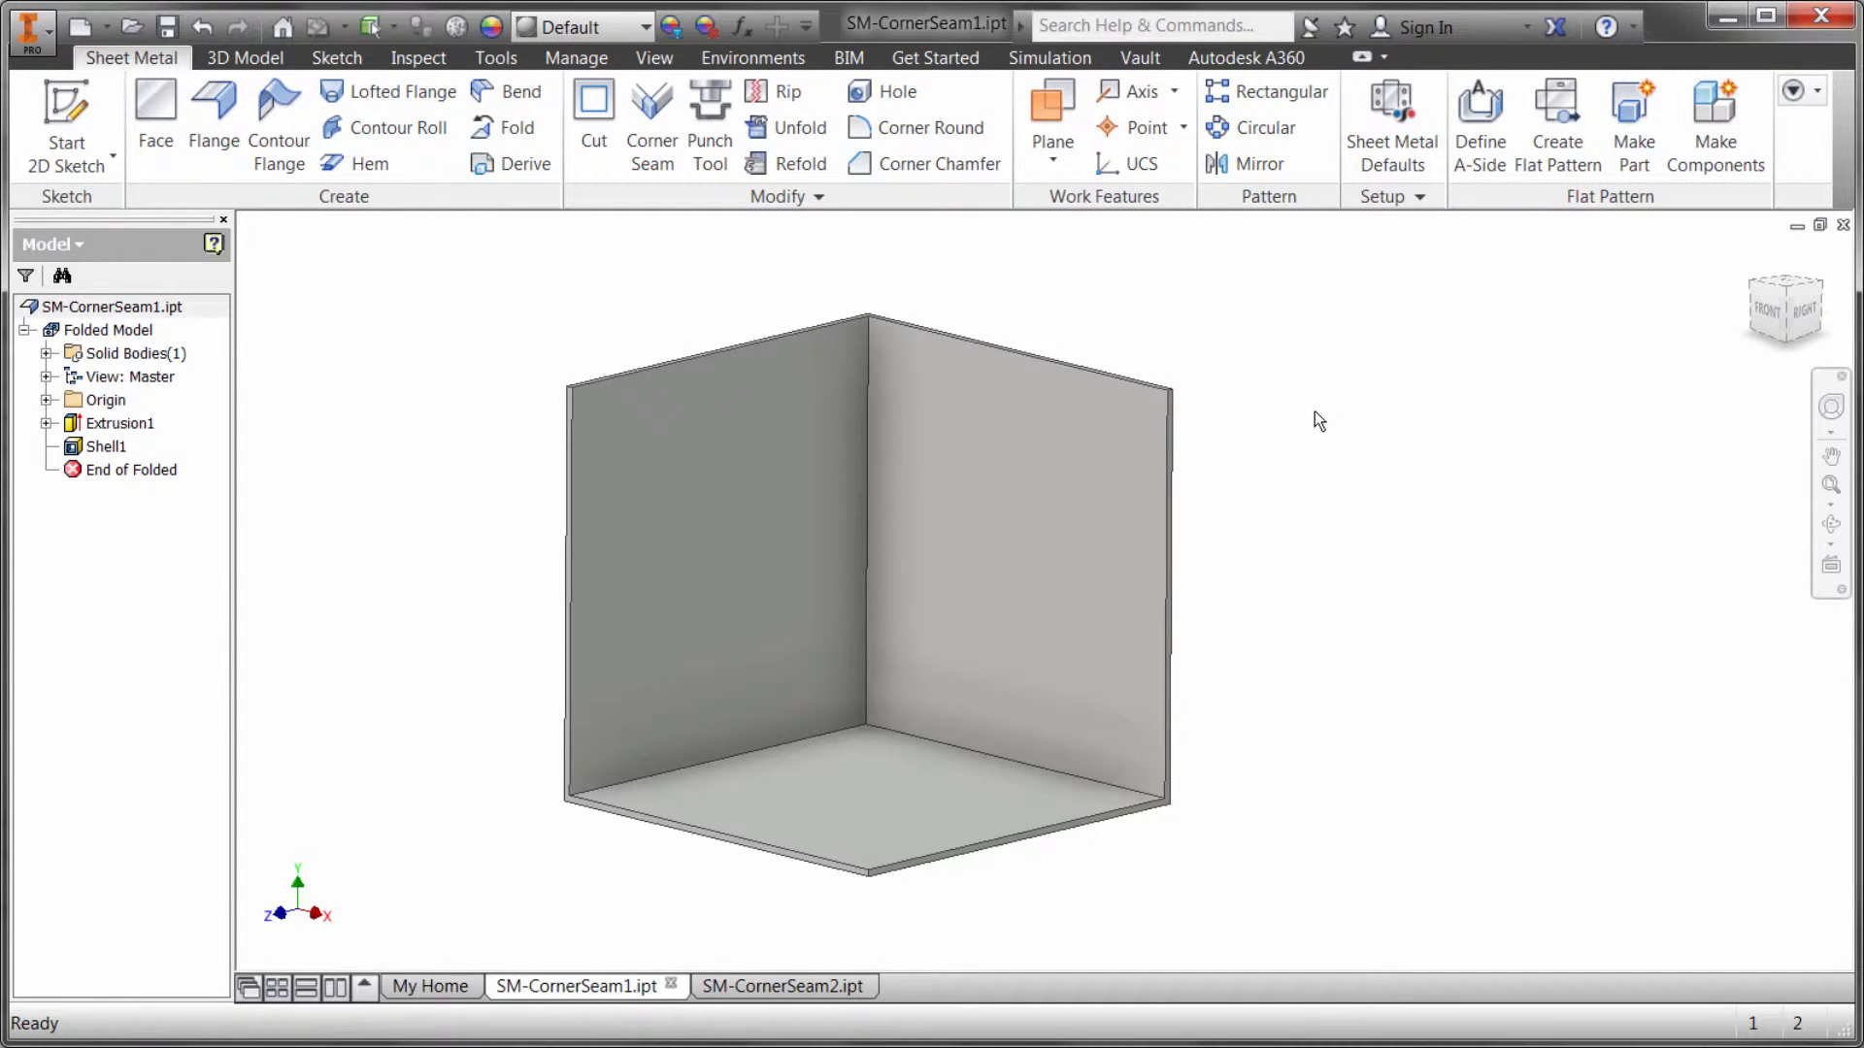
{"action": "mouse_move", "coordinate": [1356, 399]}
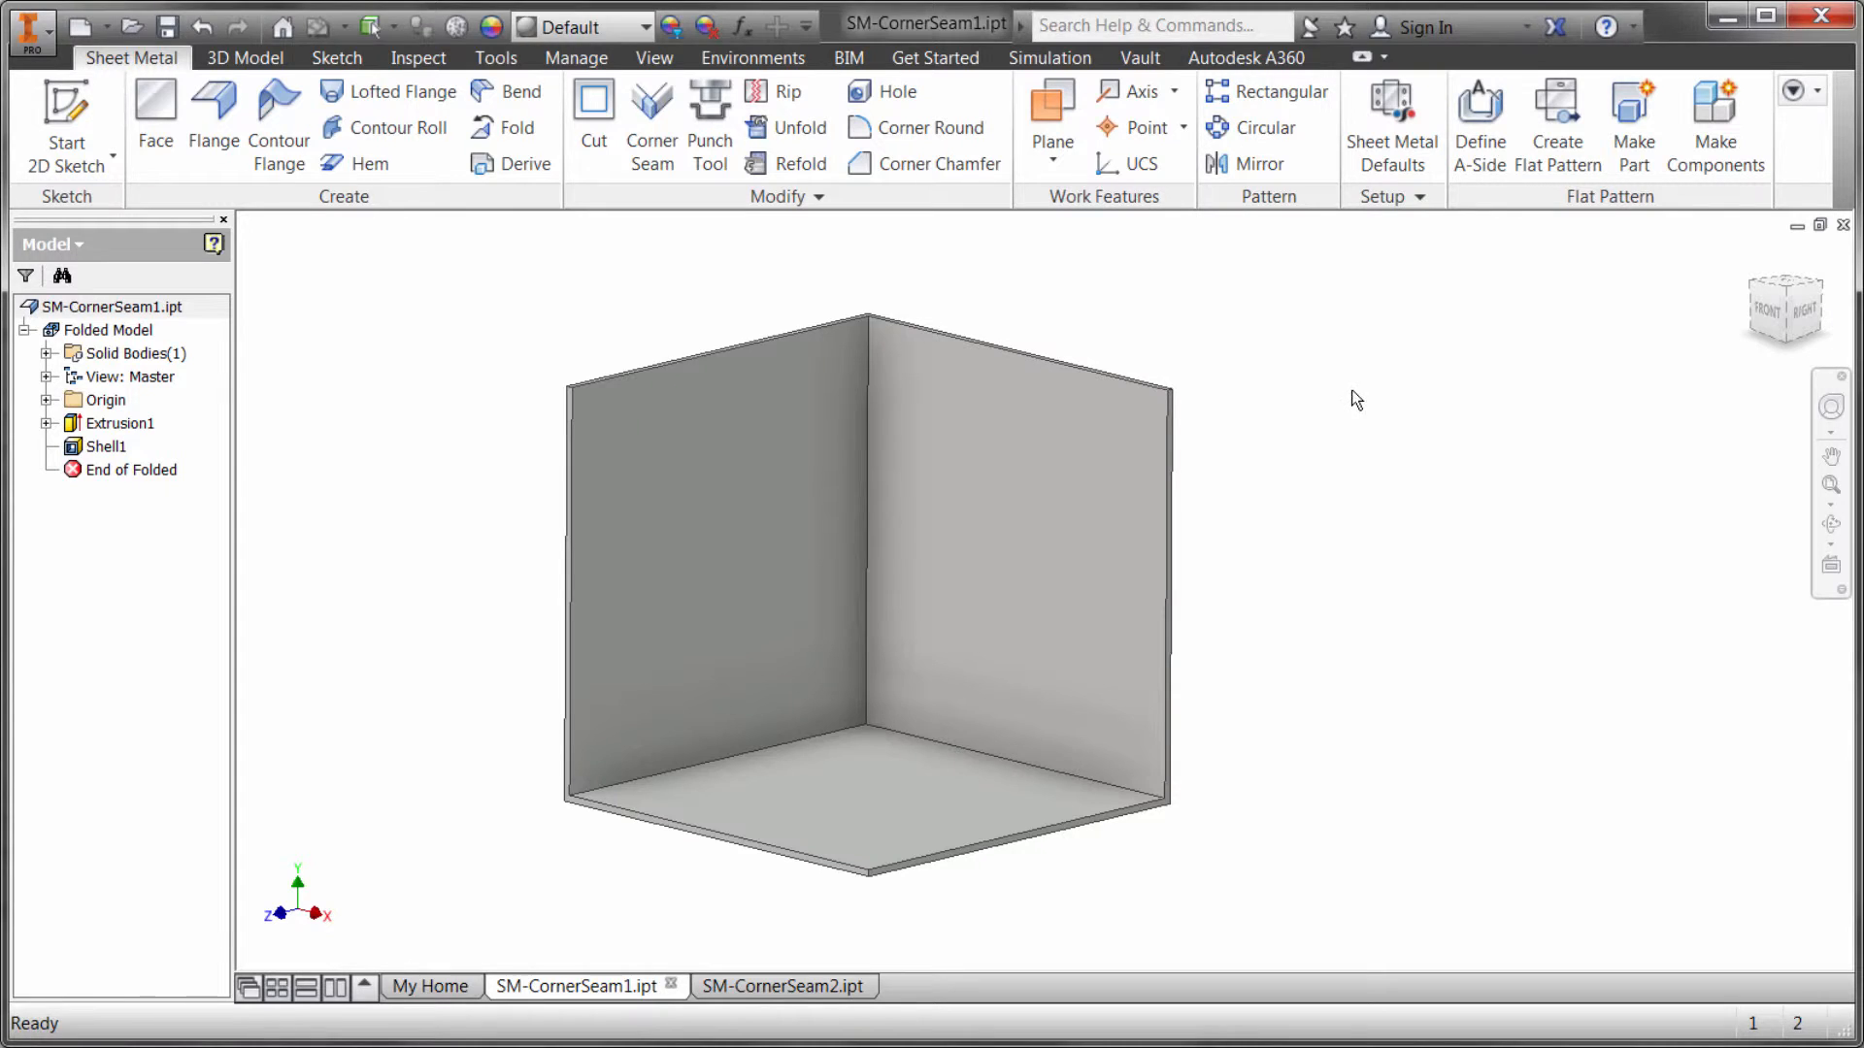
{"action": "mouse_move", "coordinate": [747, 292]}
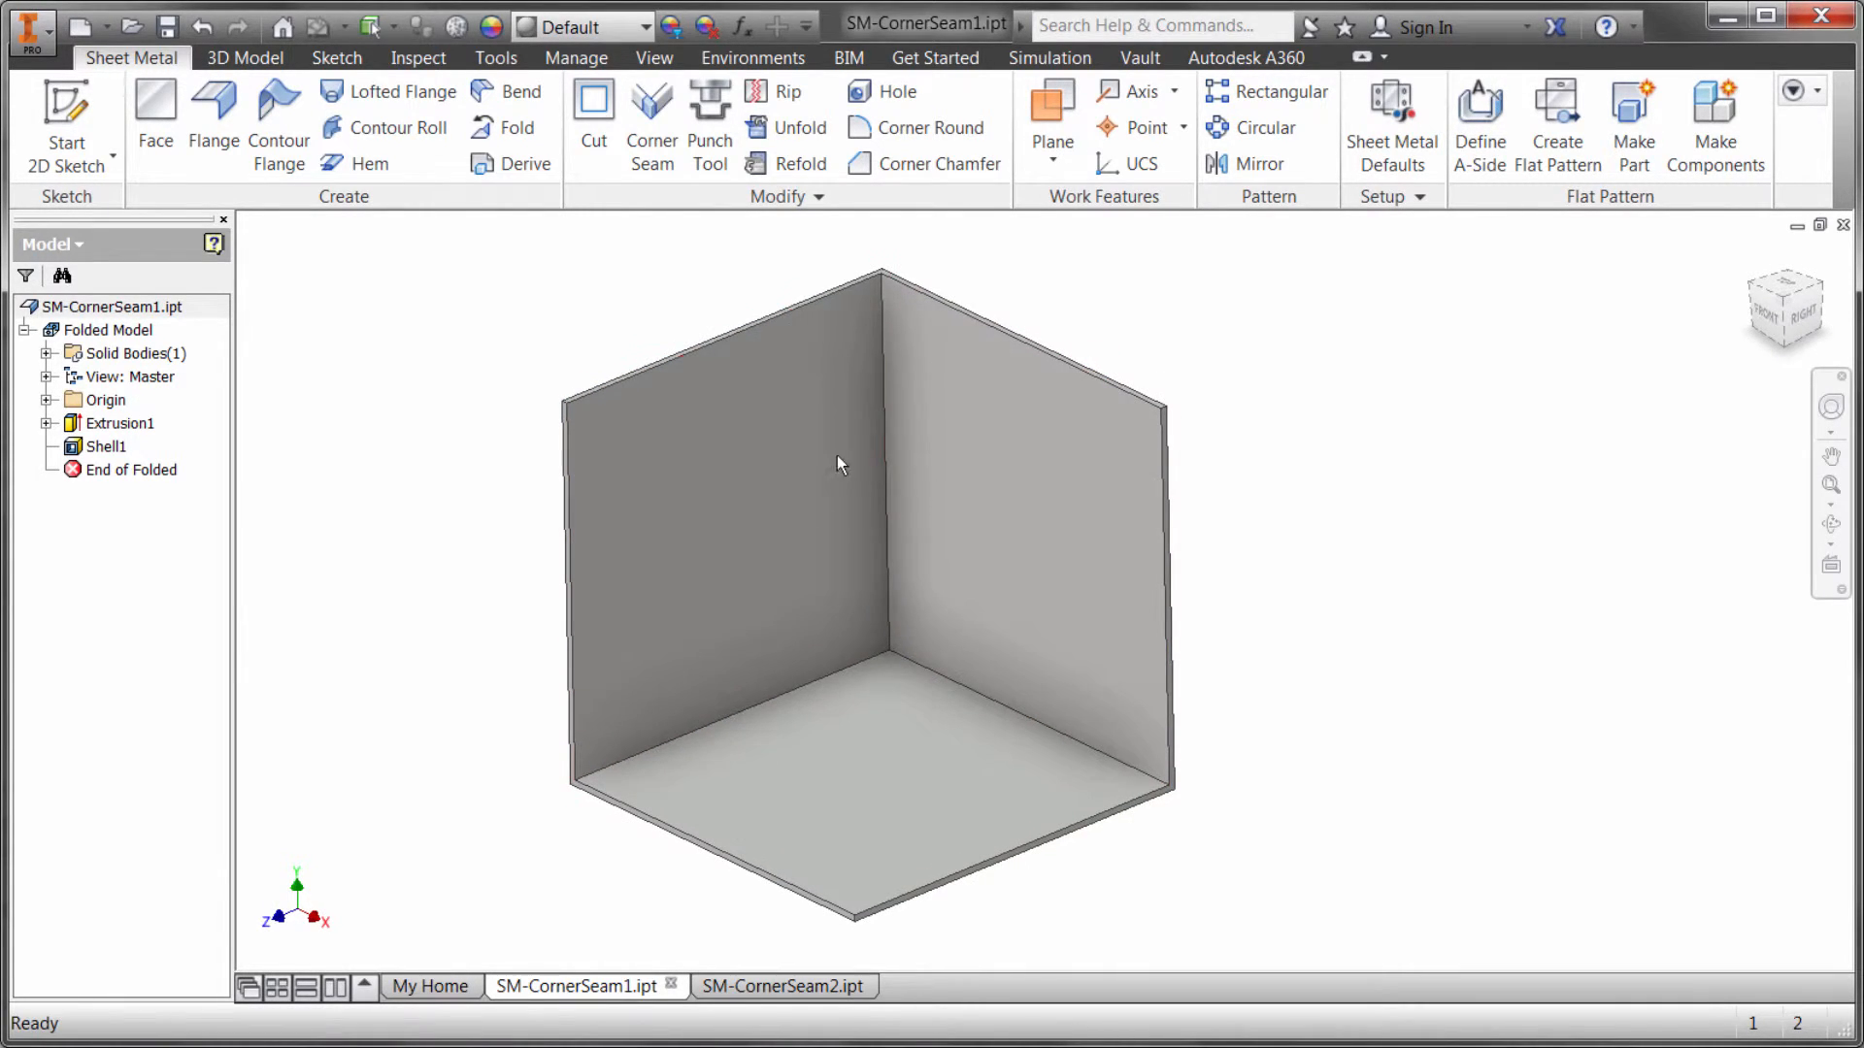
{"action": "mouse_move", "coordinate": [1186, 327]}
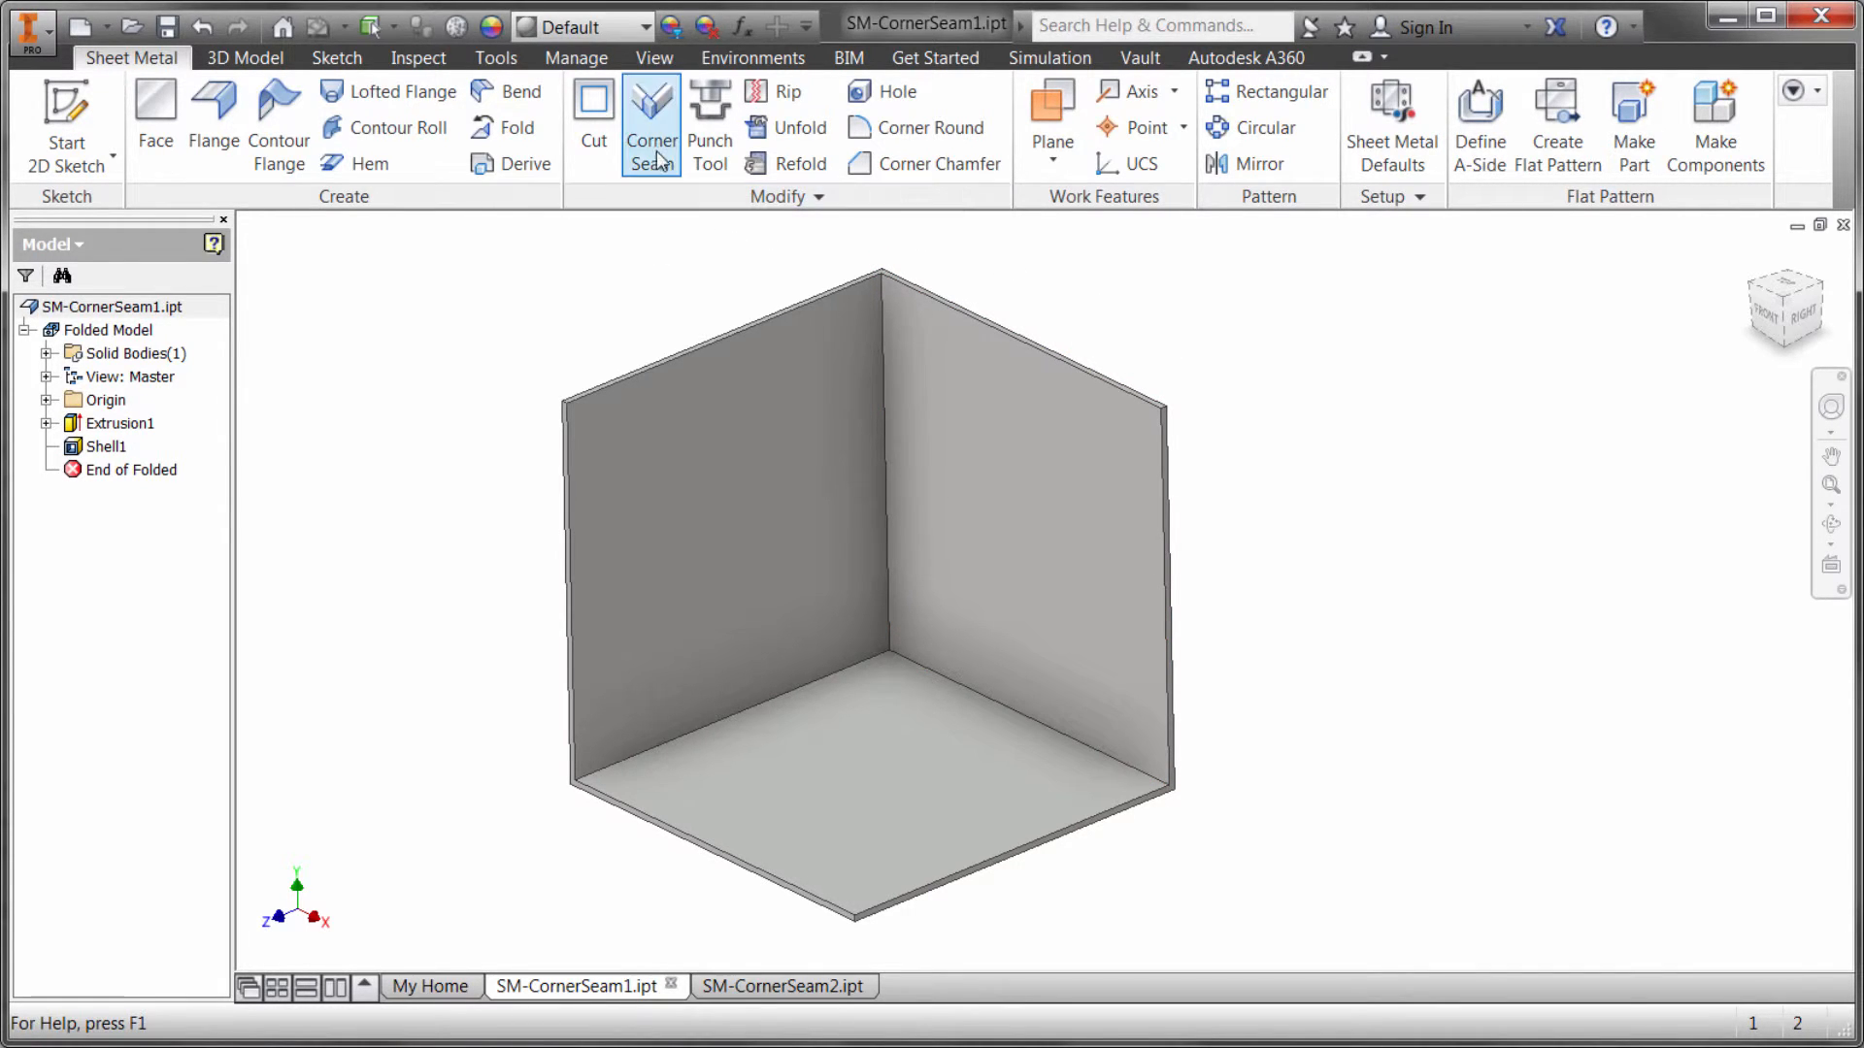
Step: Rip the cube's vertical corner as Corner2, comparing which side the gap sits
{"action": "left_click", "coordinate": [652, 122]}
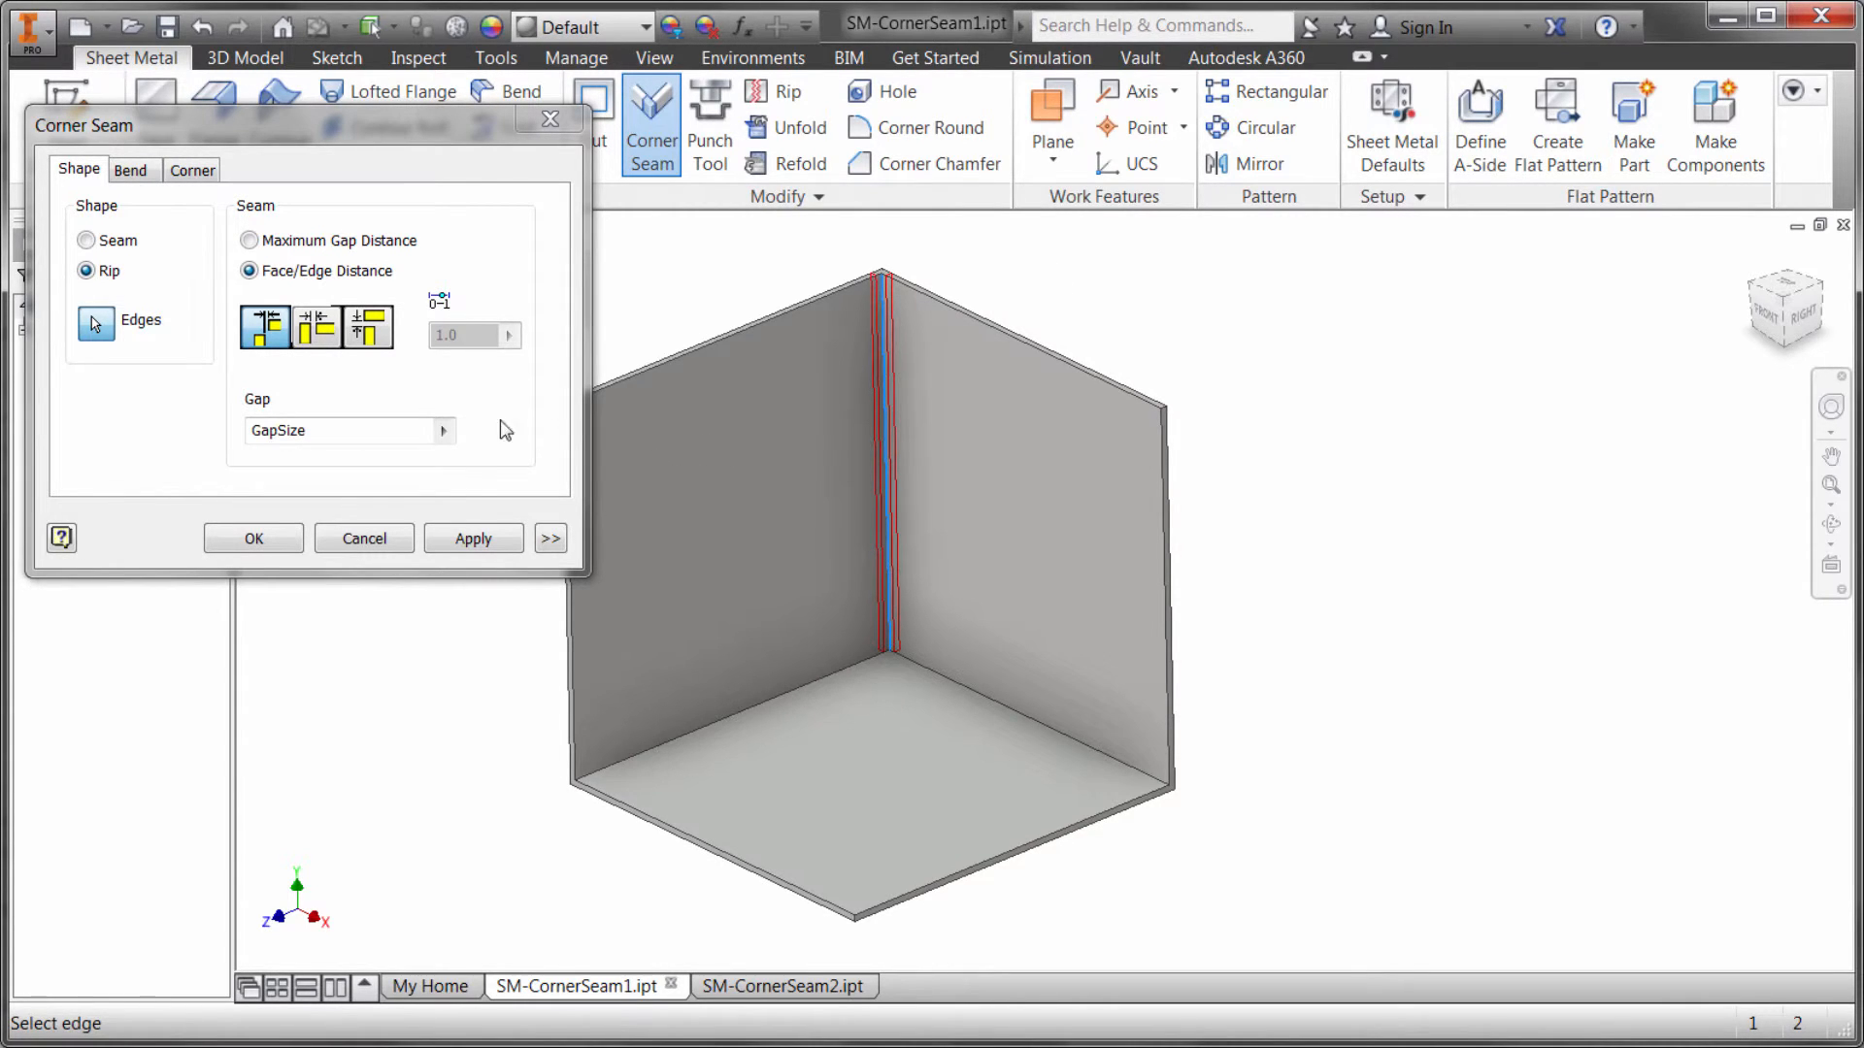
{"action": "left_click", "coordinate": [317, 327]}
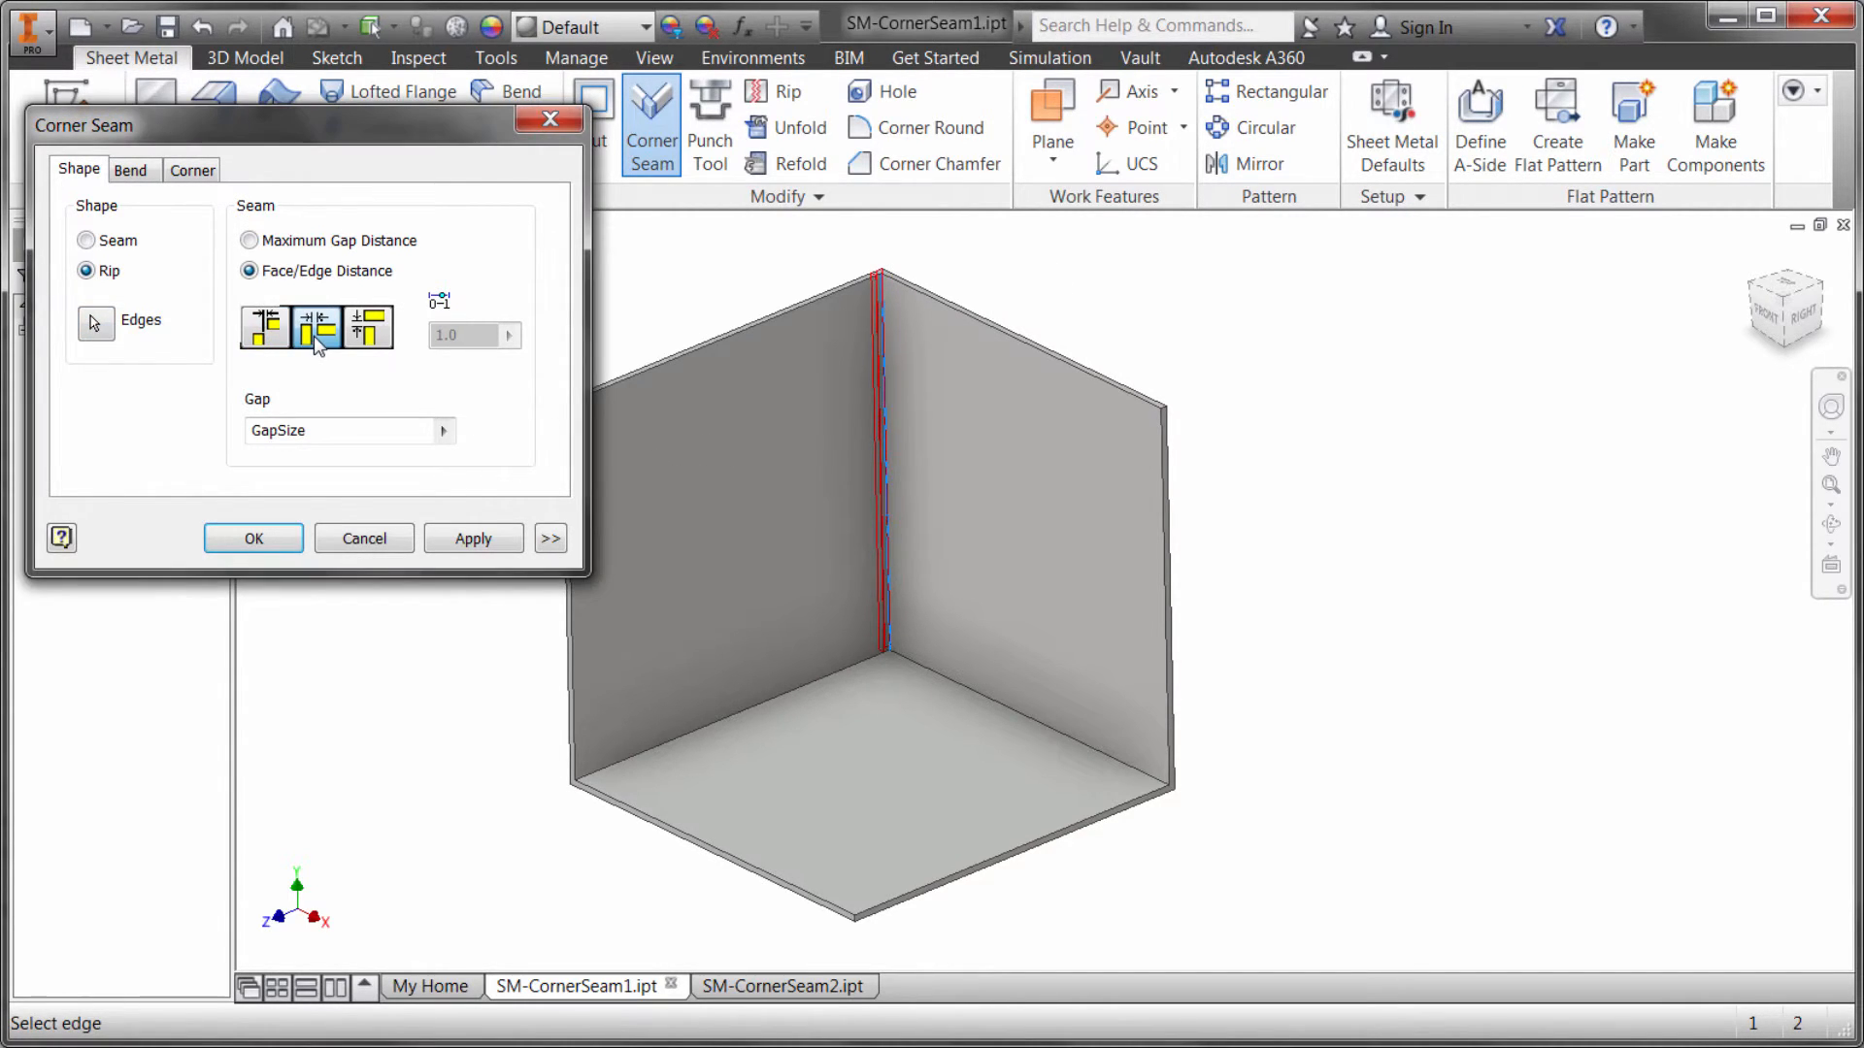
{"action": "left_click", "coordinate": [370, 328]}
{"action": "type", "text": "*2"}
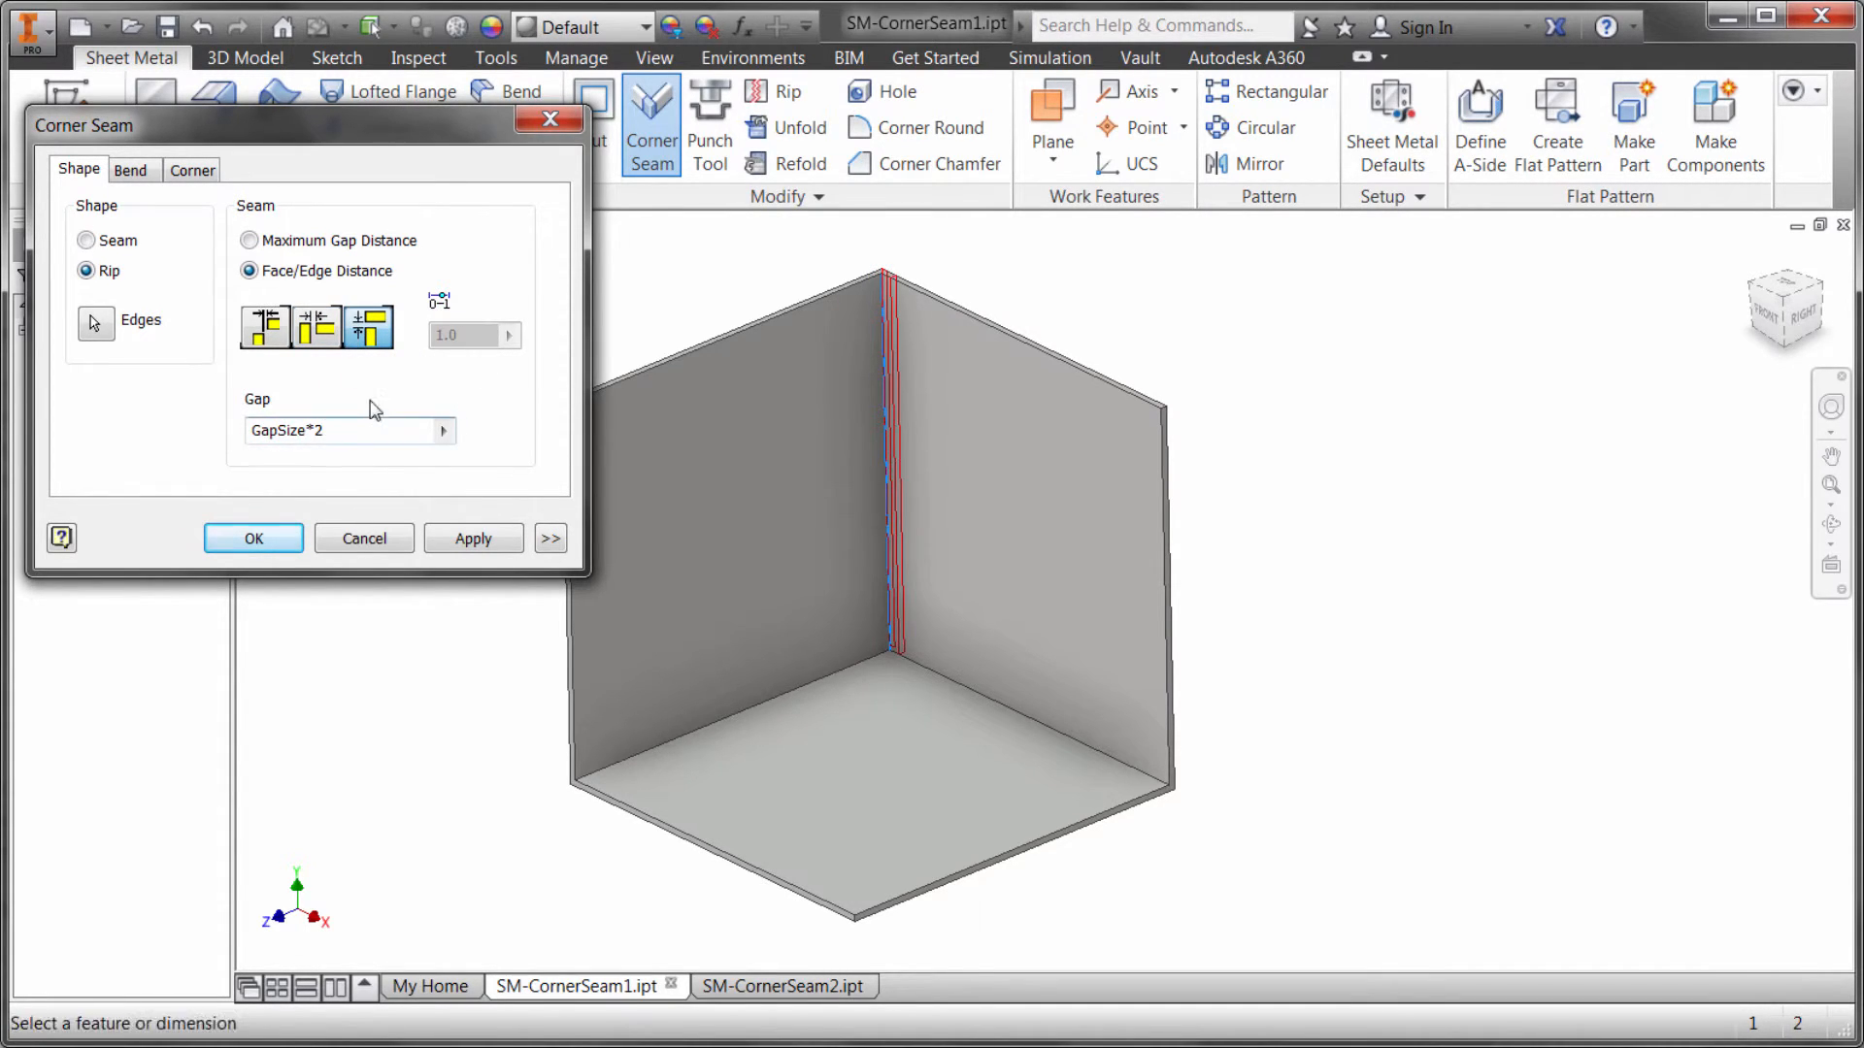
{"action": "left_click", "coordinate": [253, 538]}
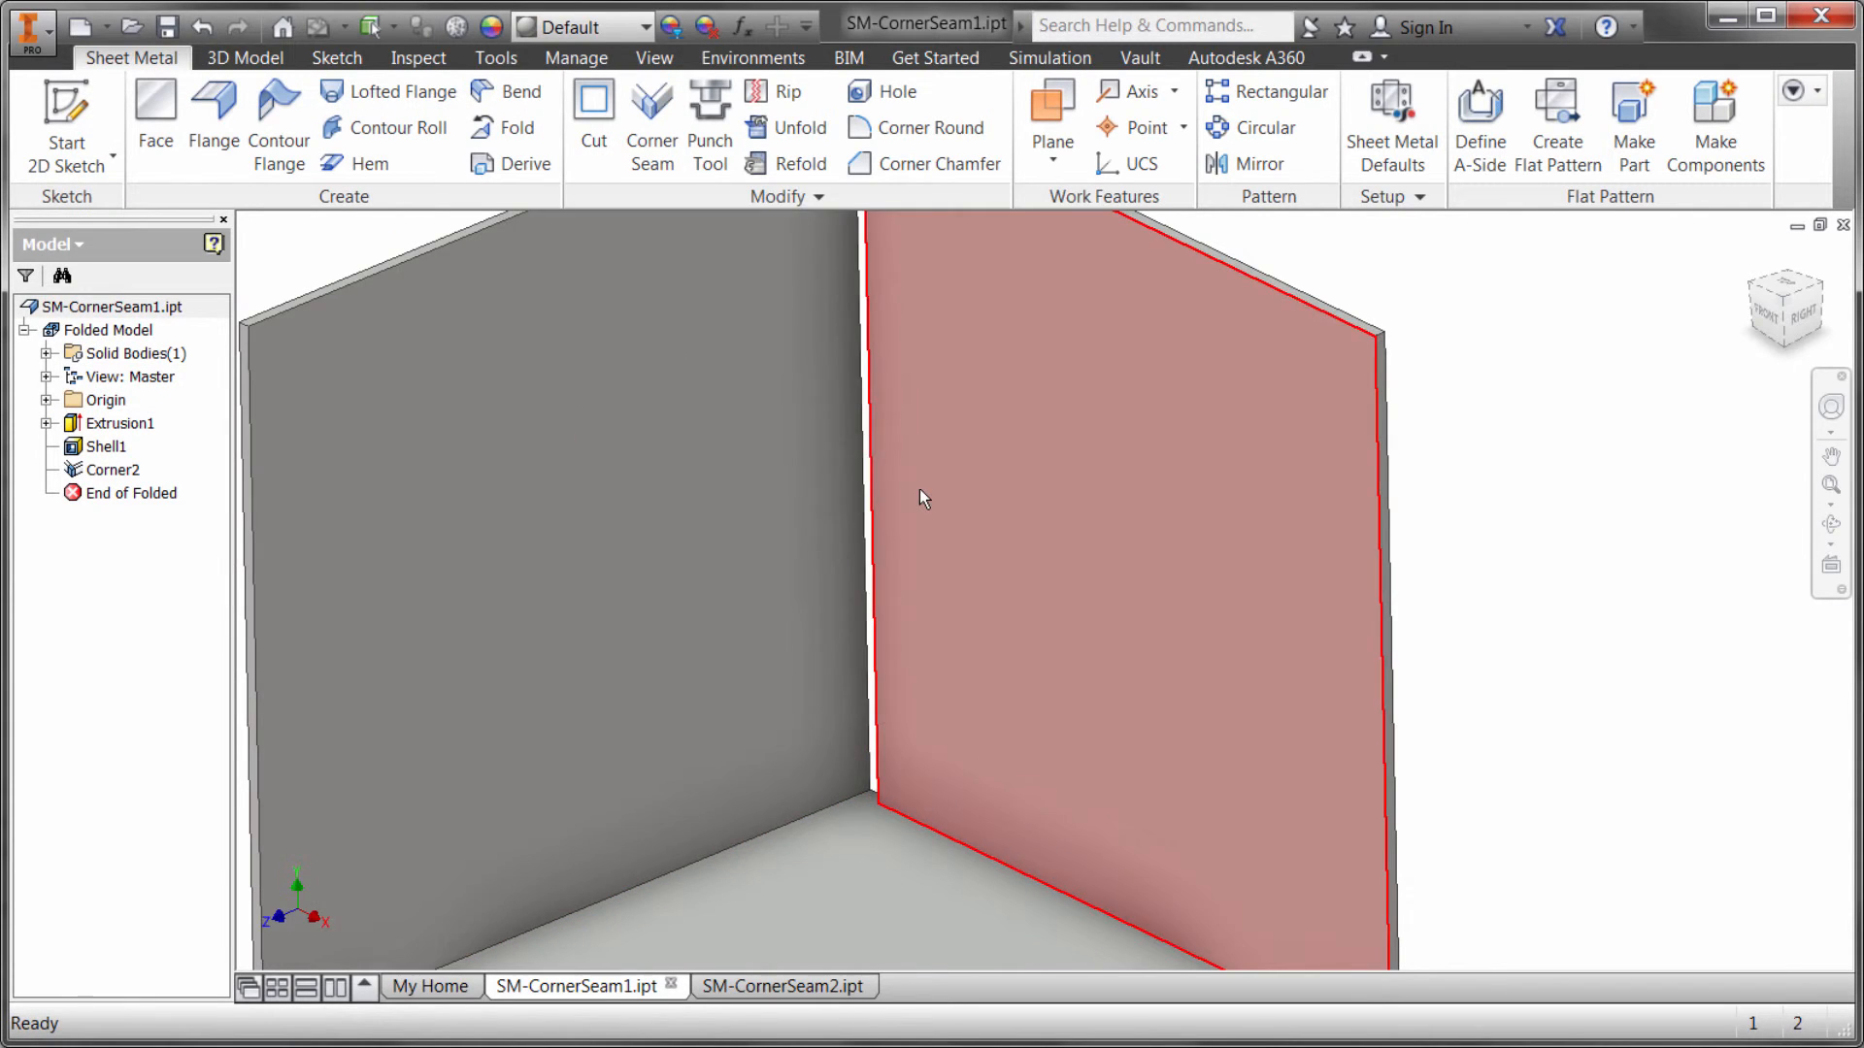
{"action": "left_click", "coordinate": [333, 487]}
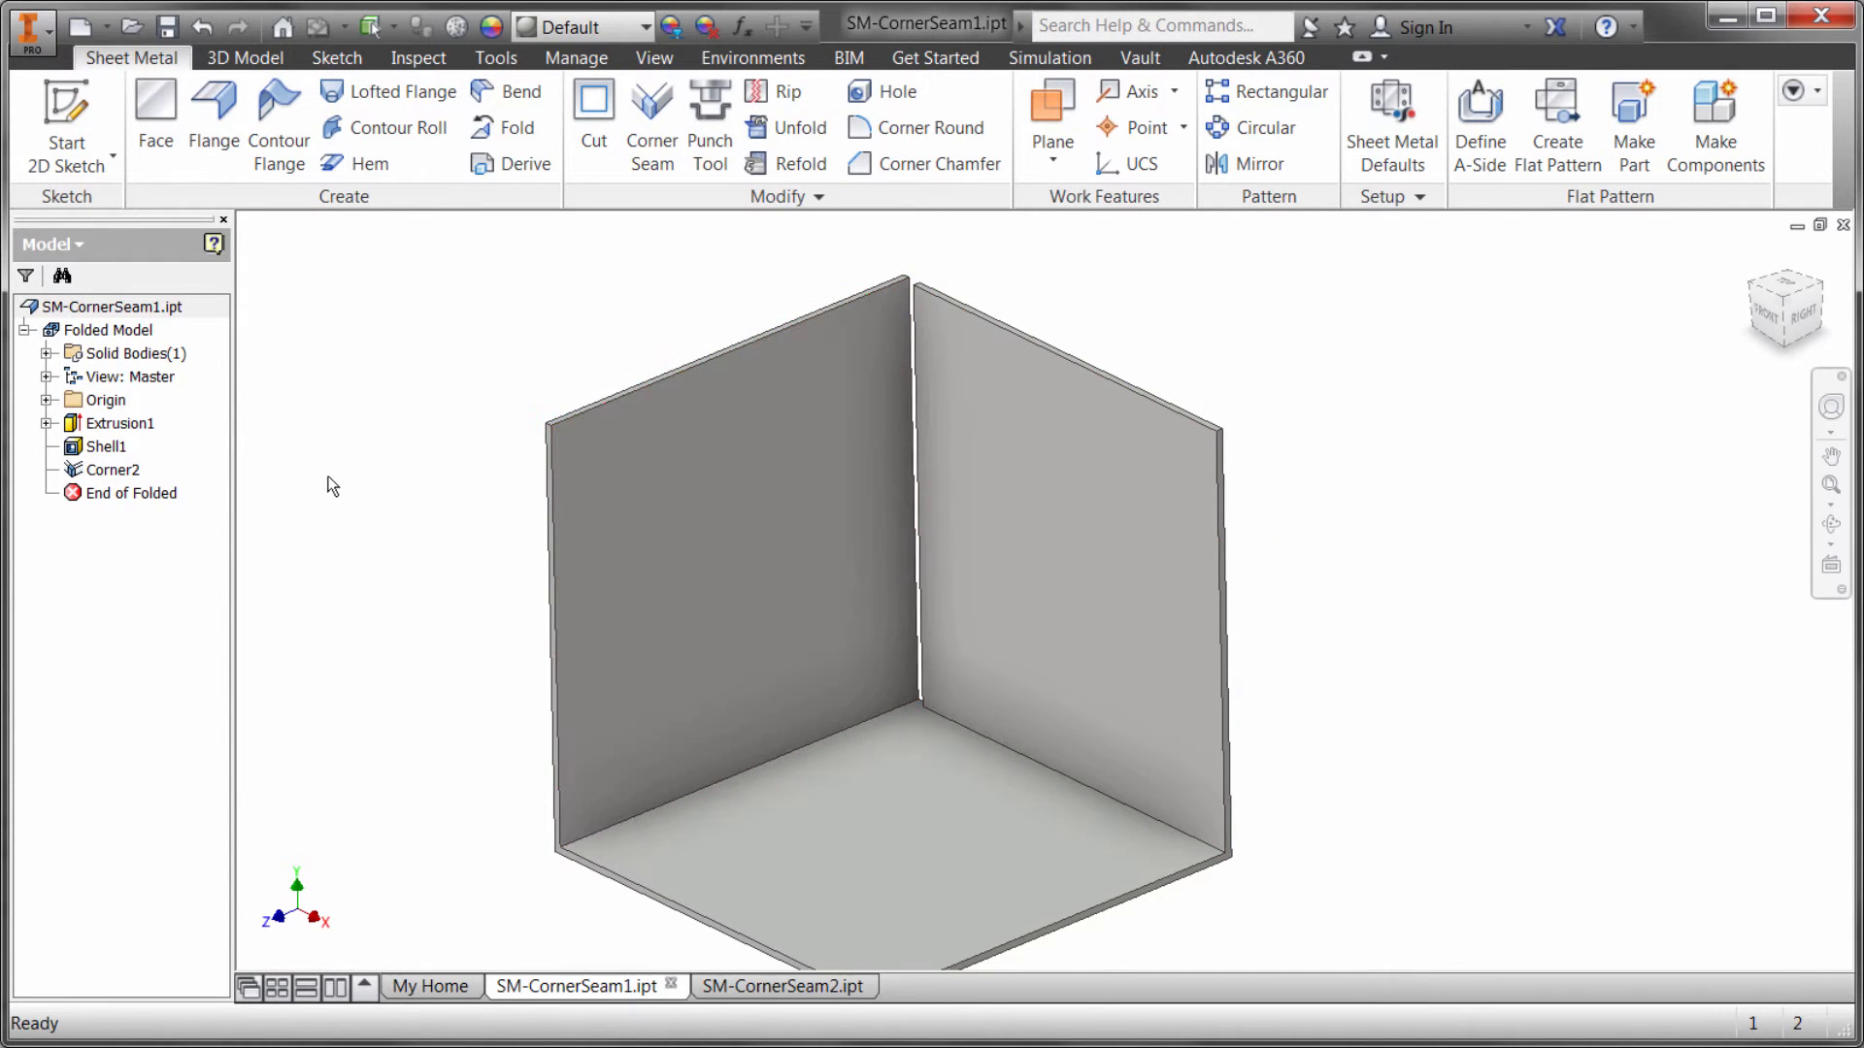
Step: Edit Corner2 and widen its seam gap to twice GapSize
{"action": "left_click", "coordinate": [651, 125]}
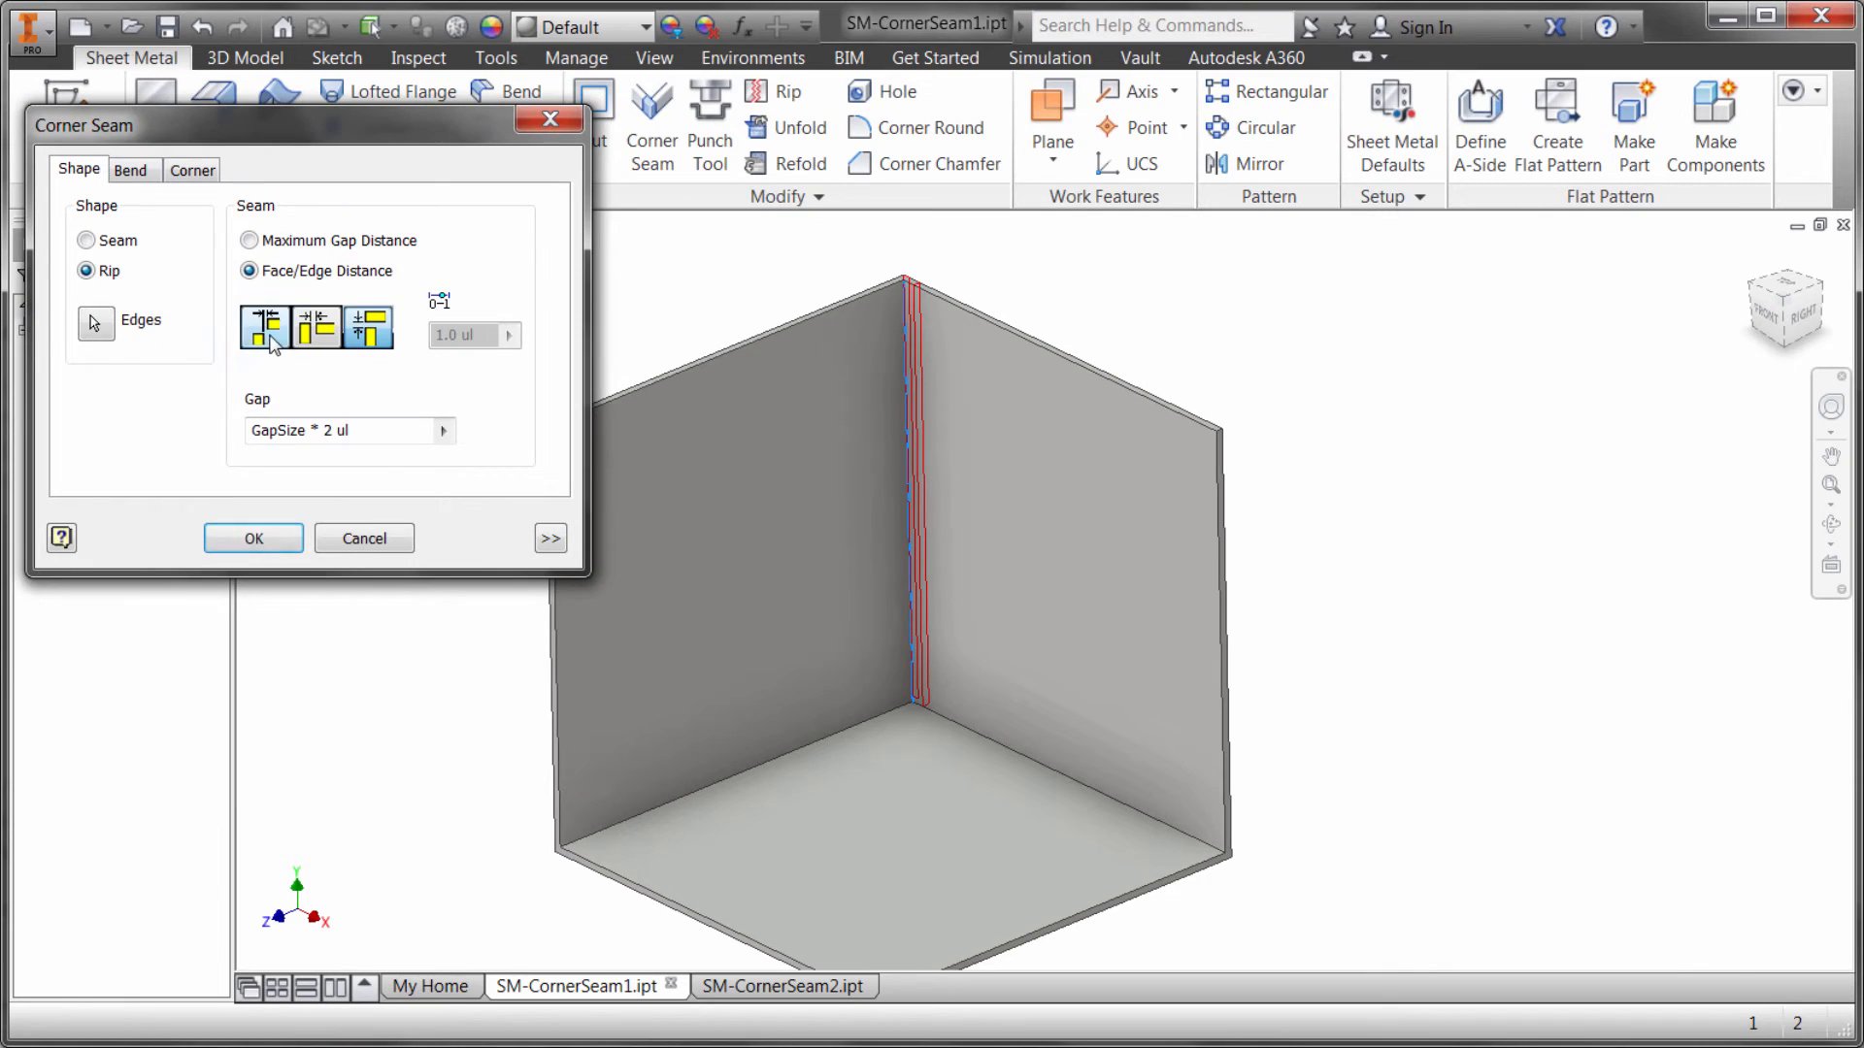
{"action": "type", "text": "Z"}
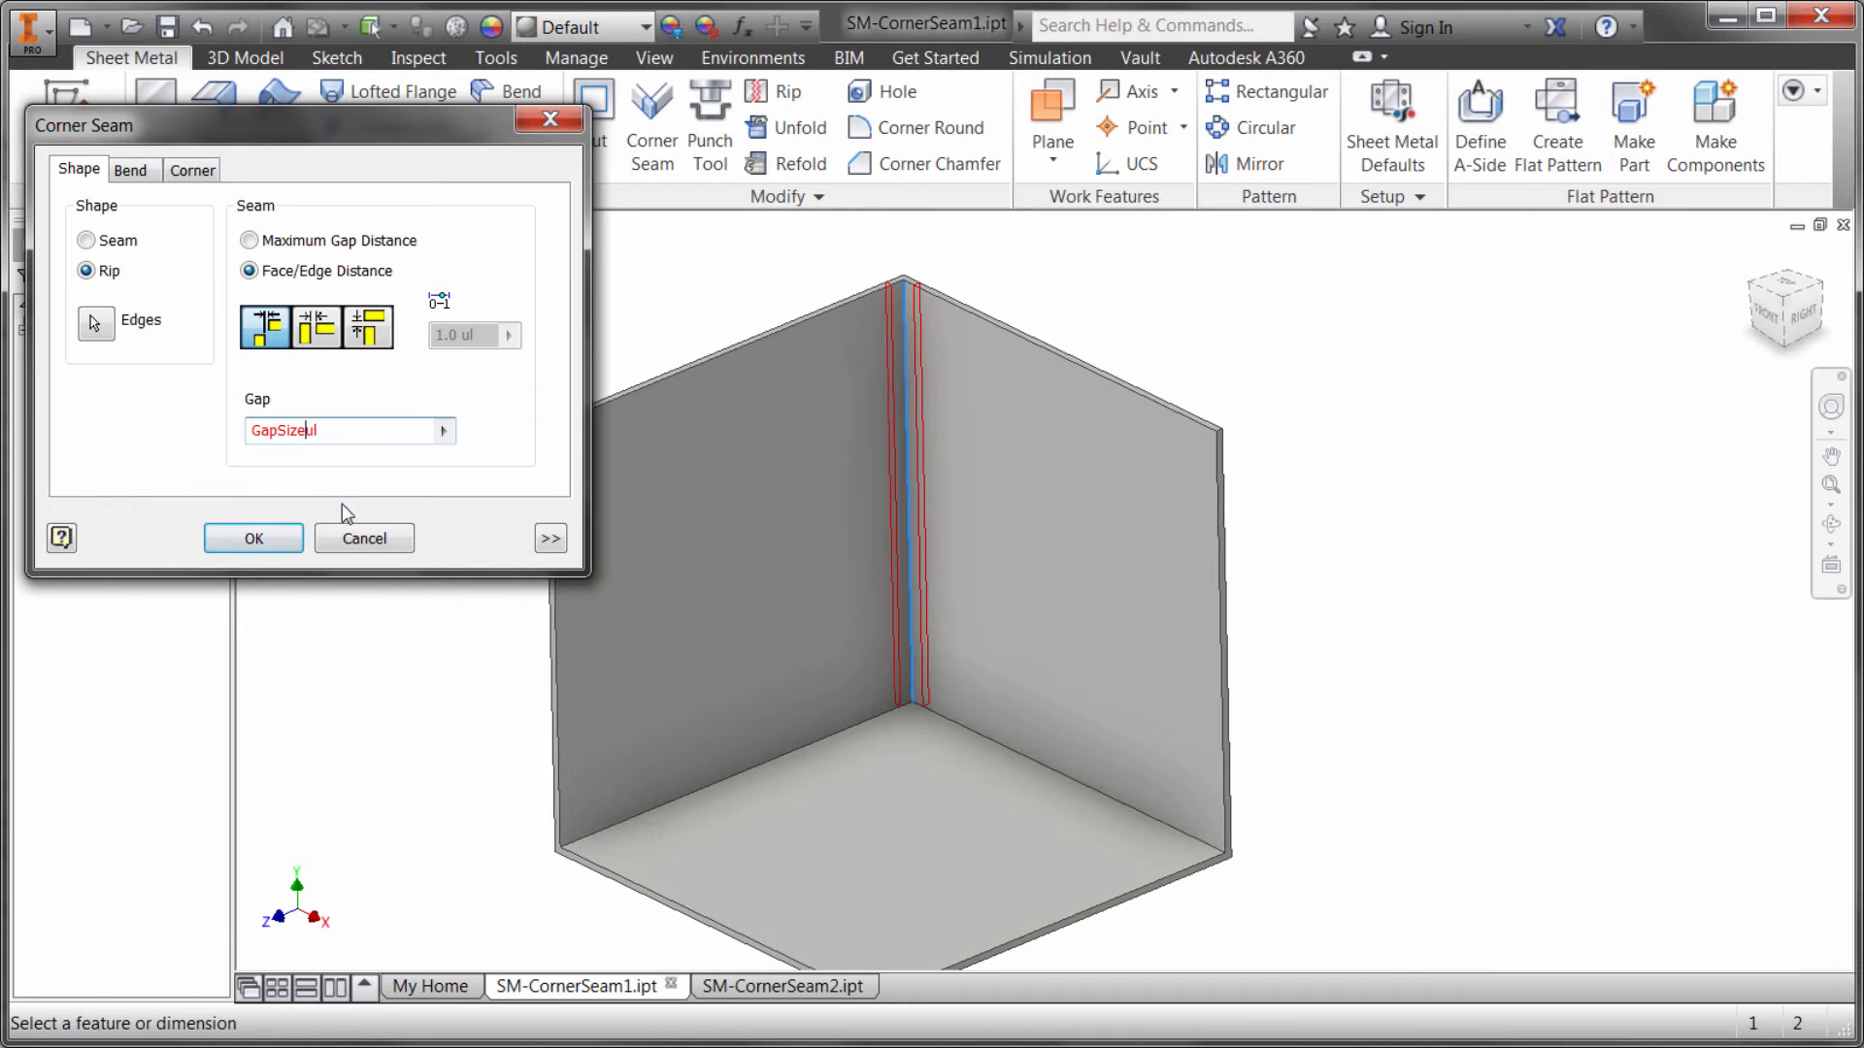
{"action": "left_click", "coordinate": [252, 539]}
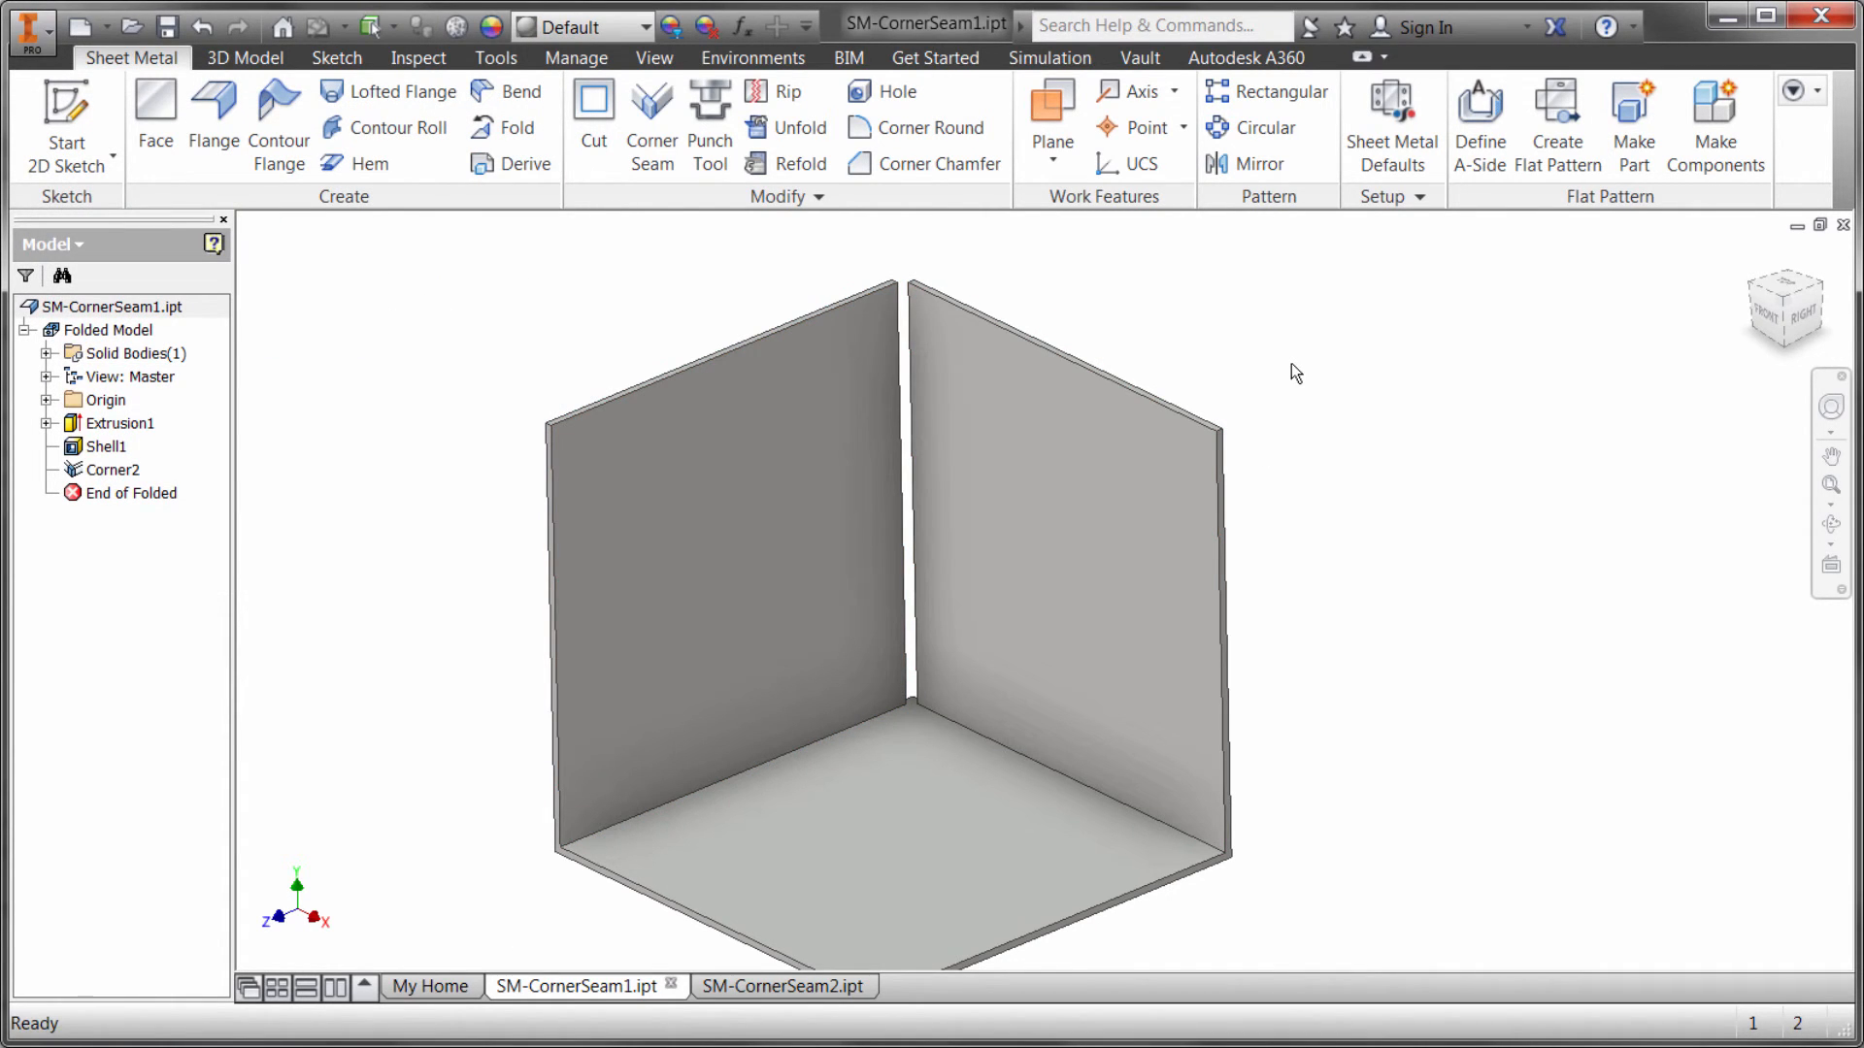